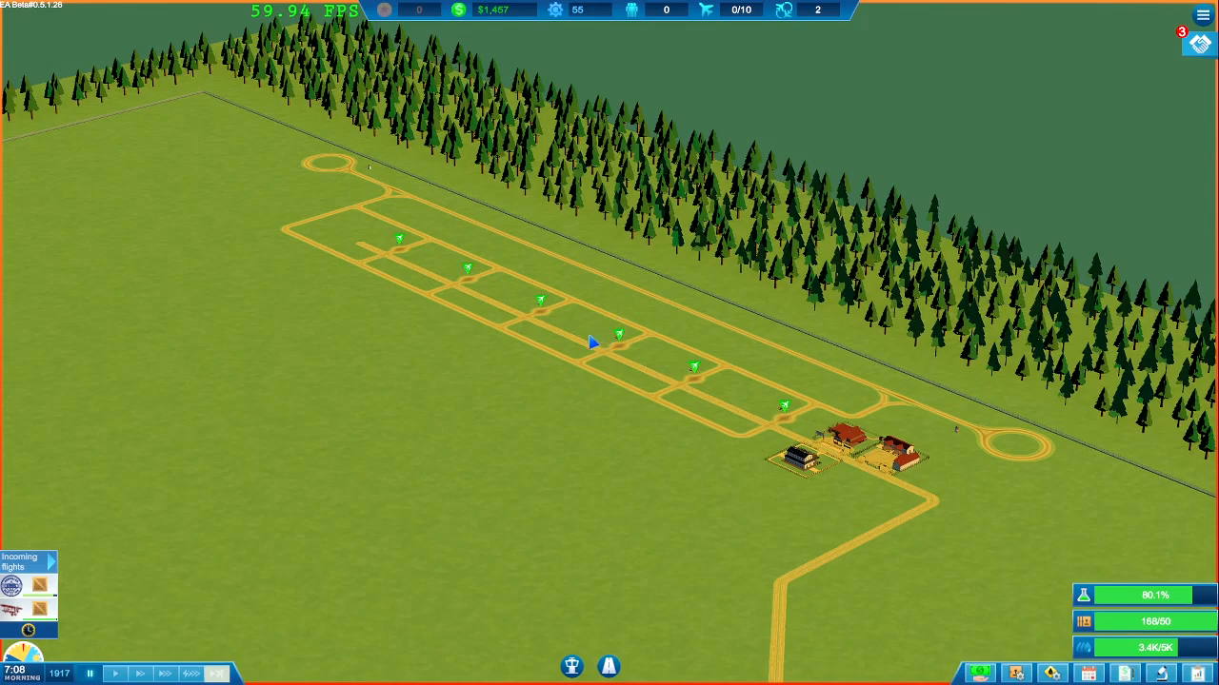
mouse_move(981, 495)
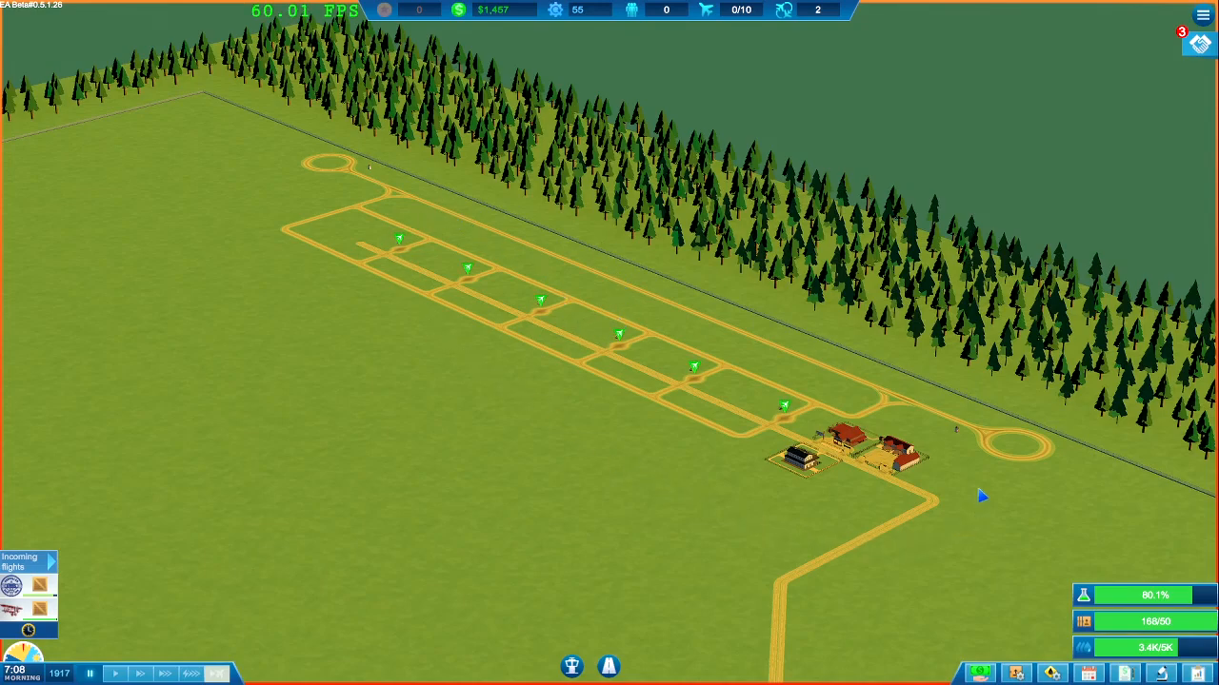
mouse_move(657, 470)
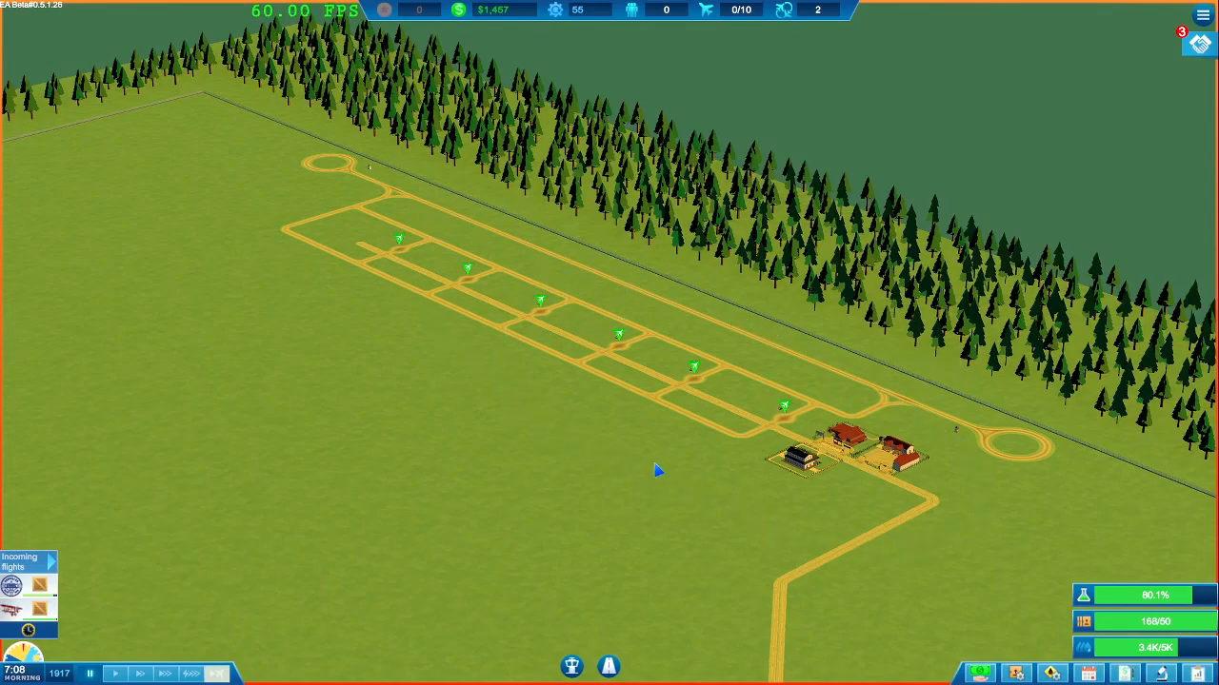
mouse_move(613, 190)
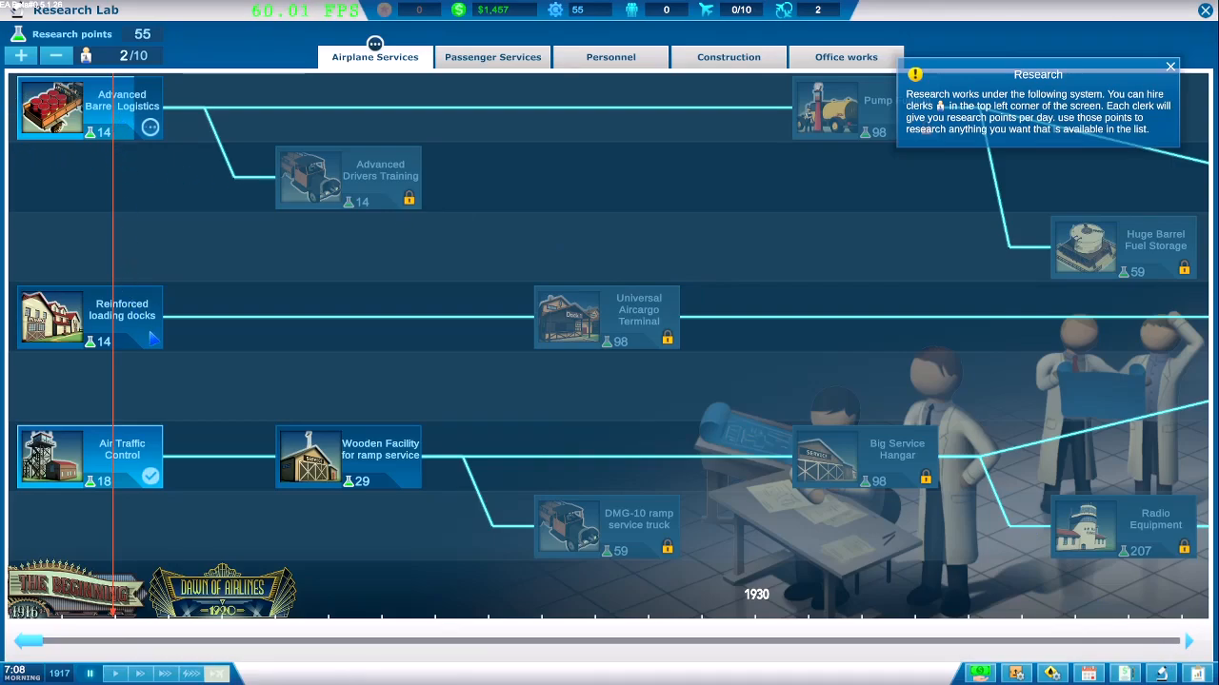
Step: Leave the research overview and delete road sections south of the terminal with the road tools
click(491, 57)
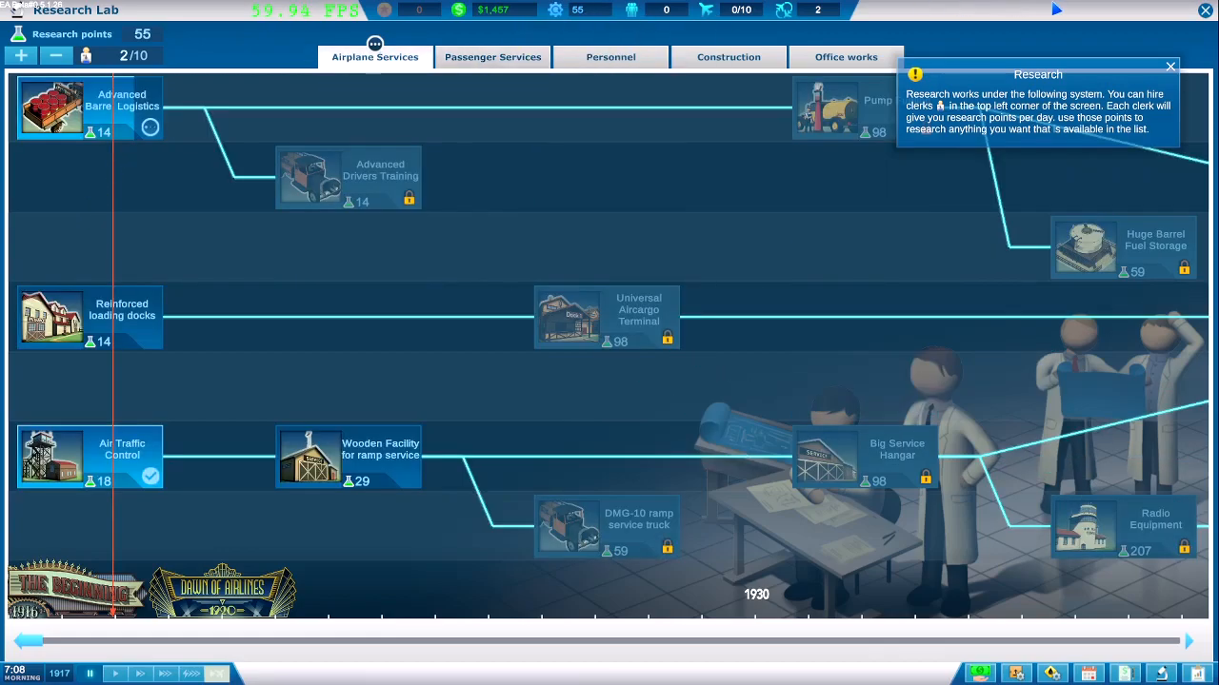
click(1169, 65)
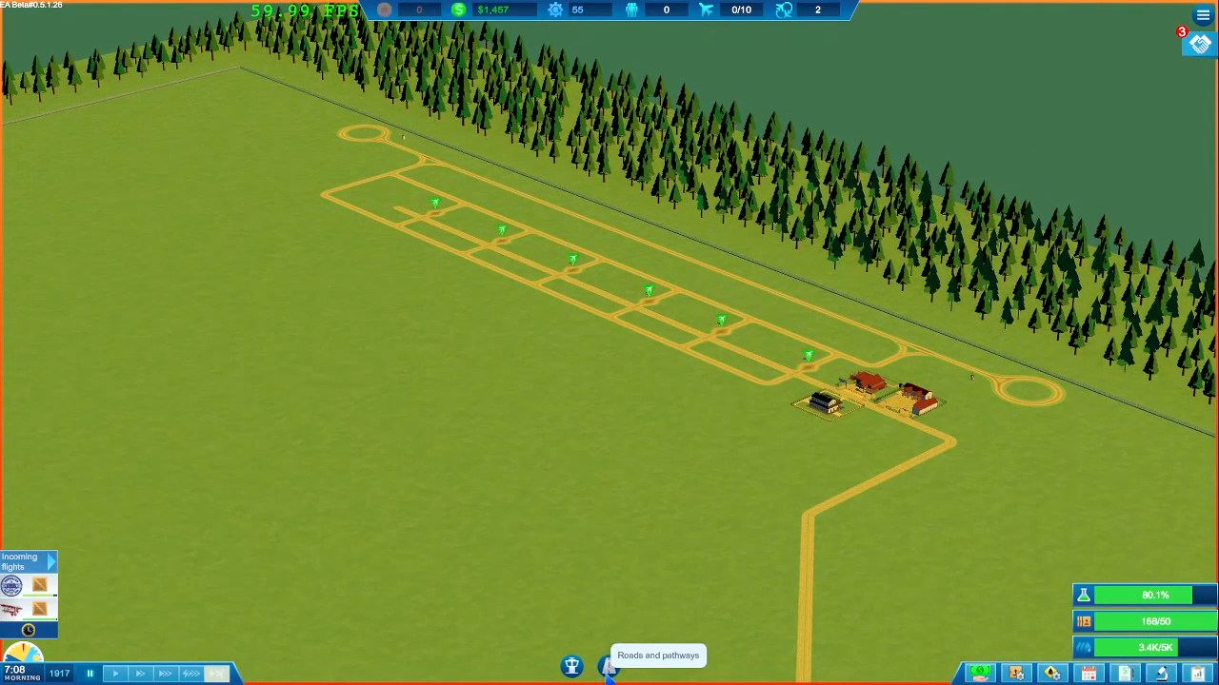
click(609, 667)
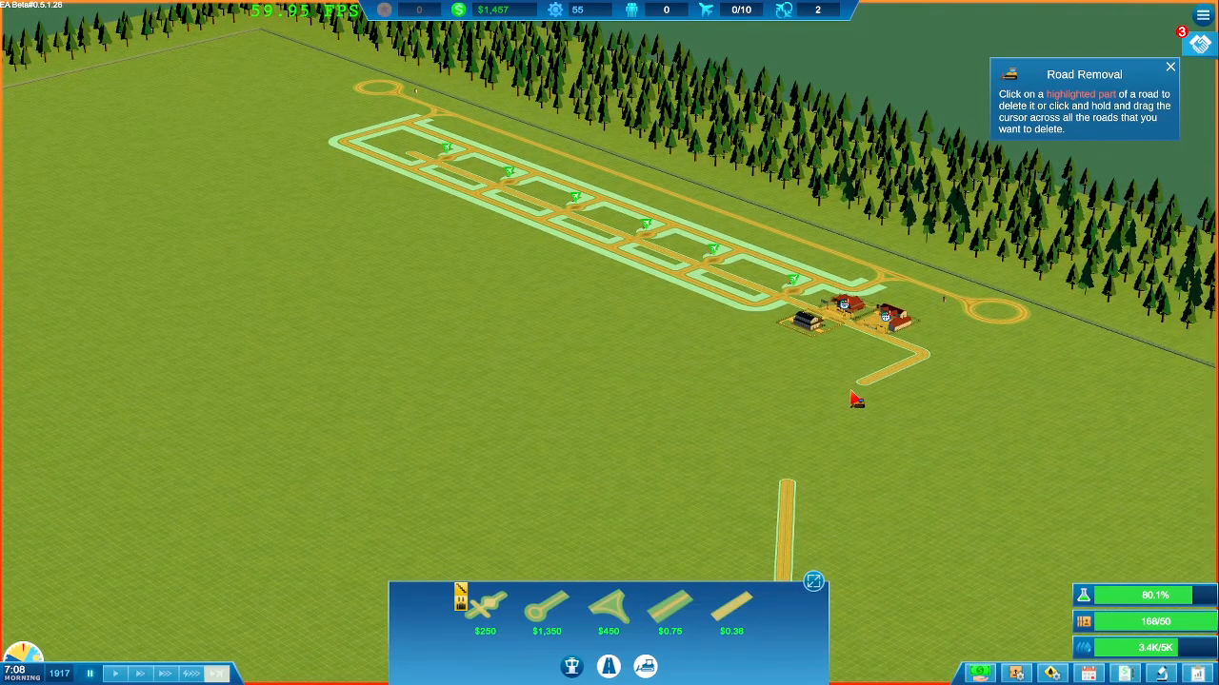
mouse_move(544, 605)
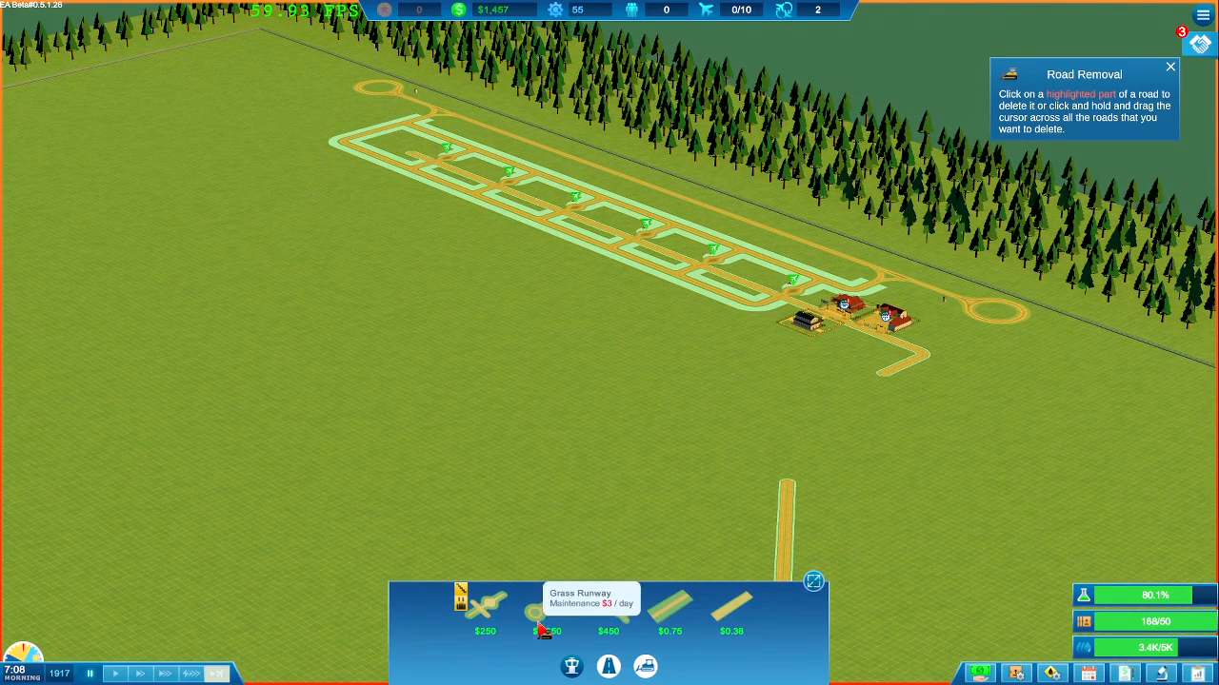
click(544, 610)
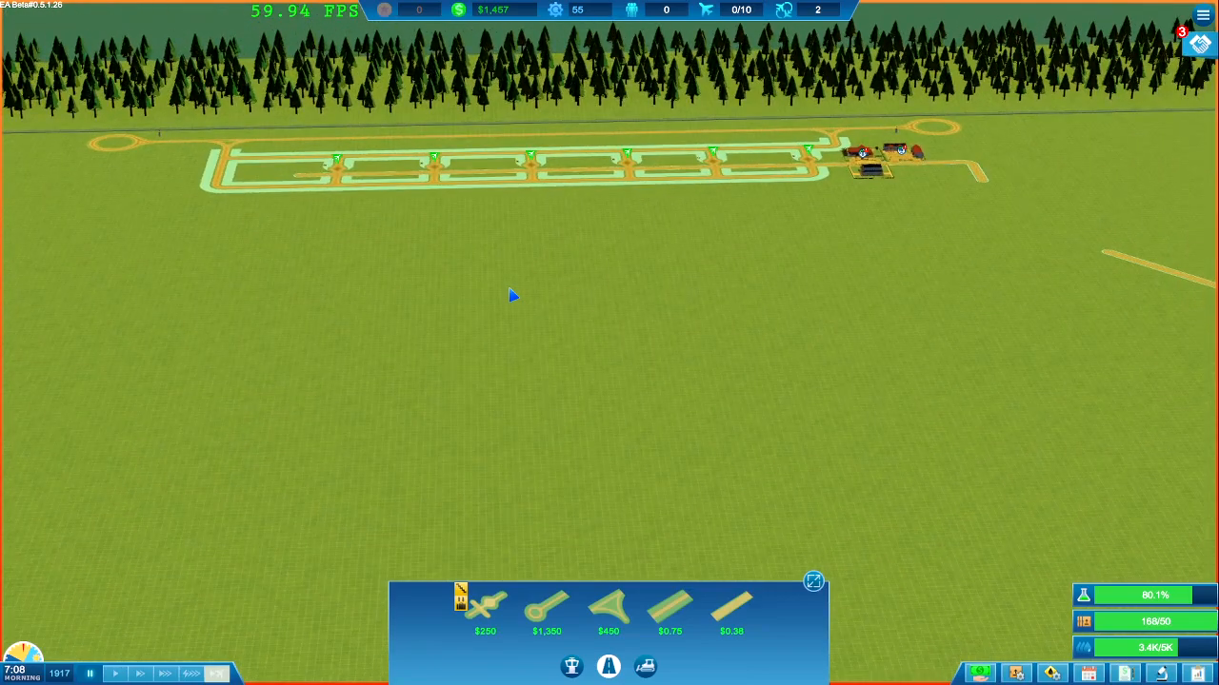
Step: Lay the long grass runway with its turnaround loop and draw a new access road to the terminal
click(545, 607)
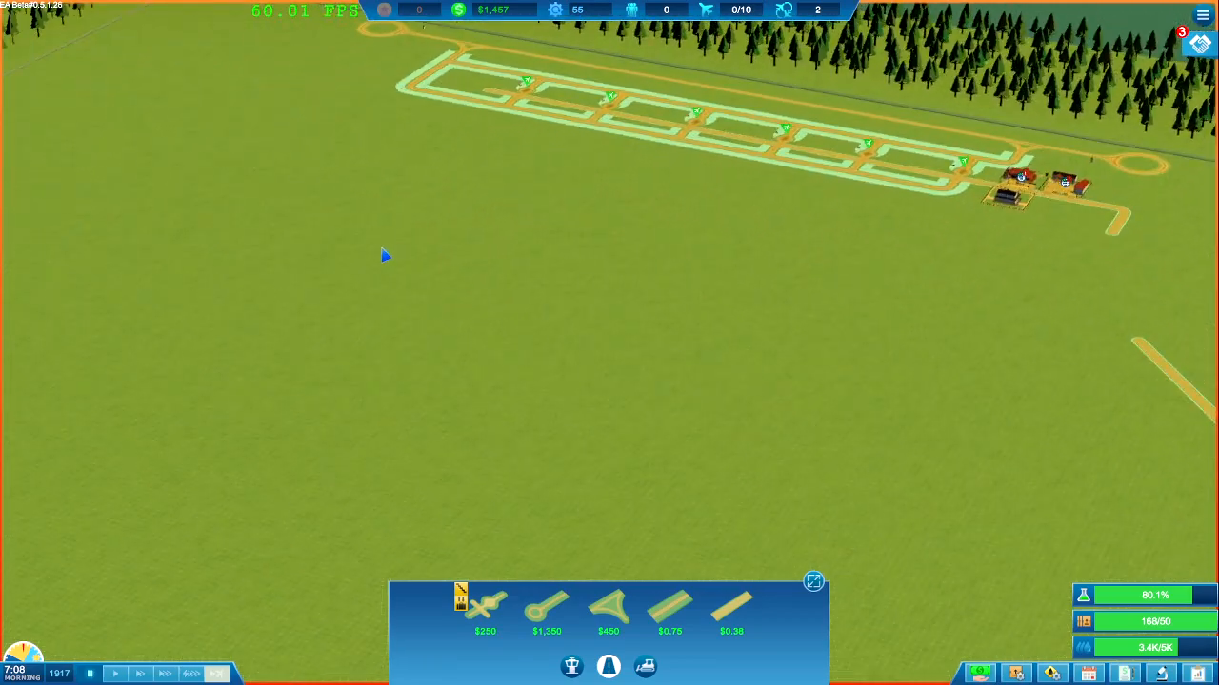
click(545, 610)
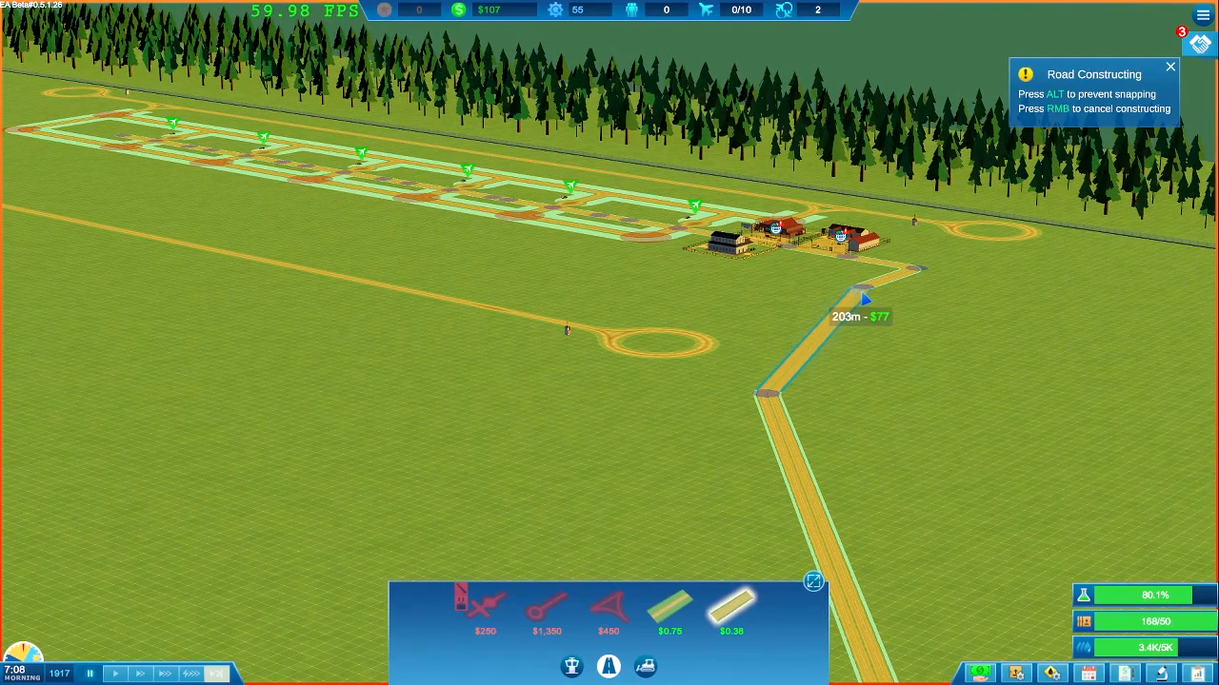
click(861, 295)
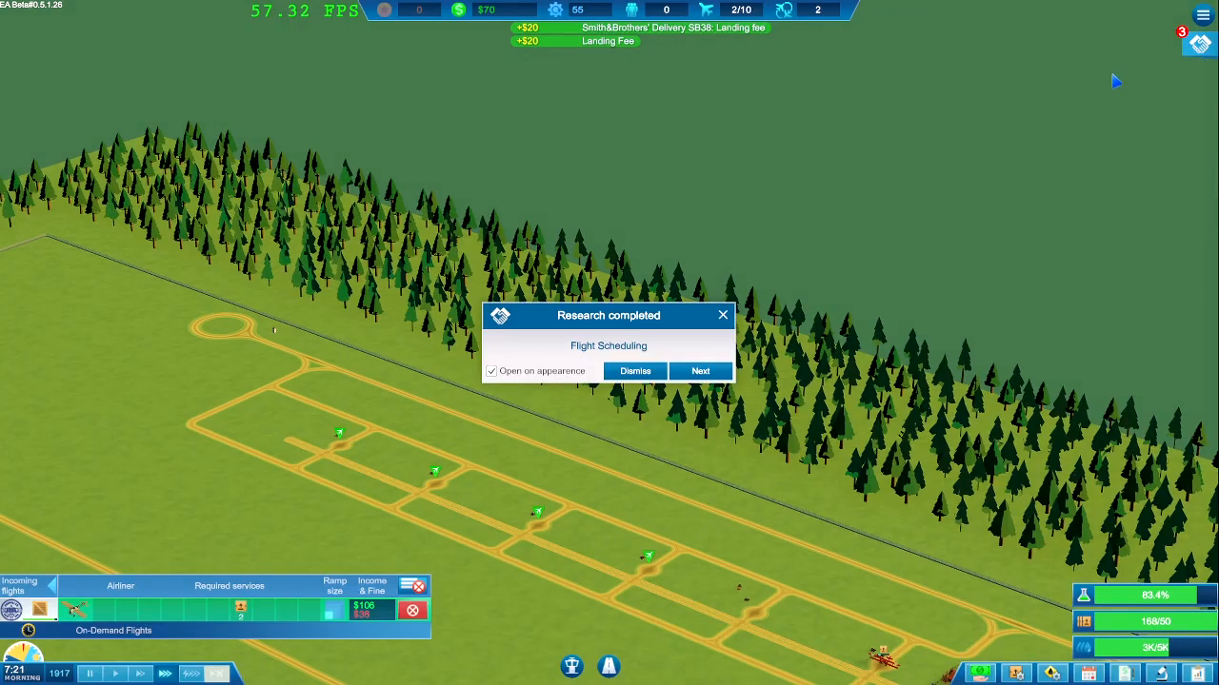
Step: Dismiss the Flight Scheduling research notice and view the newly unlocked airline contracts
click(700, 371)
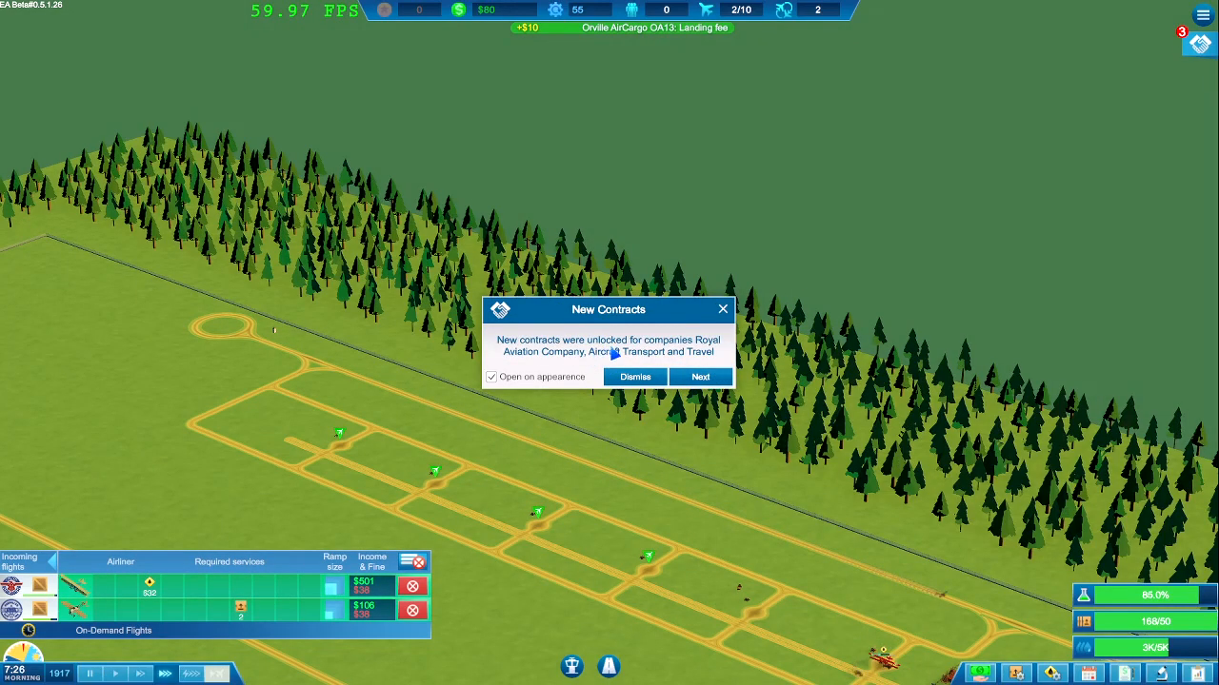
click(701, 377)
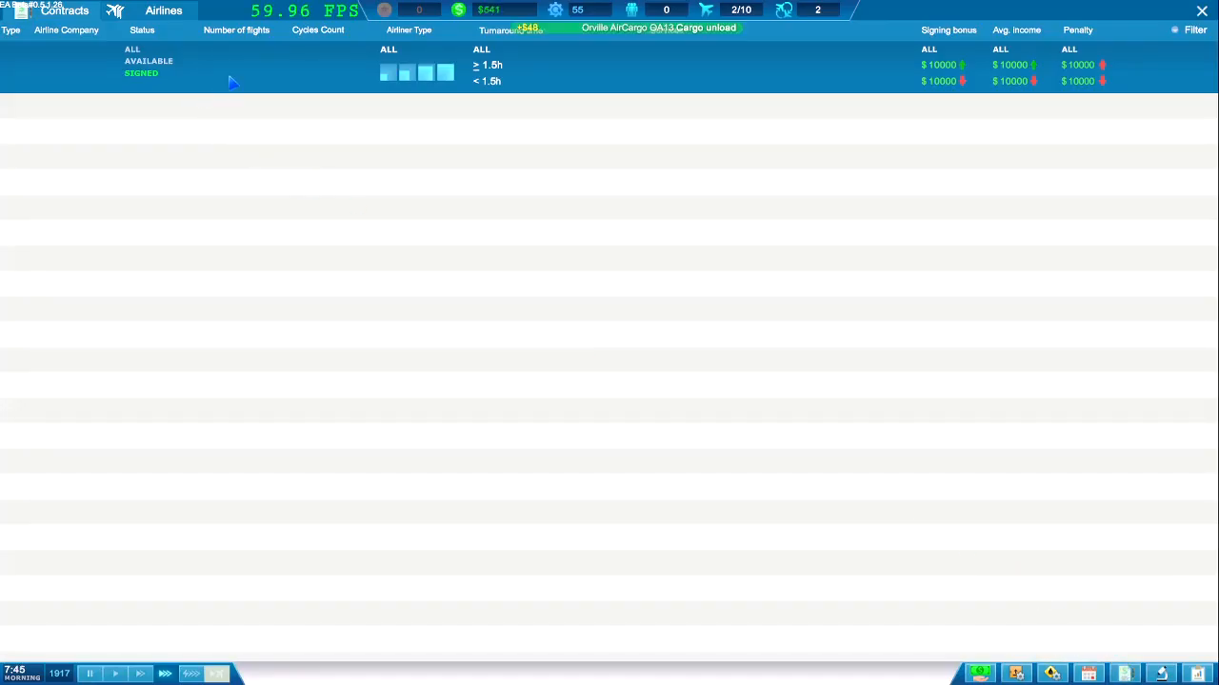
Step: Sign the domestic delivery contract with Royal Postmaster Office from the Airlines contracts list
click(164, 12)
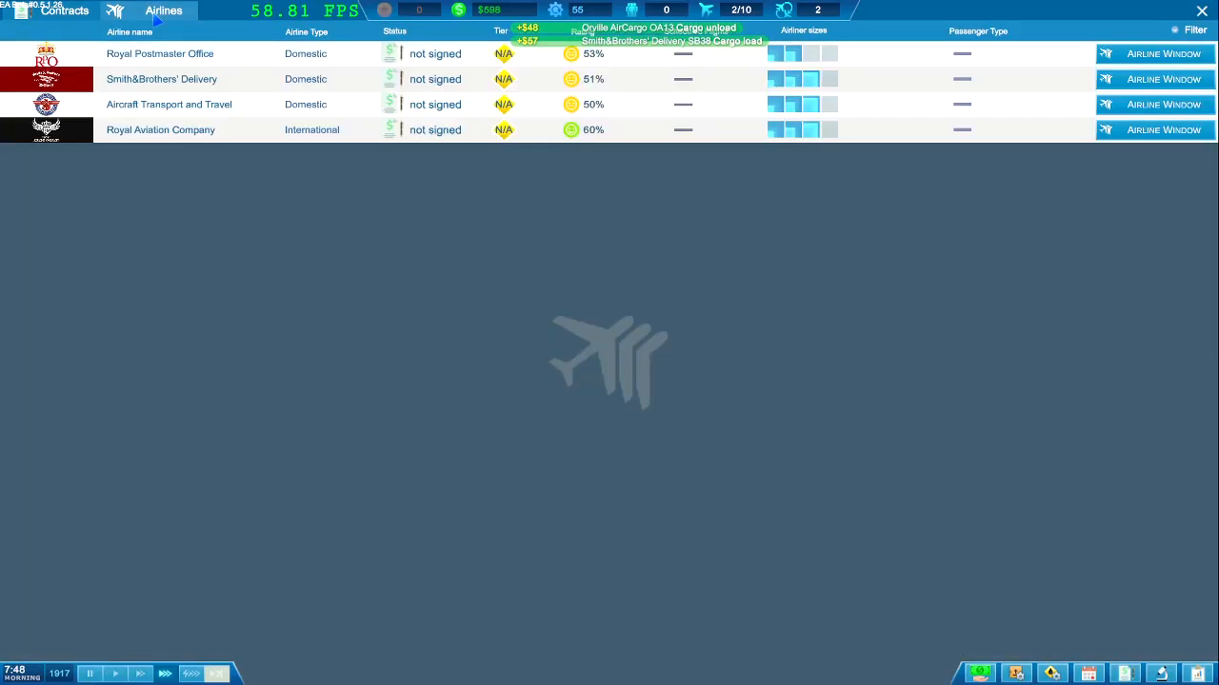
mouse_move(865, 47)
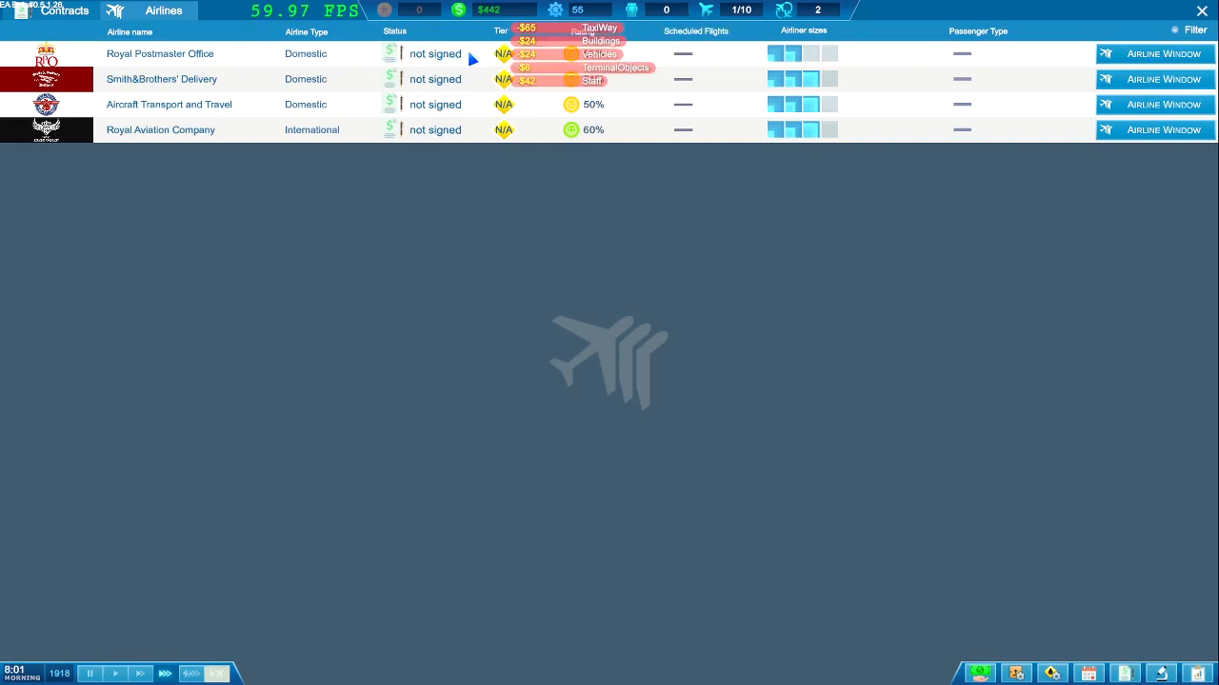
click(1162, 53)
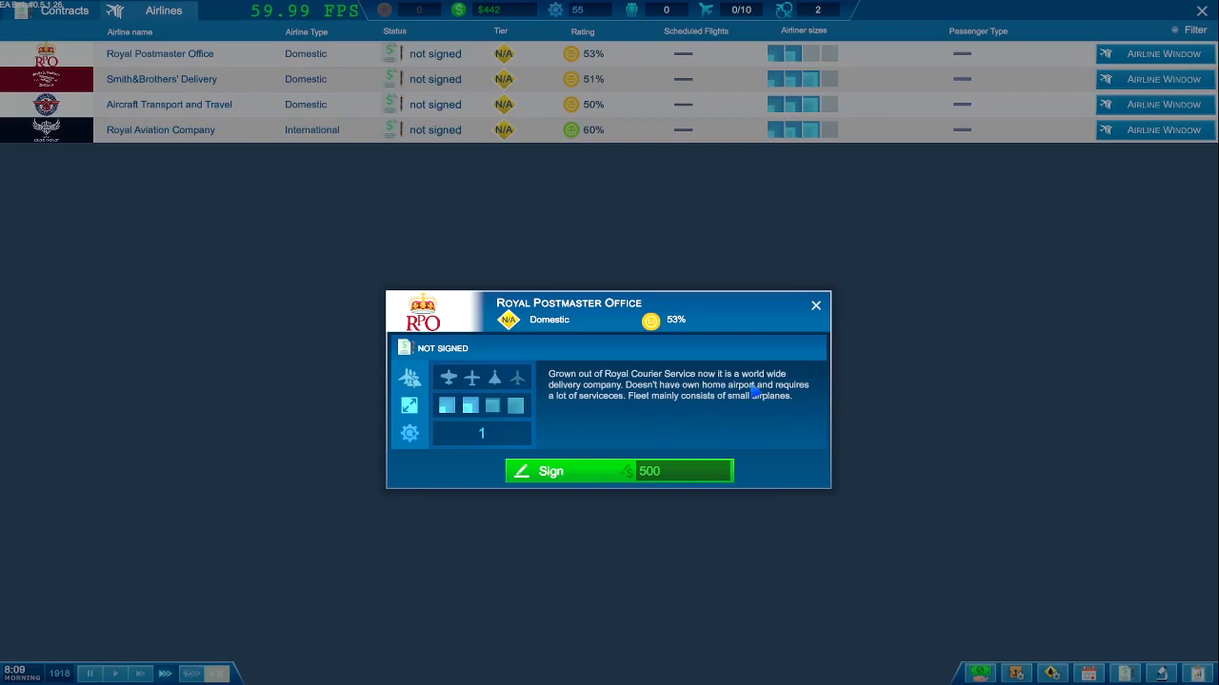
mouse_move(771, 404)
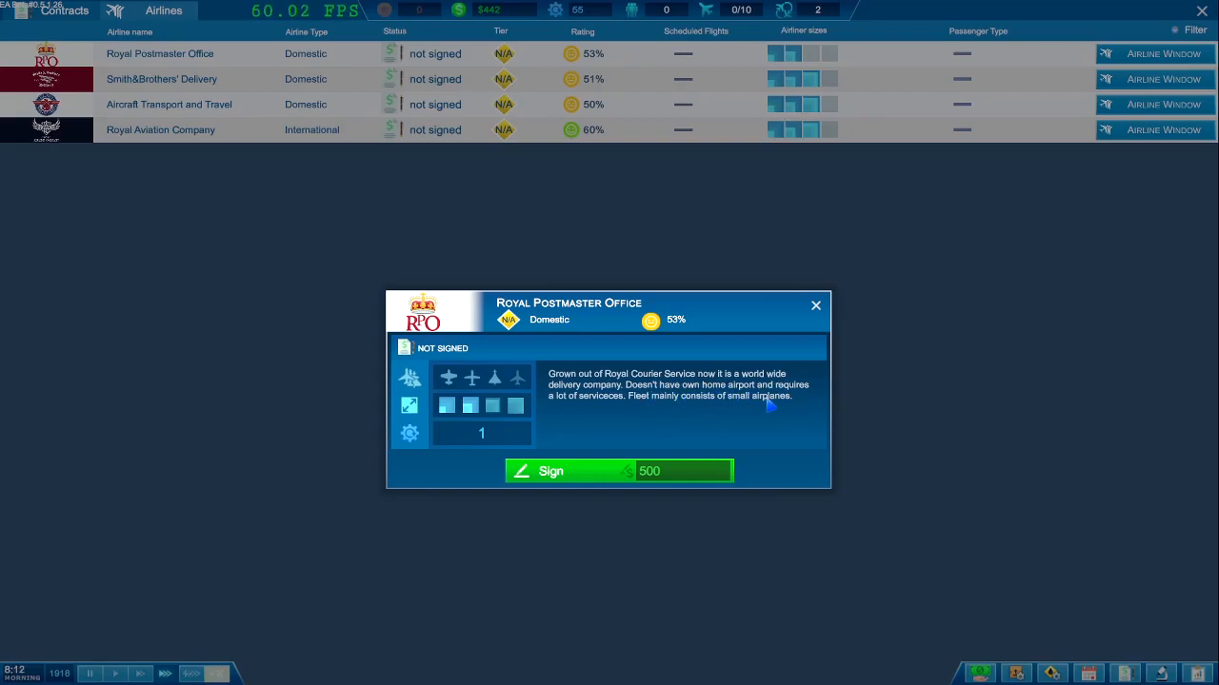
mouse_move(708, 415)
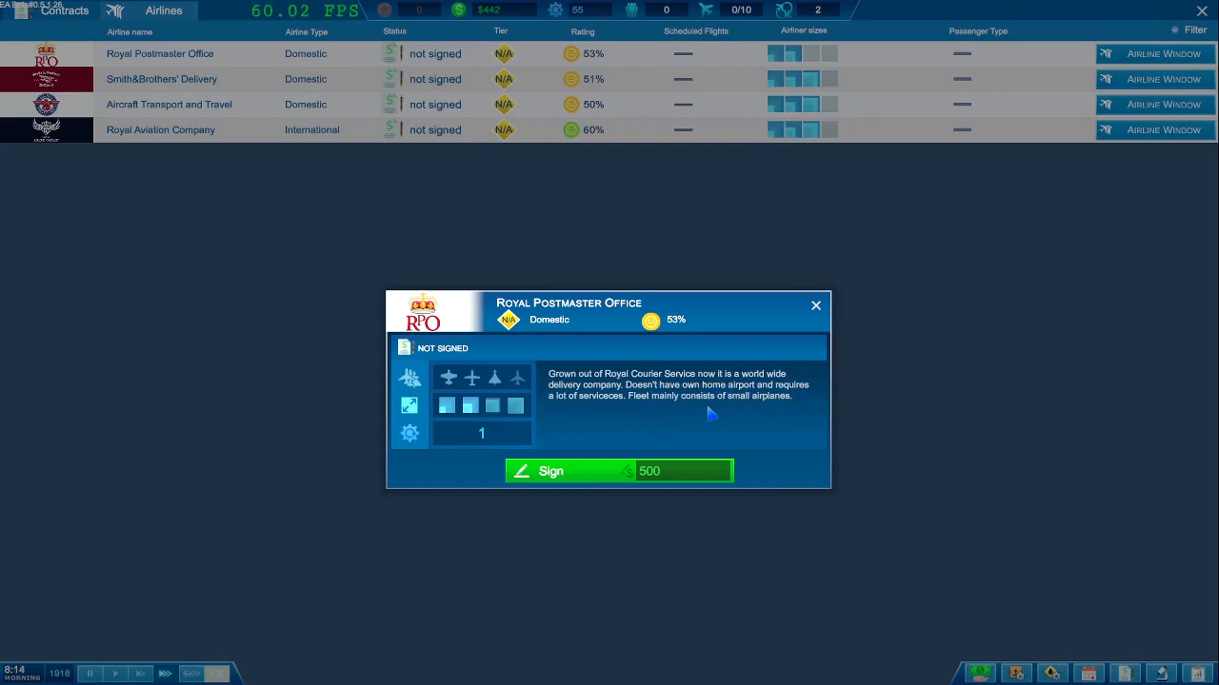
click(551, 470)
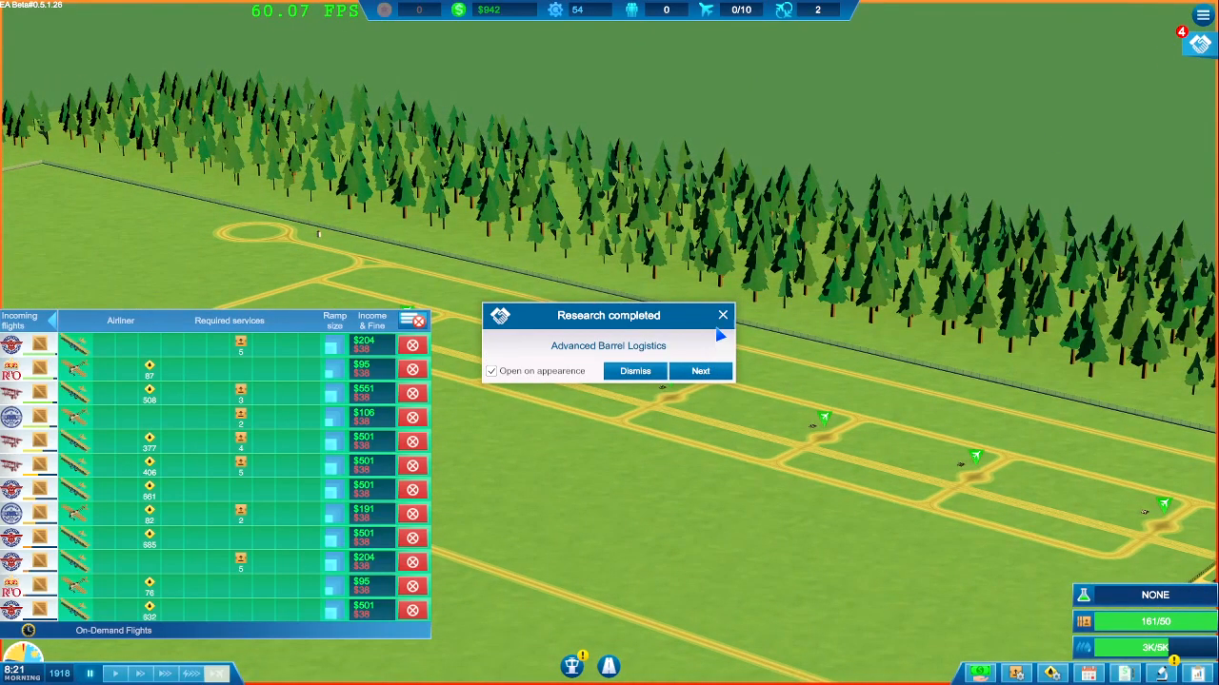
Step: Dismiss the Advanced Barrel Logistics notice and start Reinforced loading docks research in the Research Lab
click(634, 372)
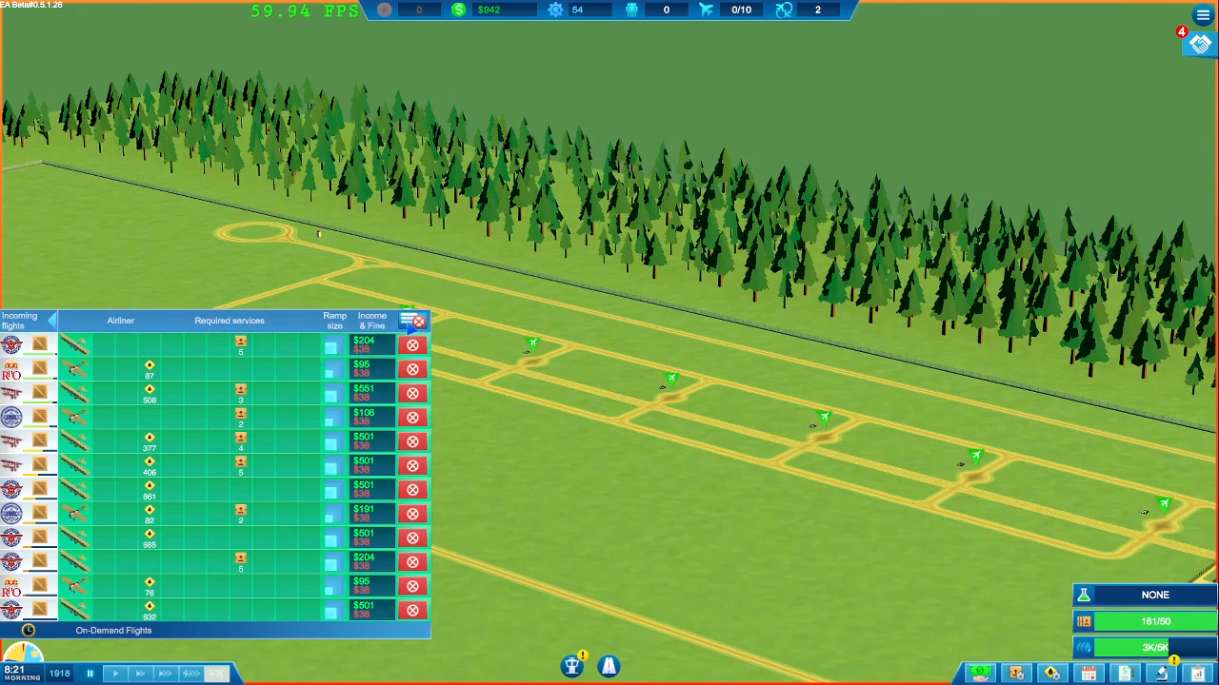
click(413, 320)
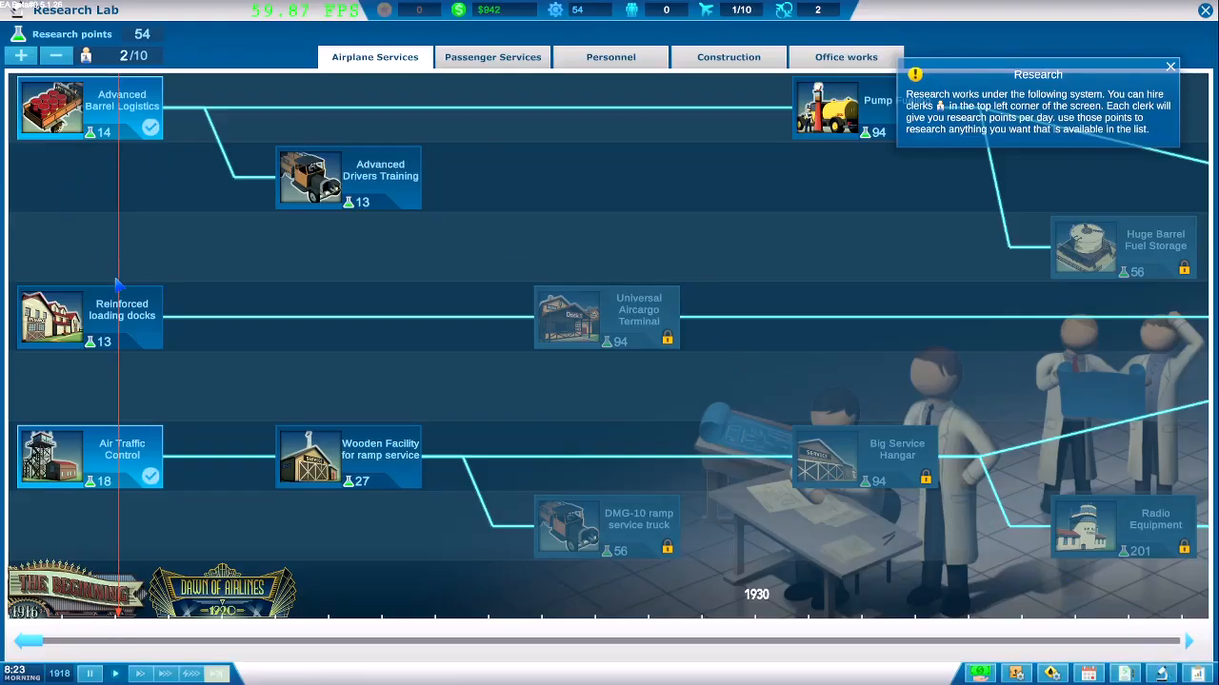
mouse_move(148, 150)
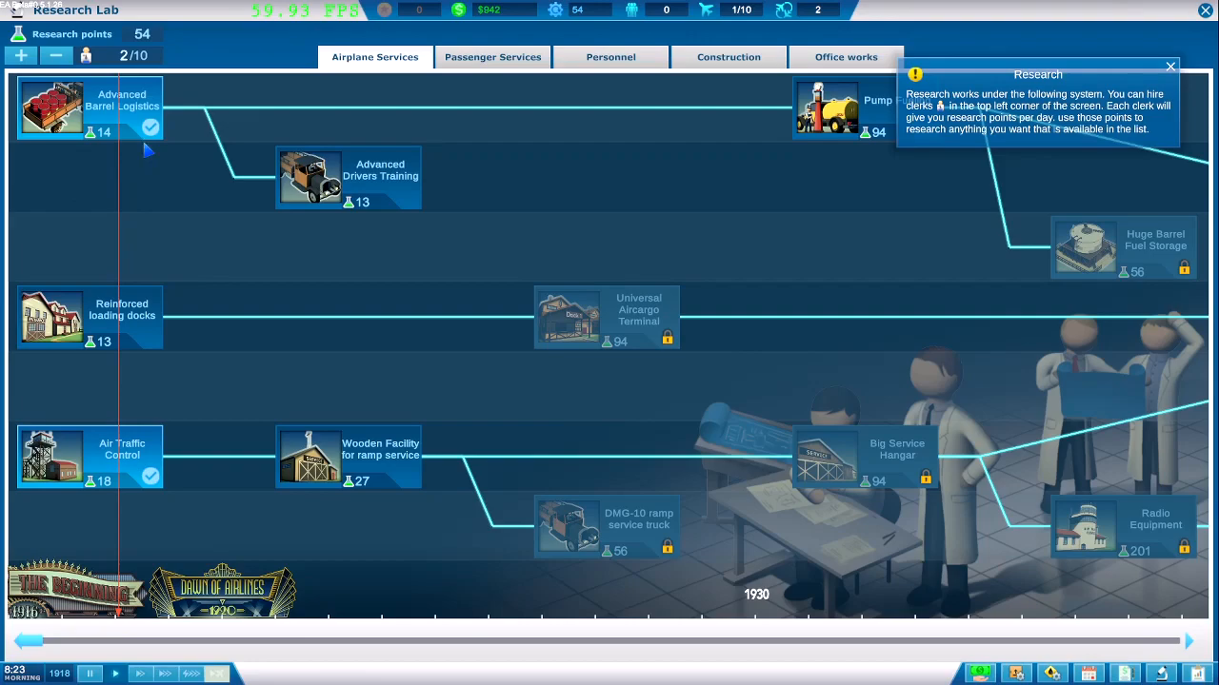
click(122, 316)
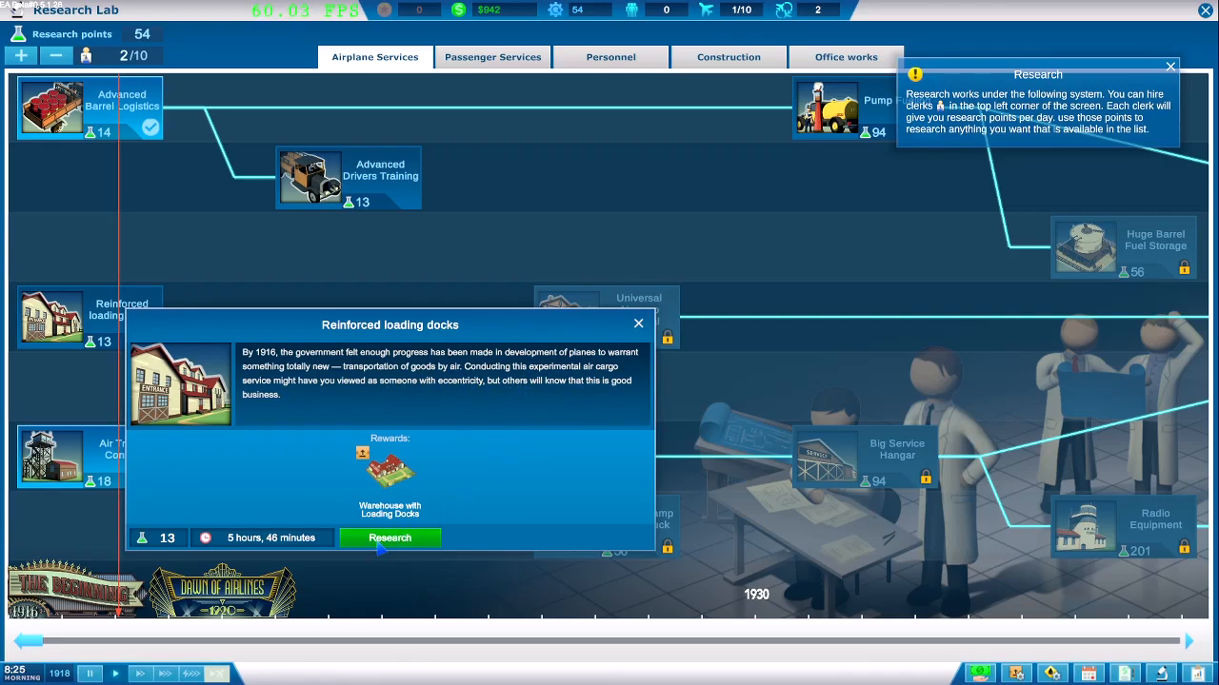
click(389, 537)
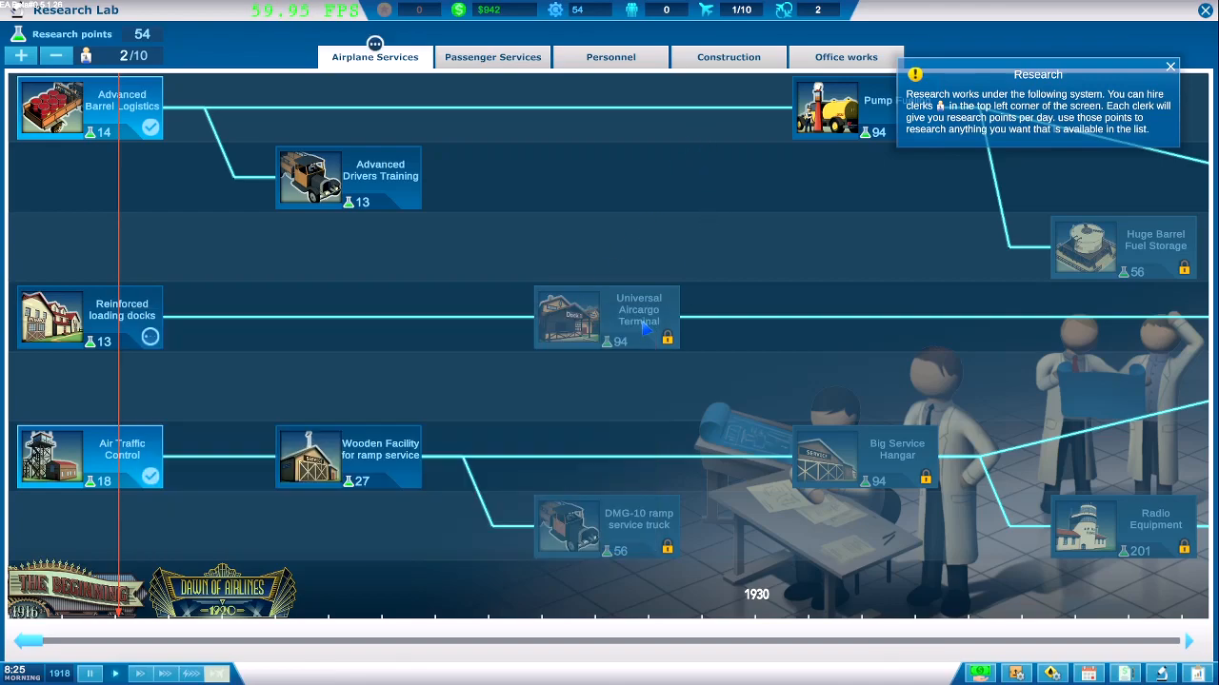
click(21, 55)
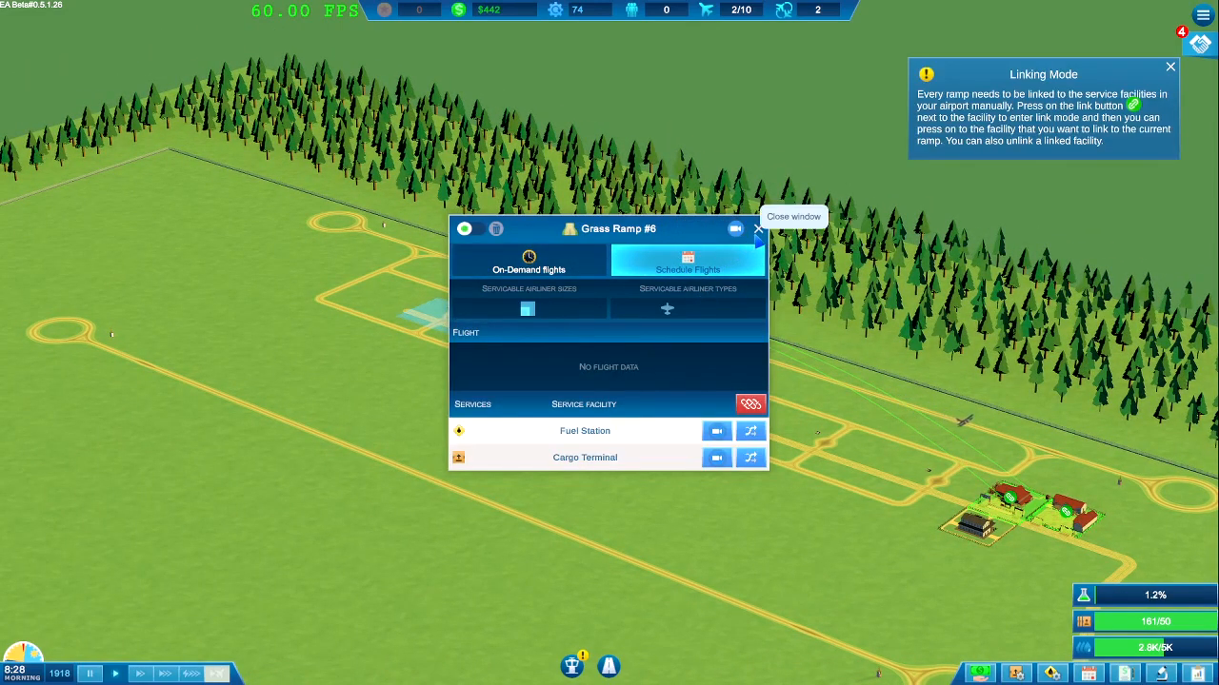
Step: Close the grass ramp settings and the empty Flight Schedule to return to the airport map
click(758, 228)
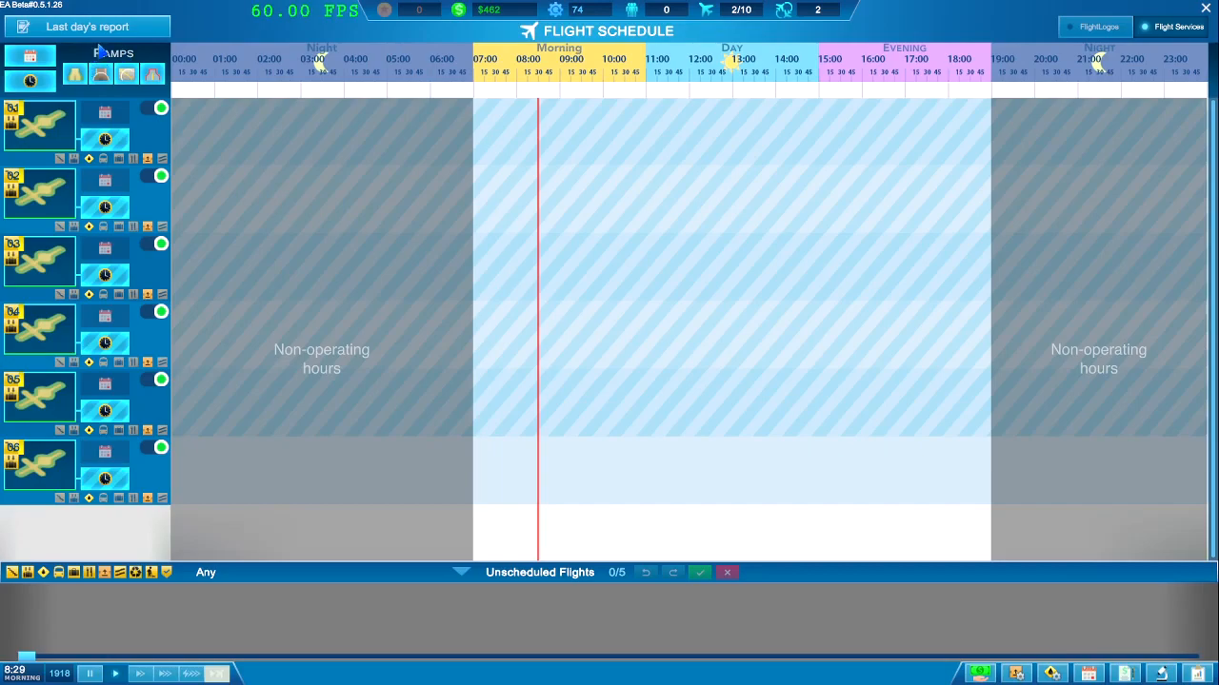
mouse_move(137, 404)
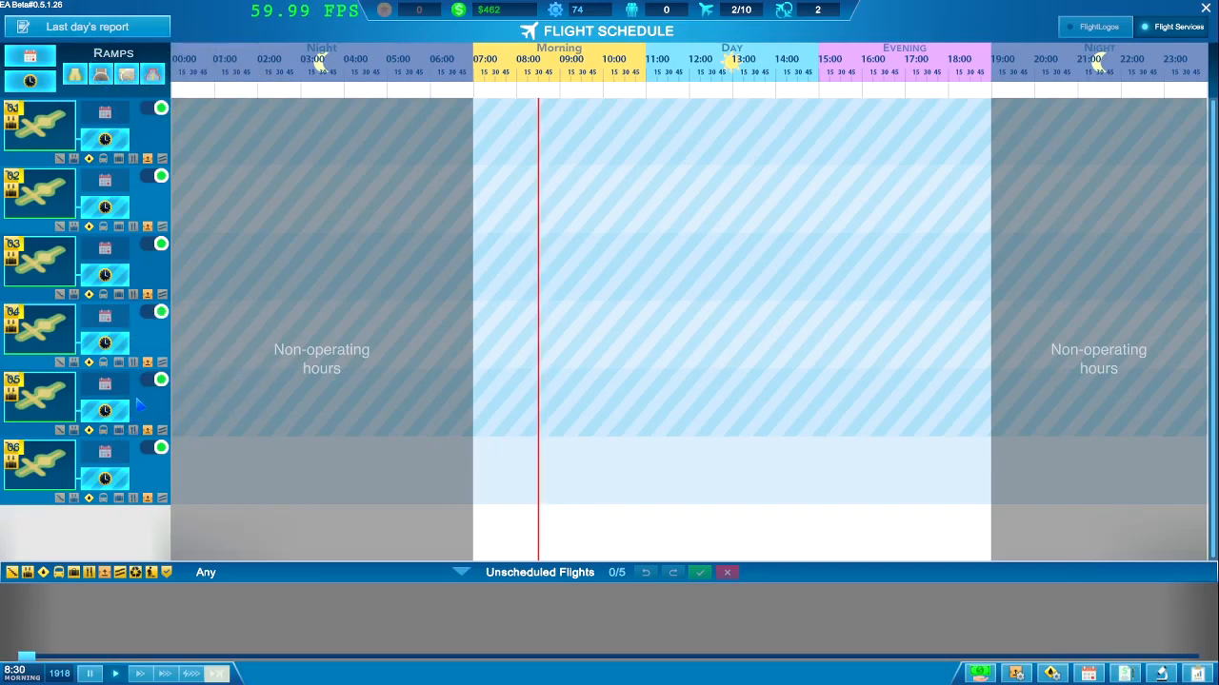
mouse_move(1021, 13)
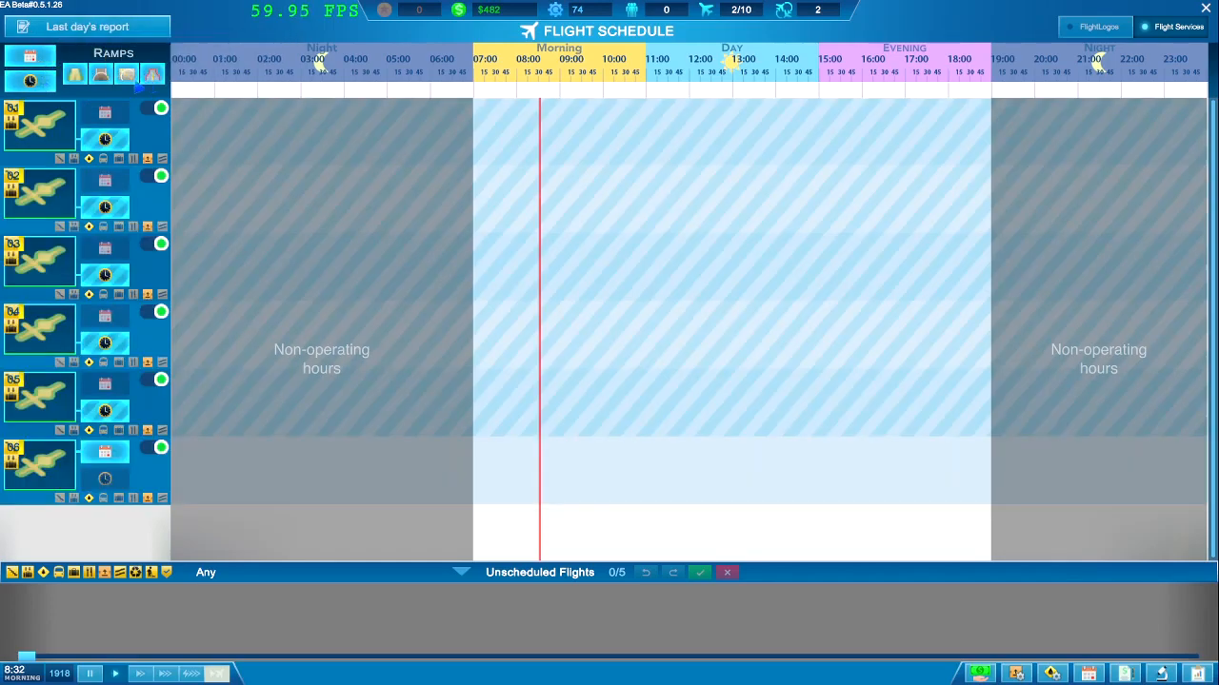
mouse_move(13, 571)
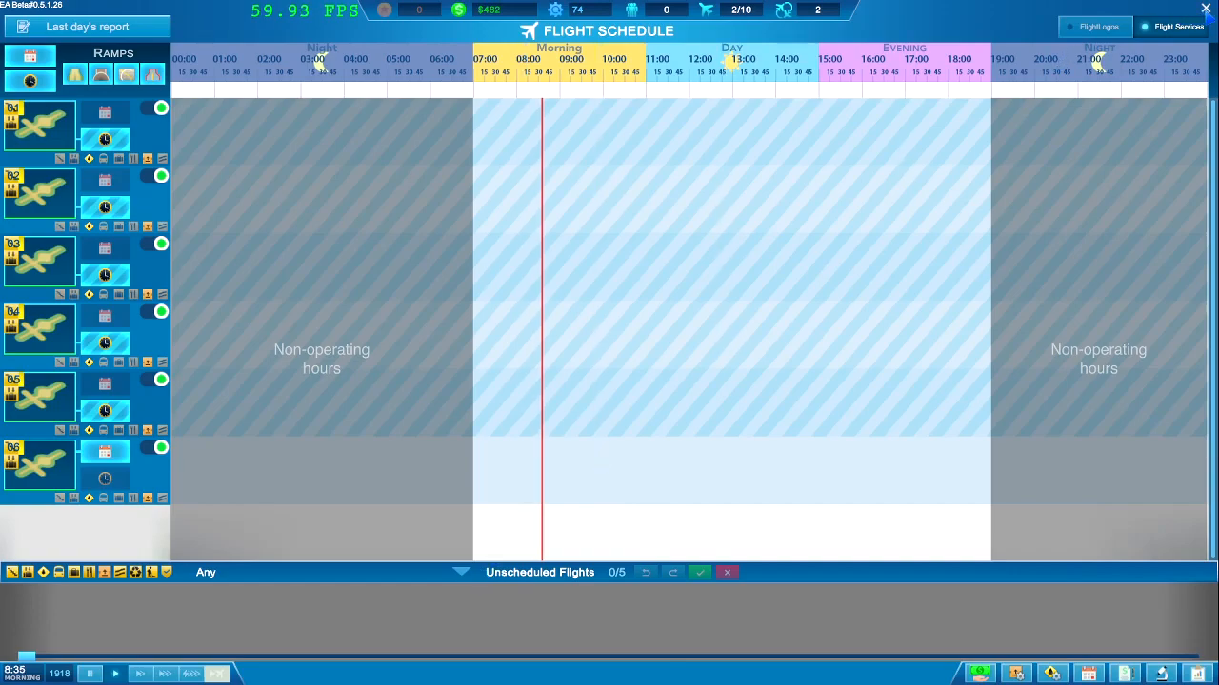
click(1205, 7)
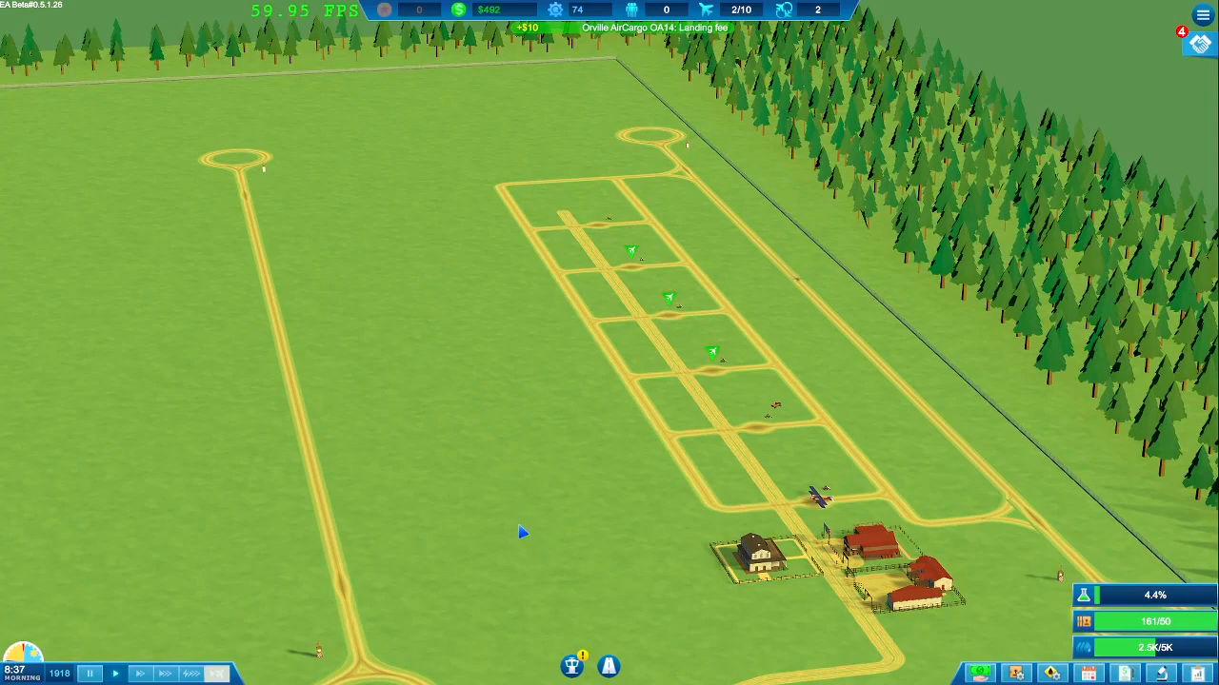
mouse_move(617, 434)
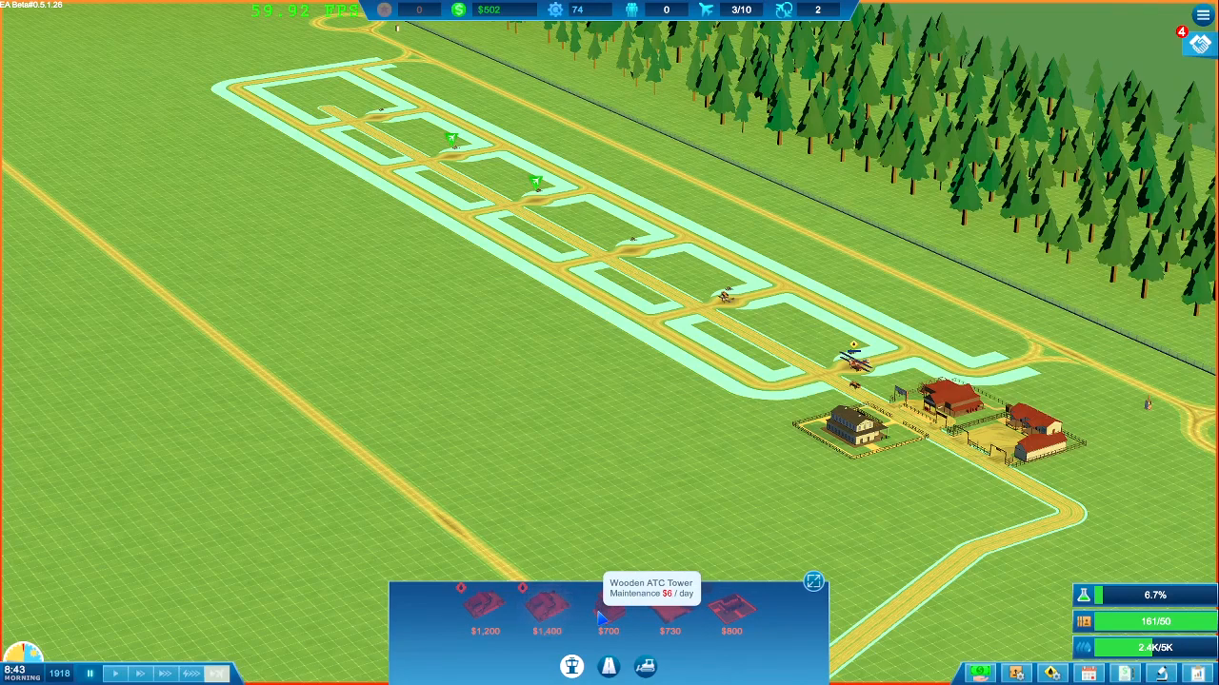
mouse_move(544, 609)
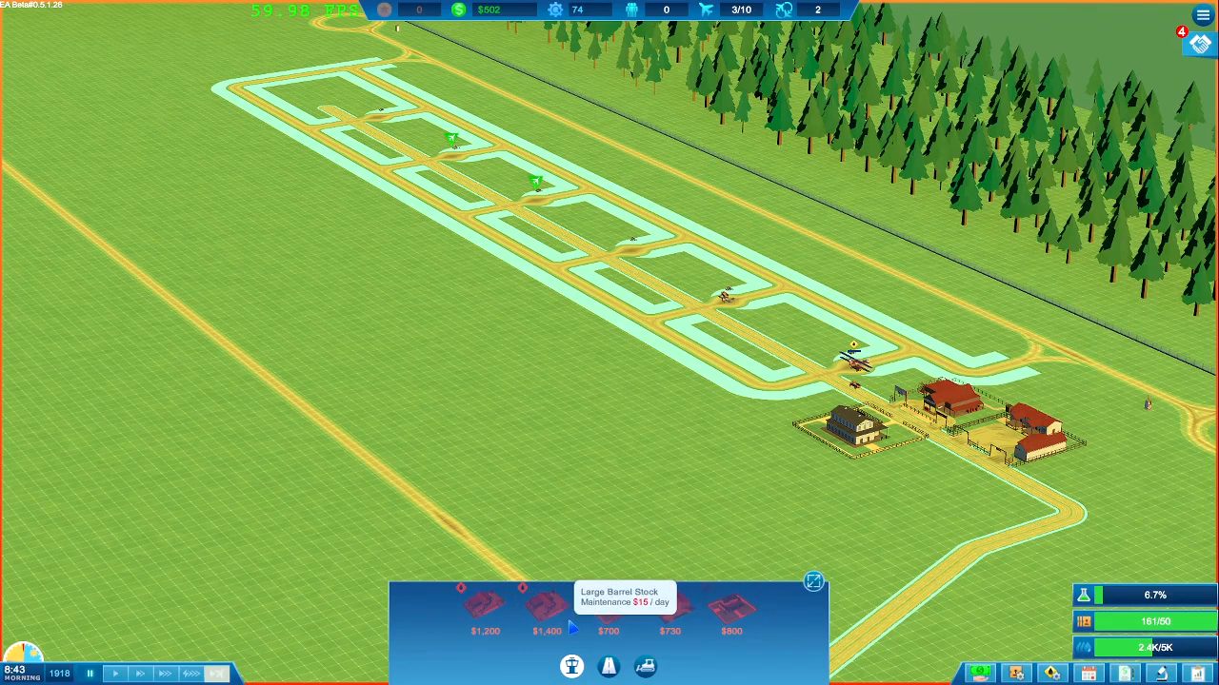
mouse_move(549, 624)
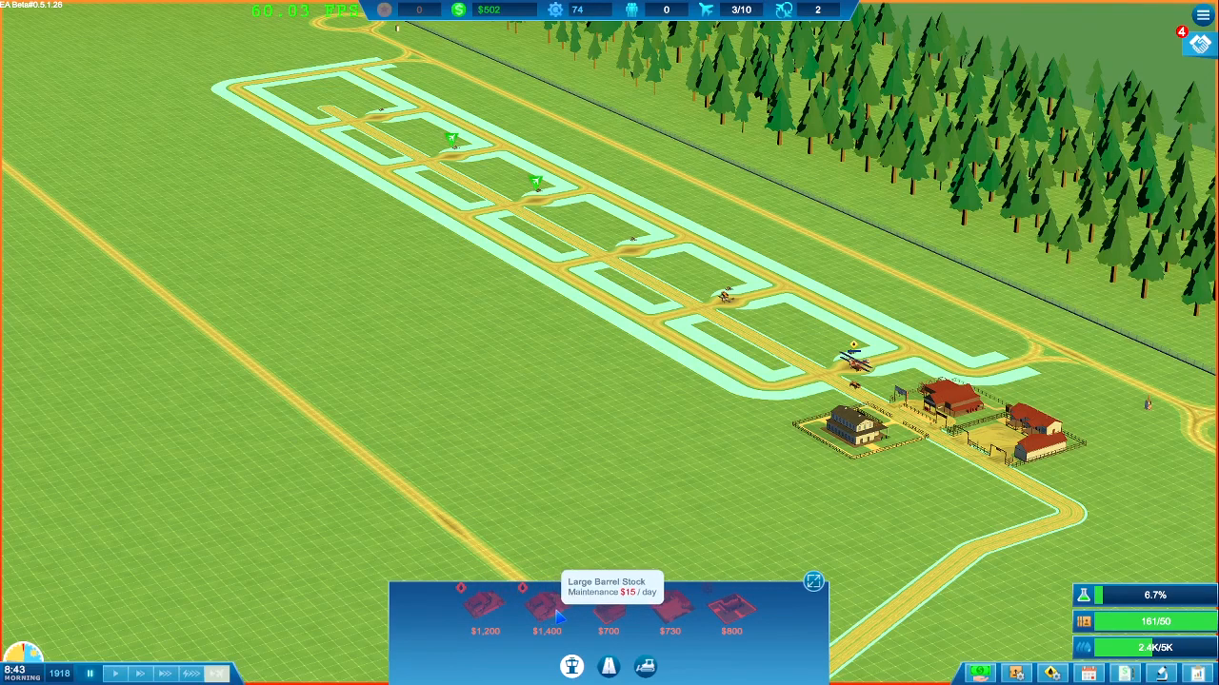
mouse_move(815, 507)
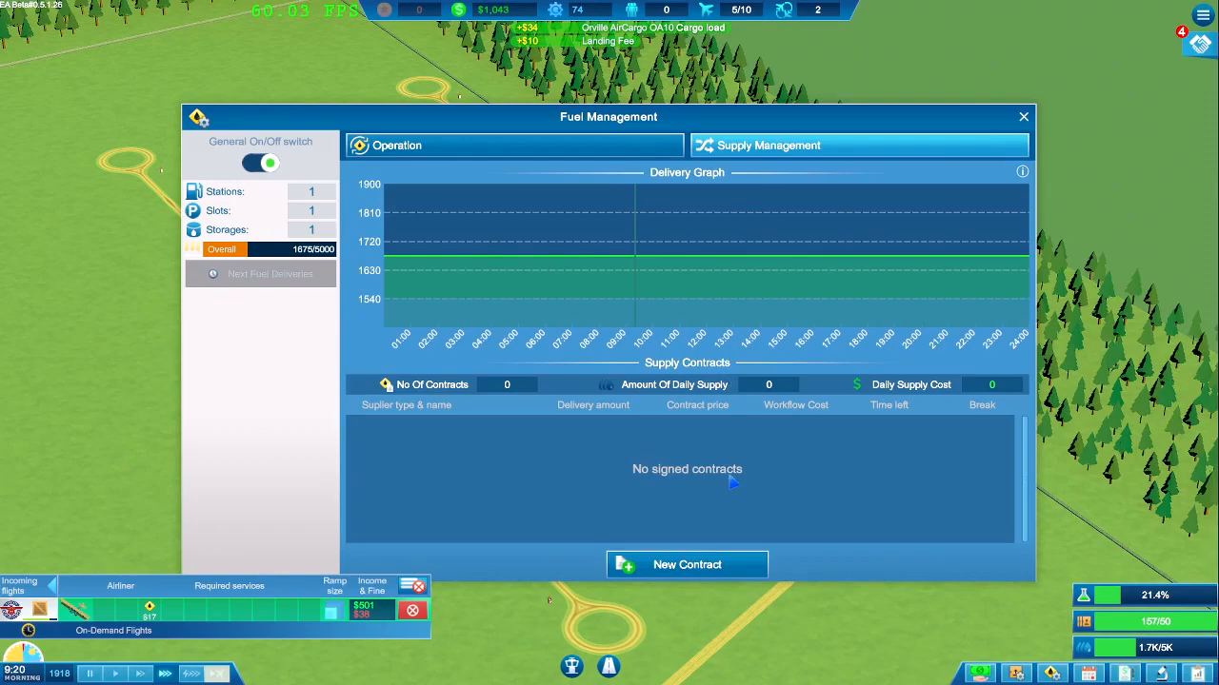
Step: Sign an instant 3000-unit fuel delivery from Union Oil Company and close Fuel Management
click(686, 564)
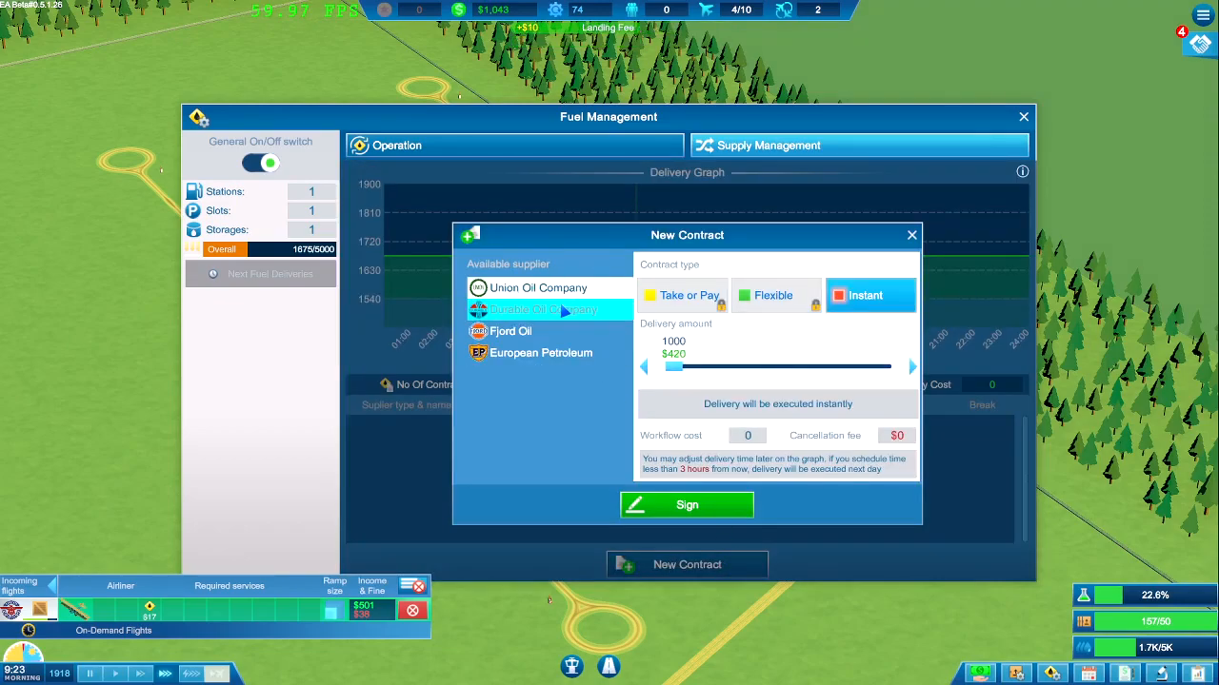
drag(674, 368, 754, 368)
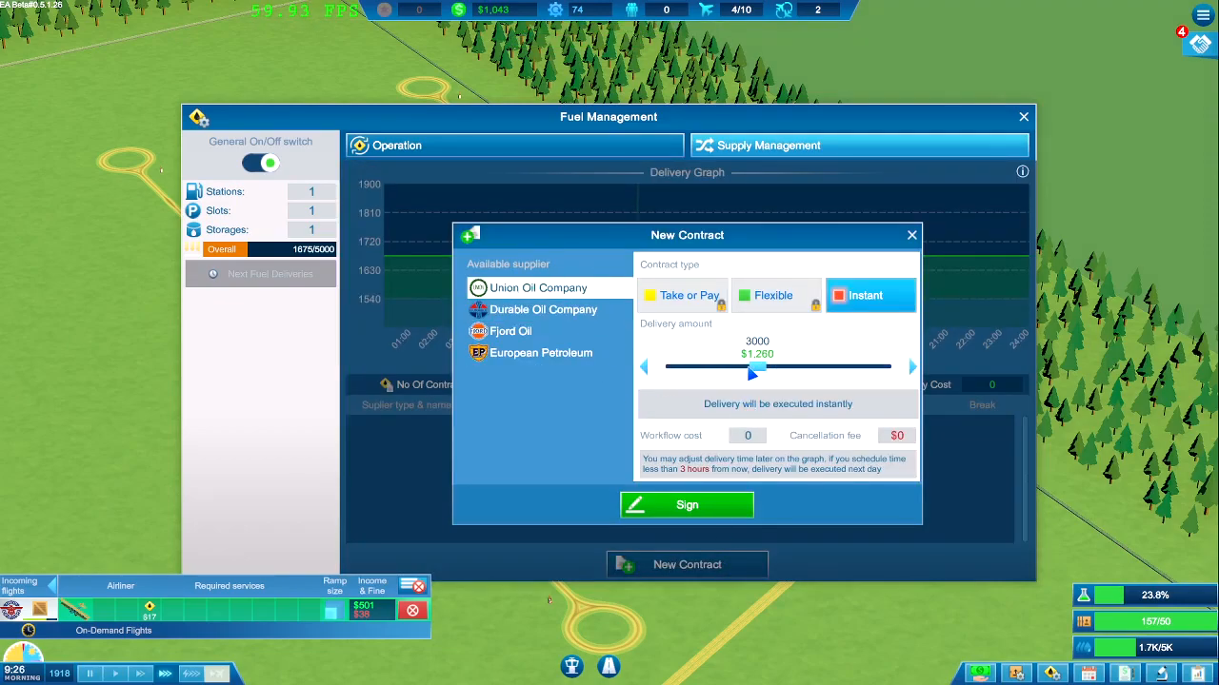
click(685, 504)
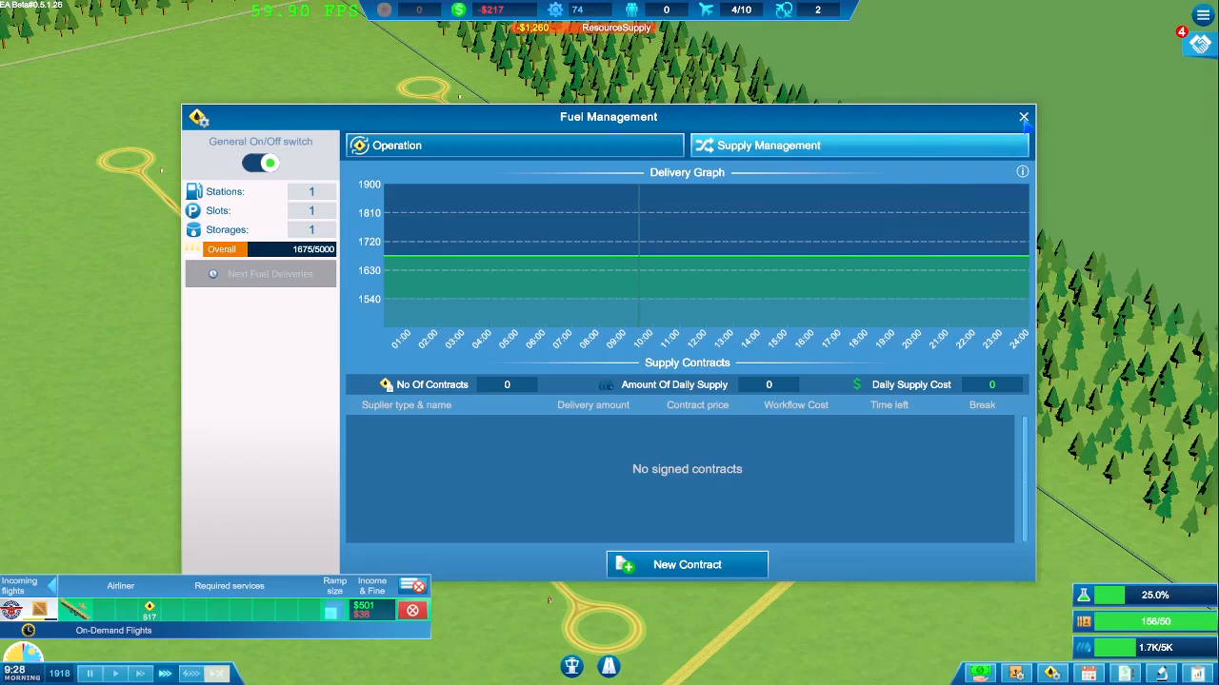
click(1024, 116)
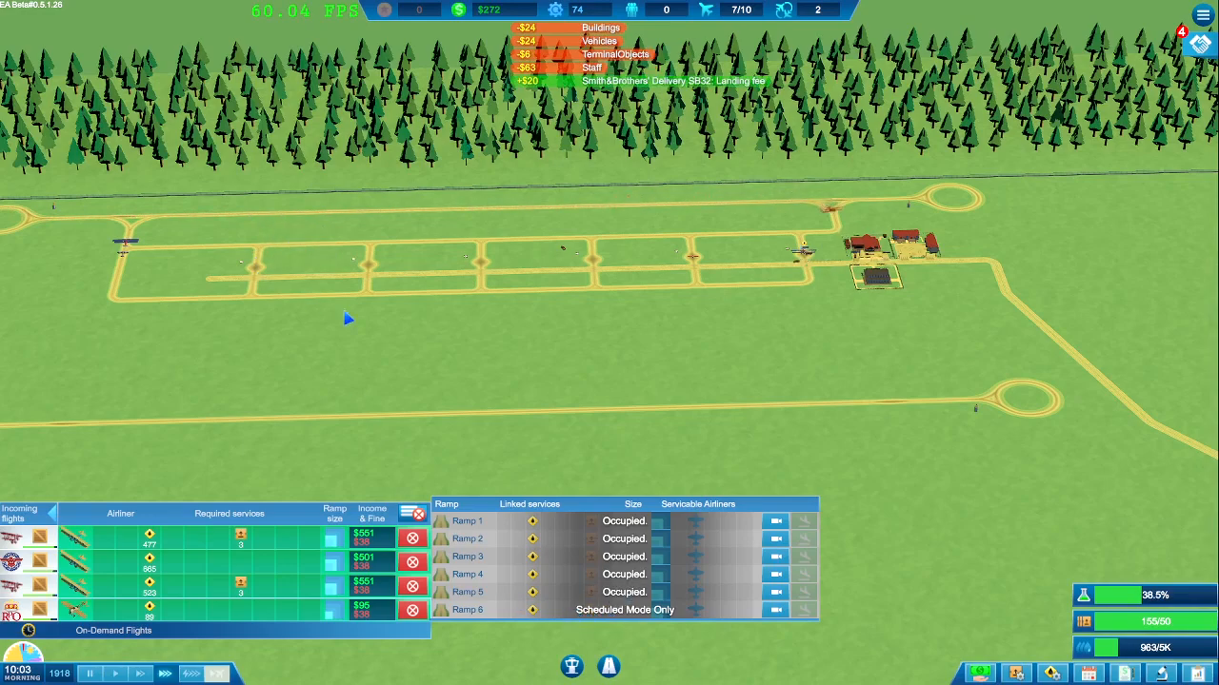
mouse_move(1121, 674)
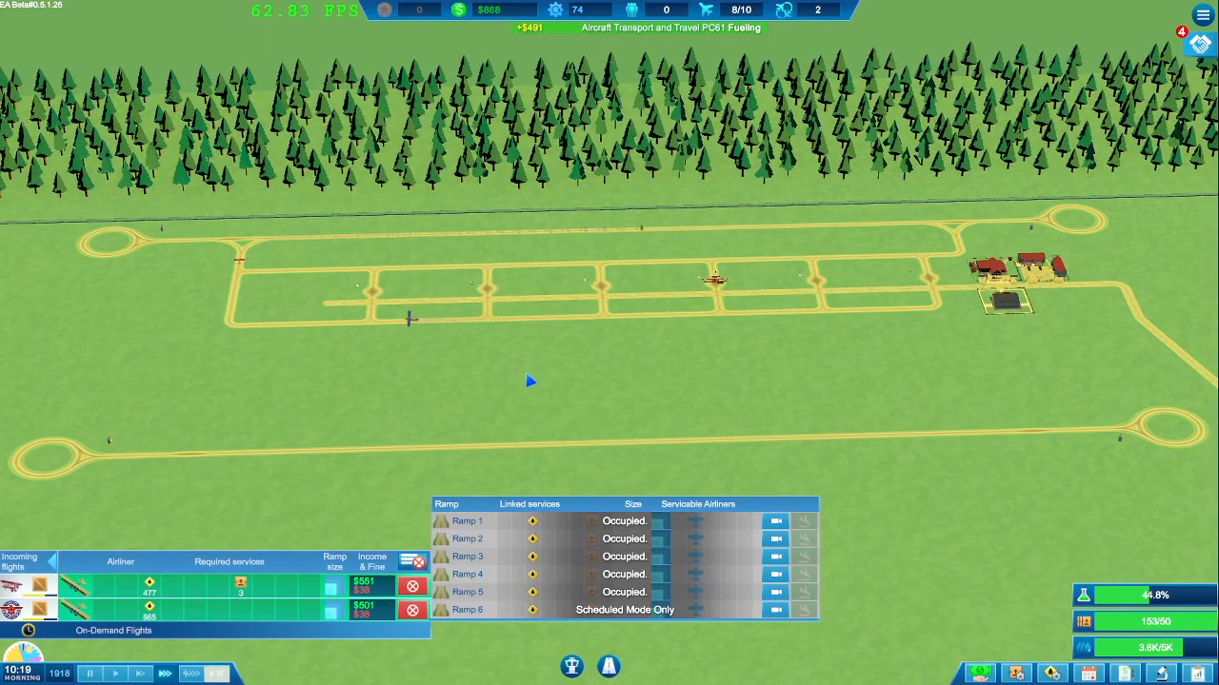
mouse_move(741, 480)
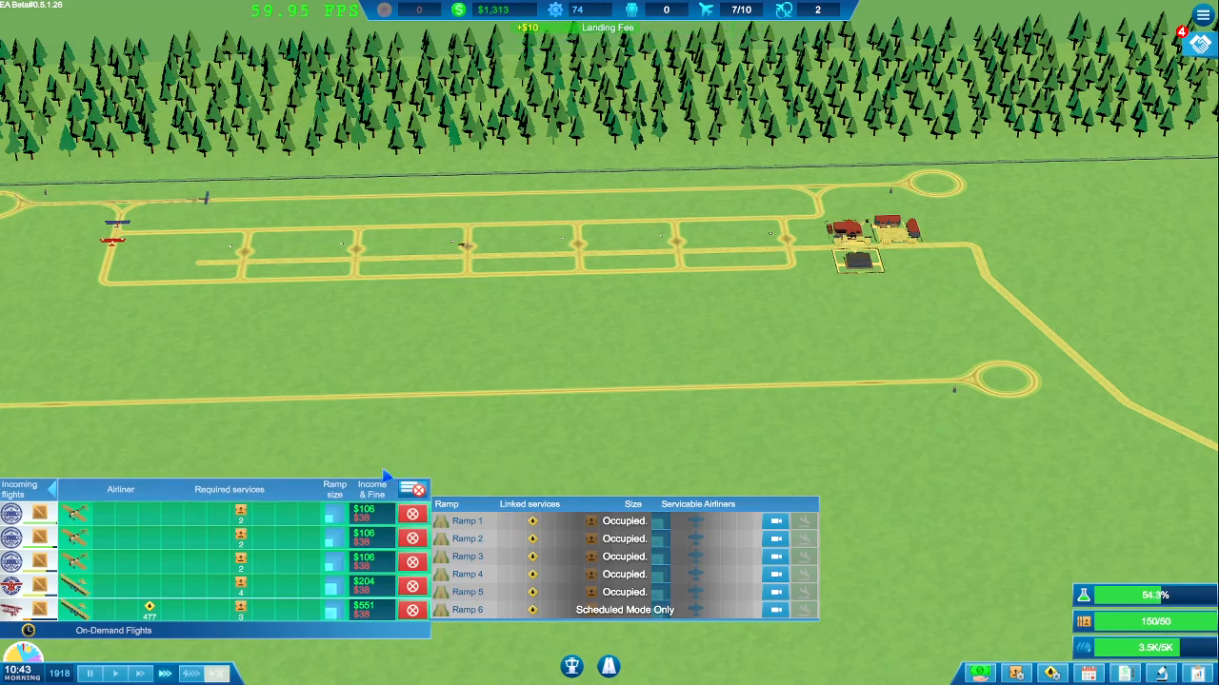
Step: Collapse the Incoming Flights and Ramps panels to clear the airfield view
click(415, 488)
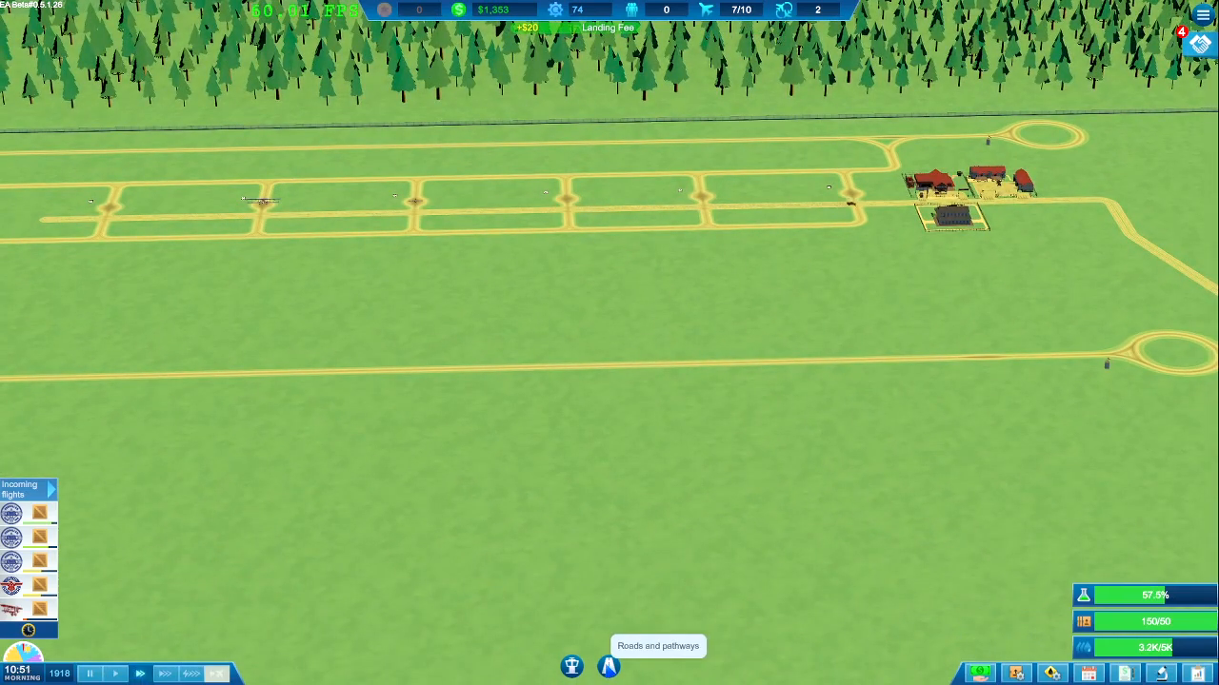
Step: Place five grass ramps in a row beneath the taxiway grid, then pick the grass taxiway
click(646, 667)
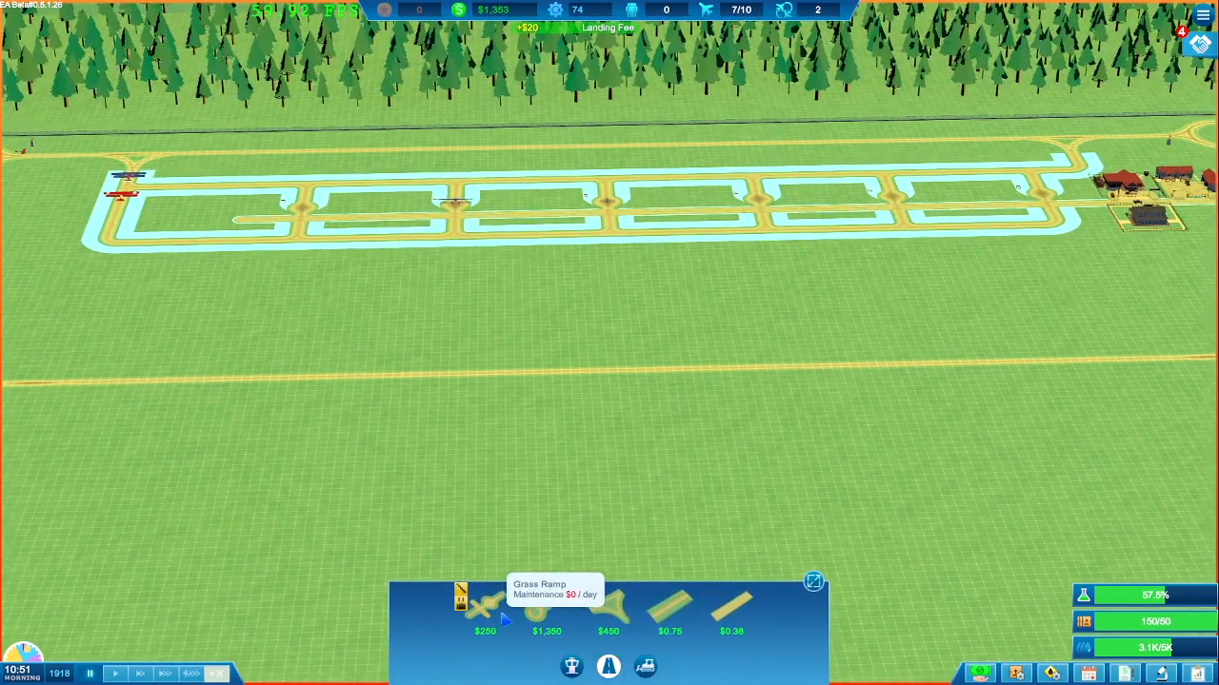
click(483, 609)
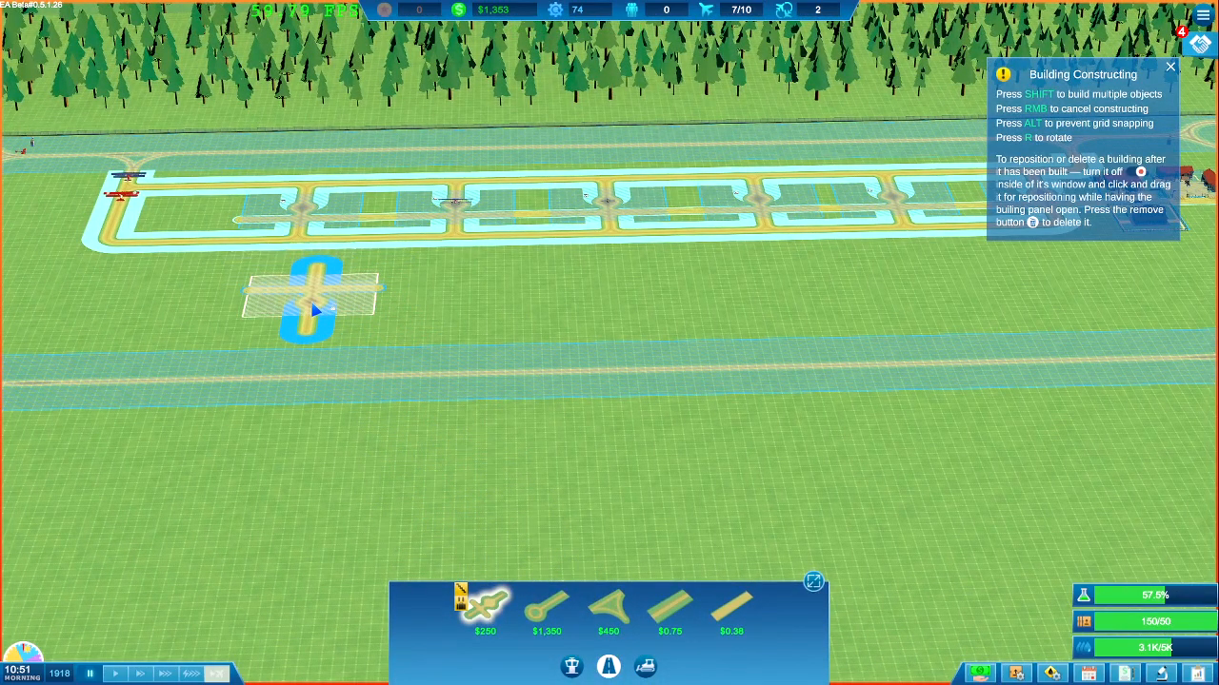
key(r)
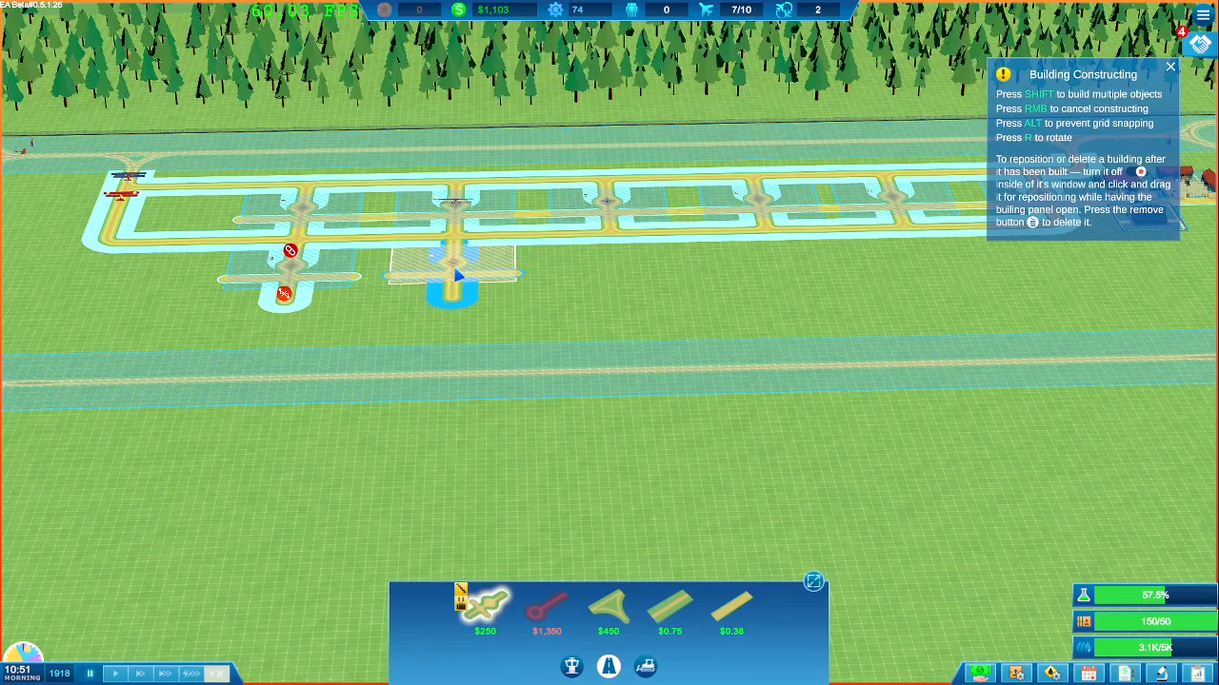
click(453, 276)
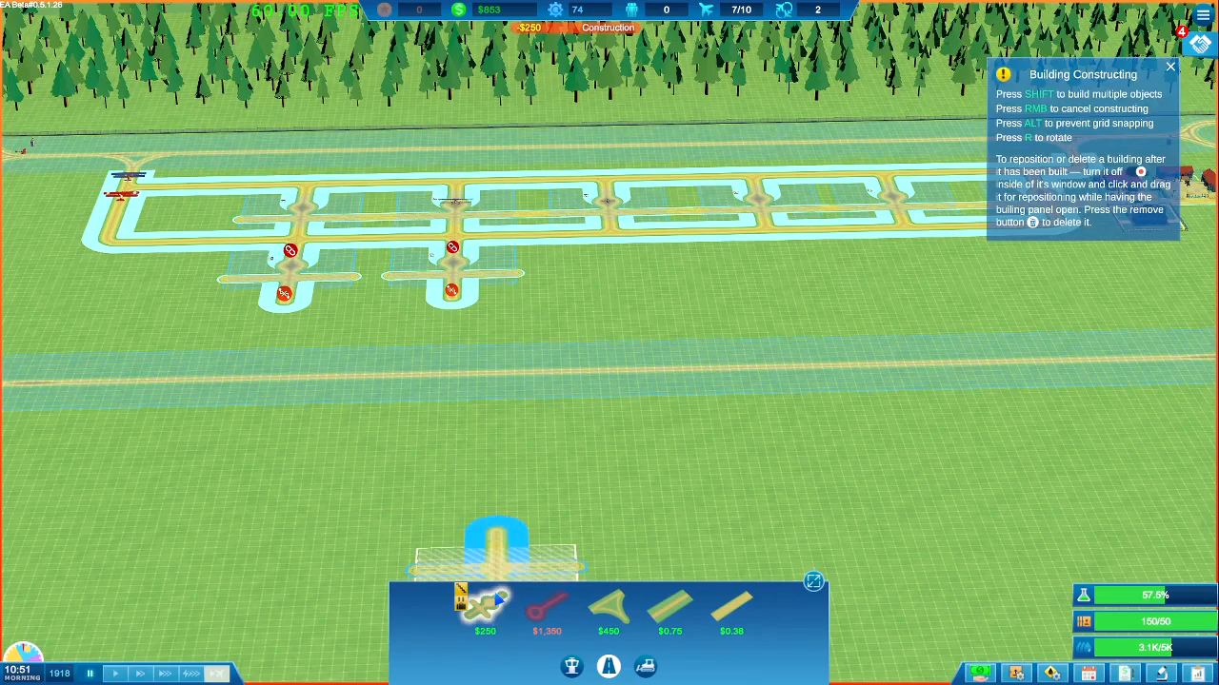
mouse_move(617, 276)
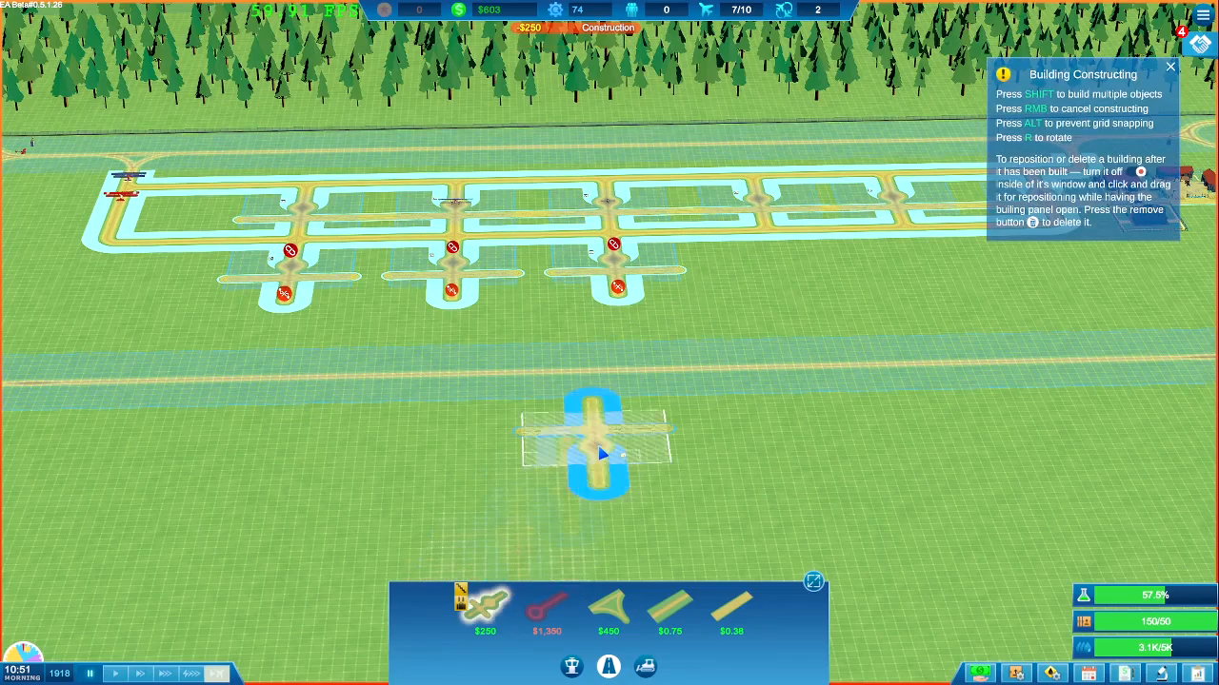
mouse_move(771, 267)
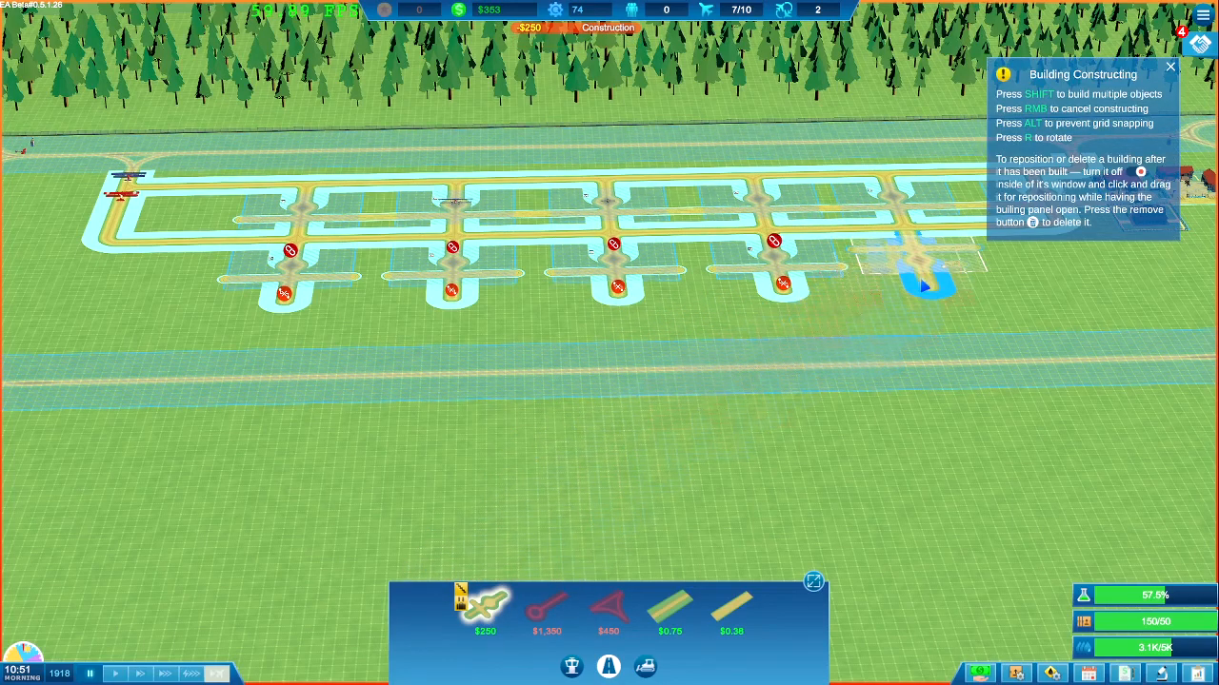
click(923, 286)
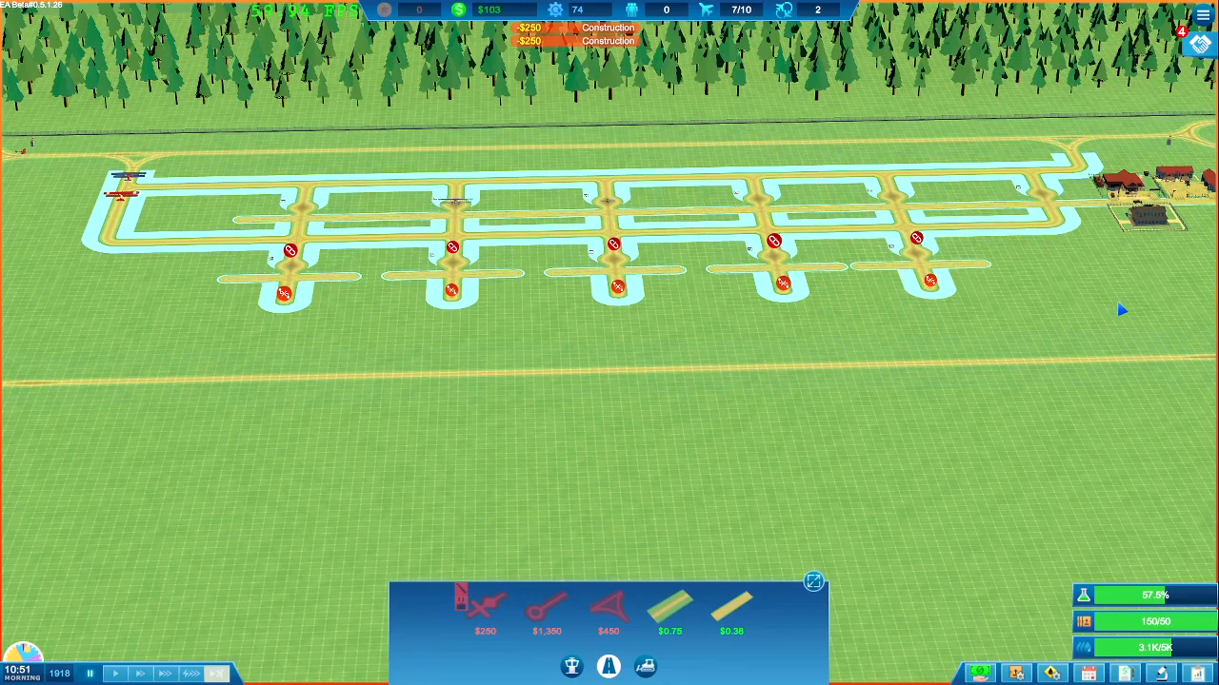
mouse_move(681, 614)
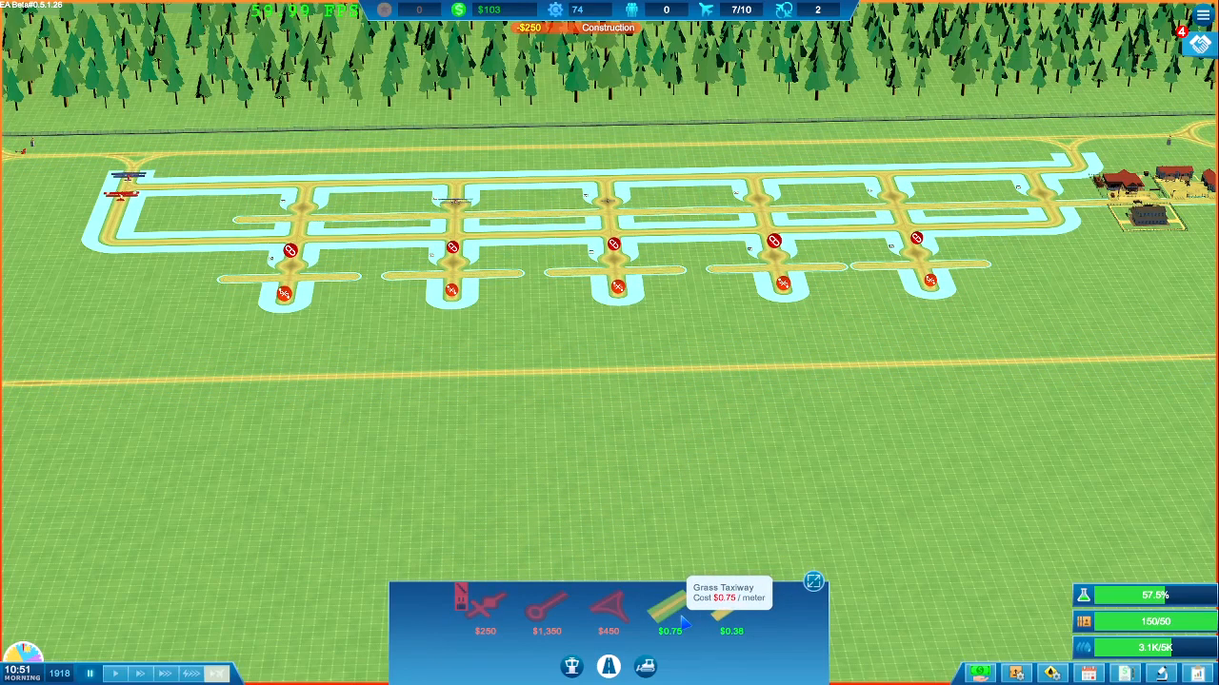
click(670, 609)
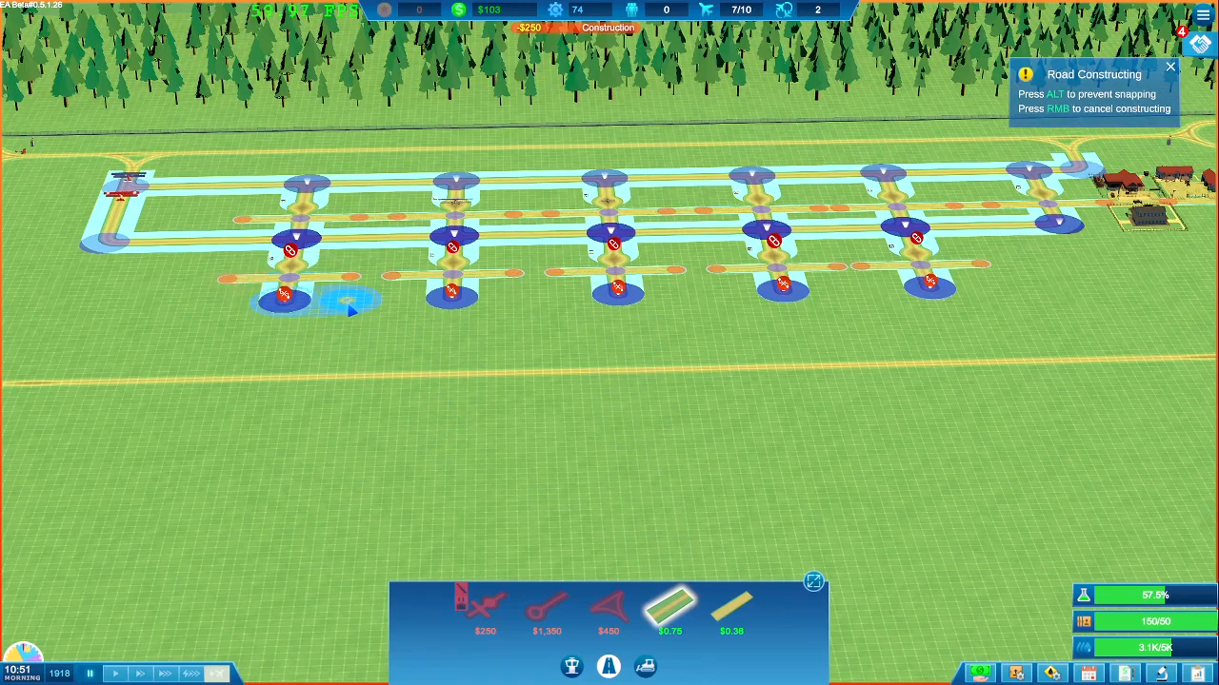
mouse_move(181, 306)
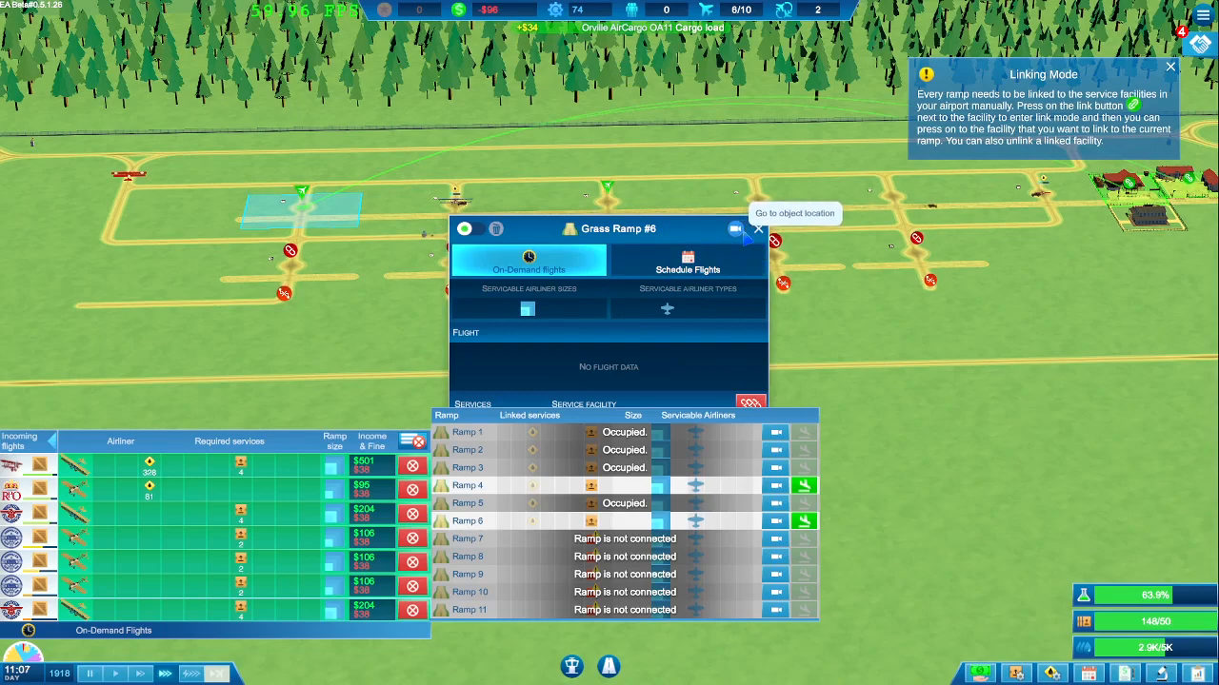
Step: Jump the view to Grass Ramp #6's location to check its taxiway connection
click(758, 228)
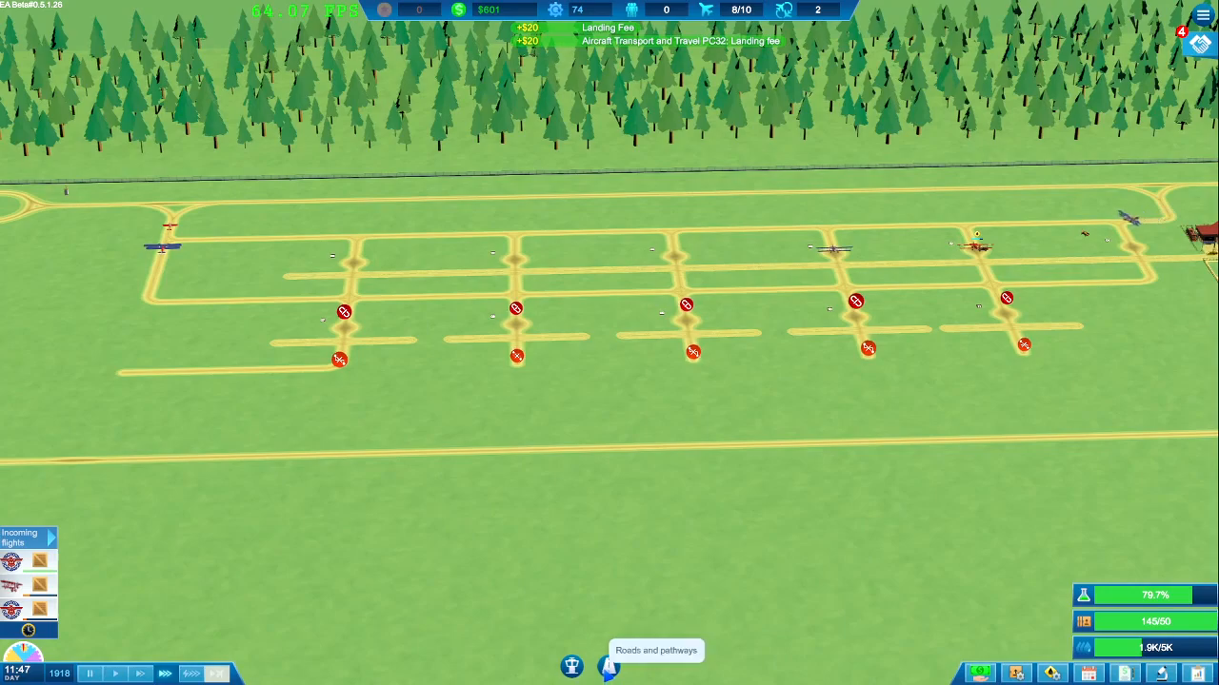
Step: Lay a grass taxiway segment off the grid's right edge toward the airport buildings
click(610, 666)
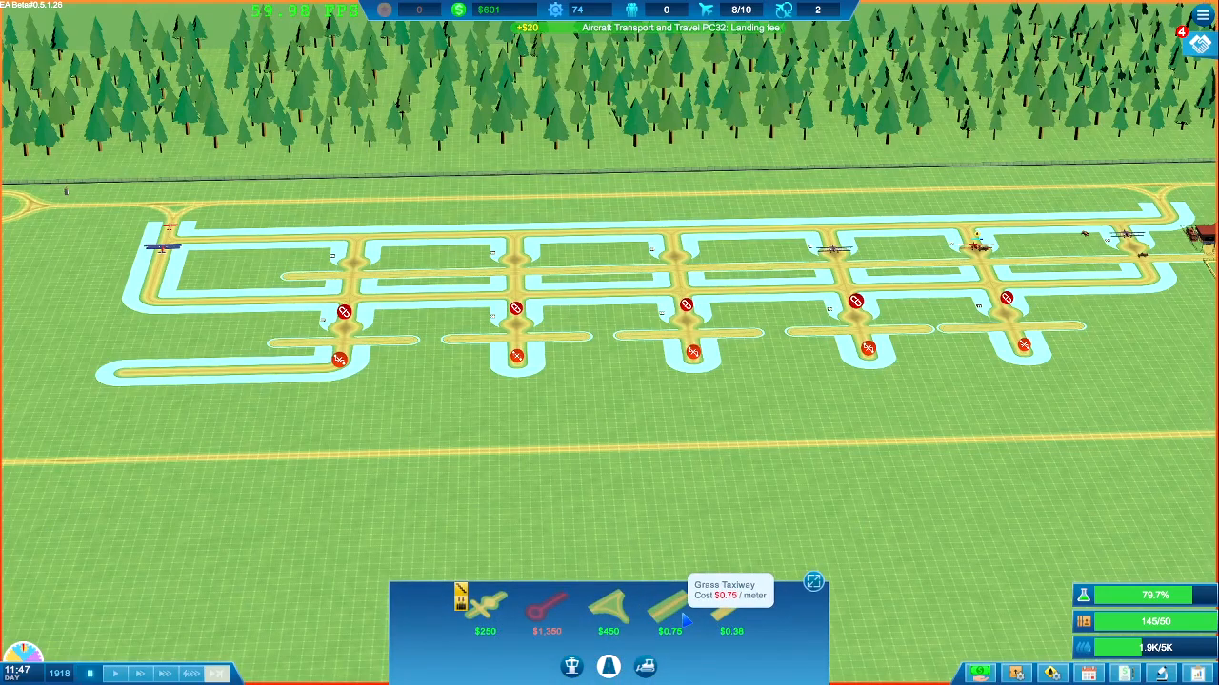
click(671, 608)
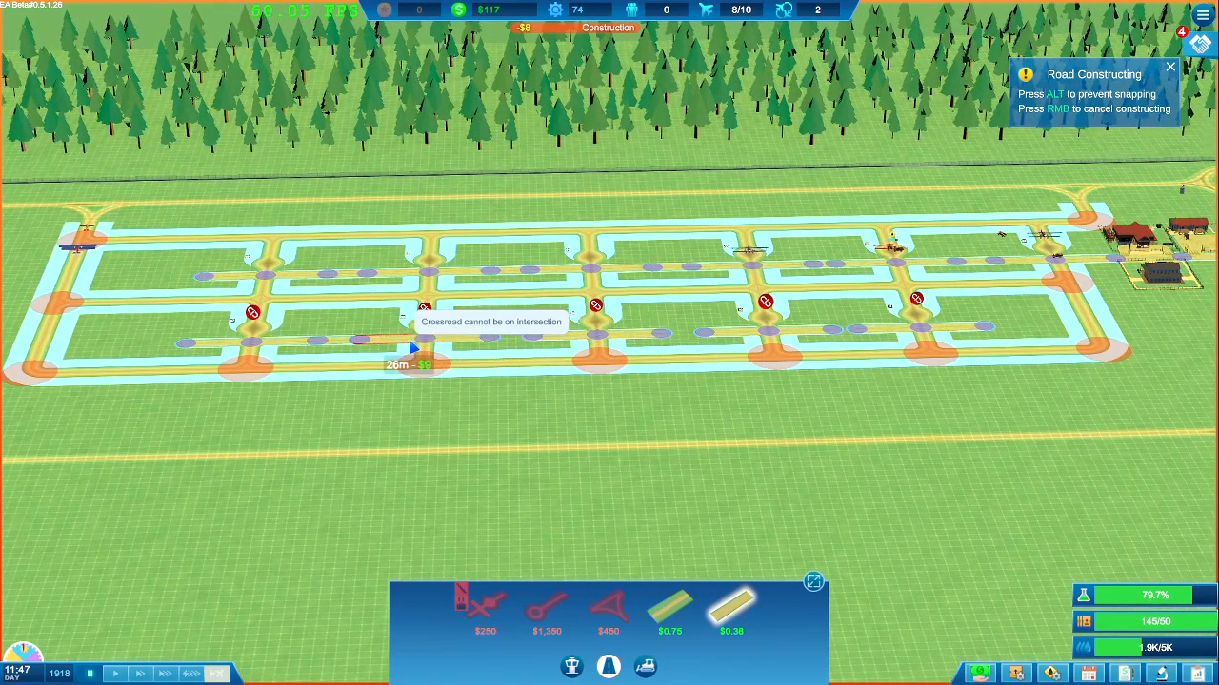
mouse_move(499, 404)
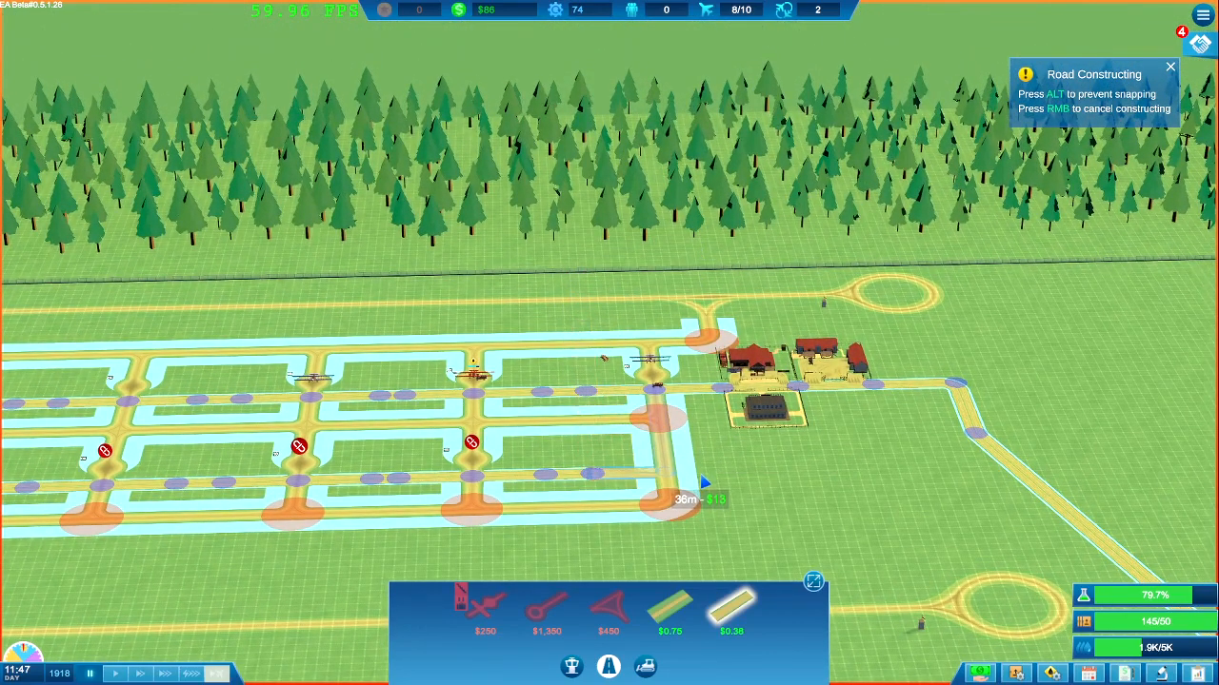
mouse_move(590, 438)
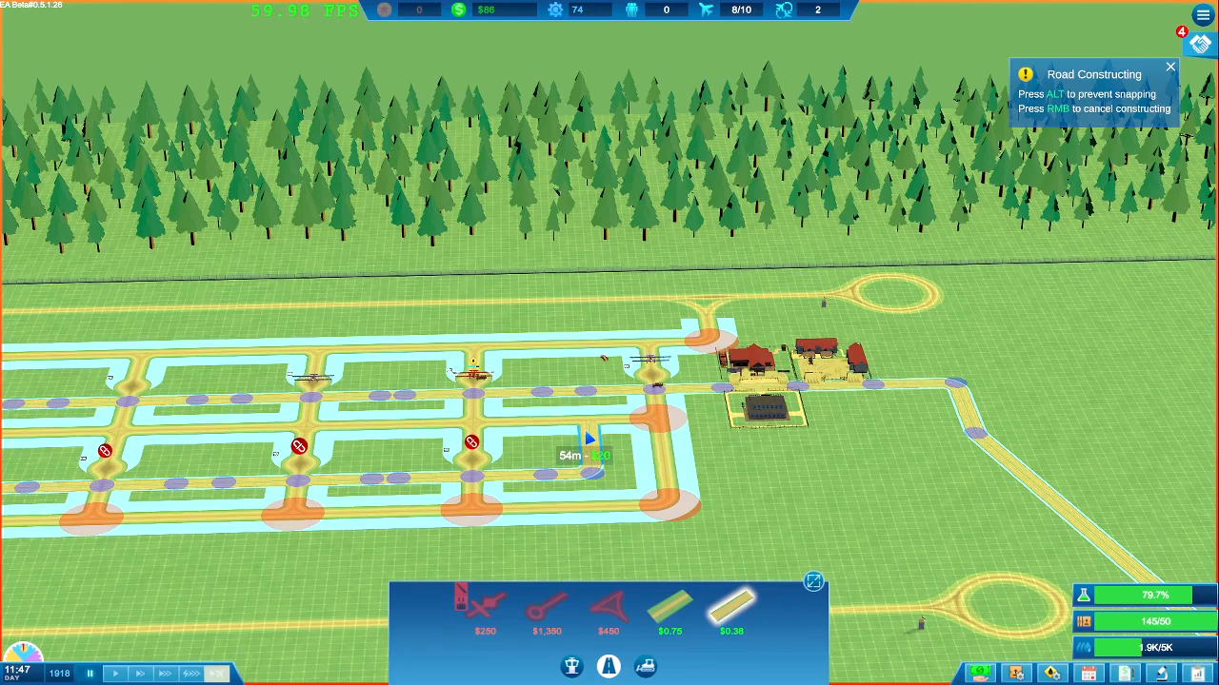
click(588, 438)
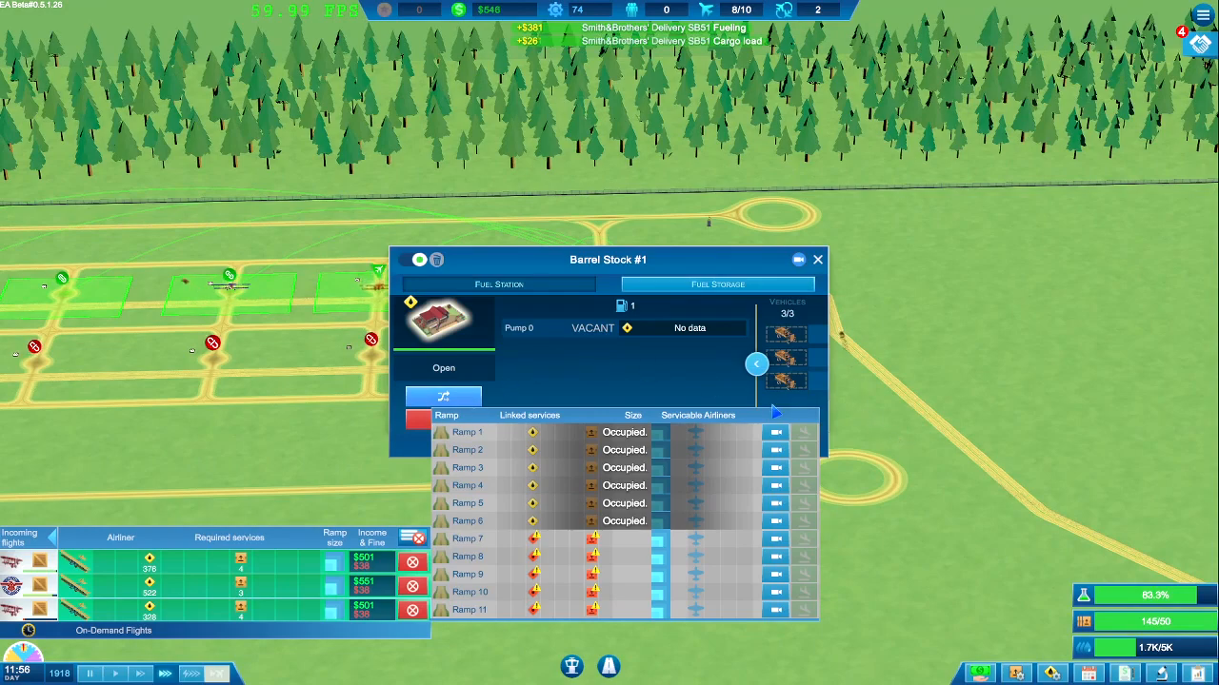
Step: Close the Barrel Stock fuel storage and Cargo Storage #1 detail windows
click(758, 363)
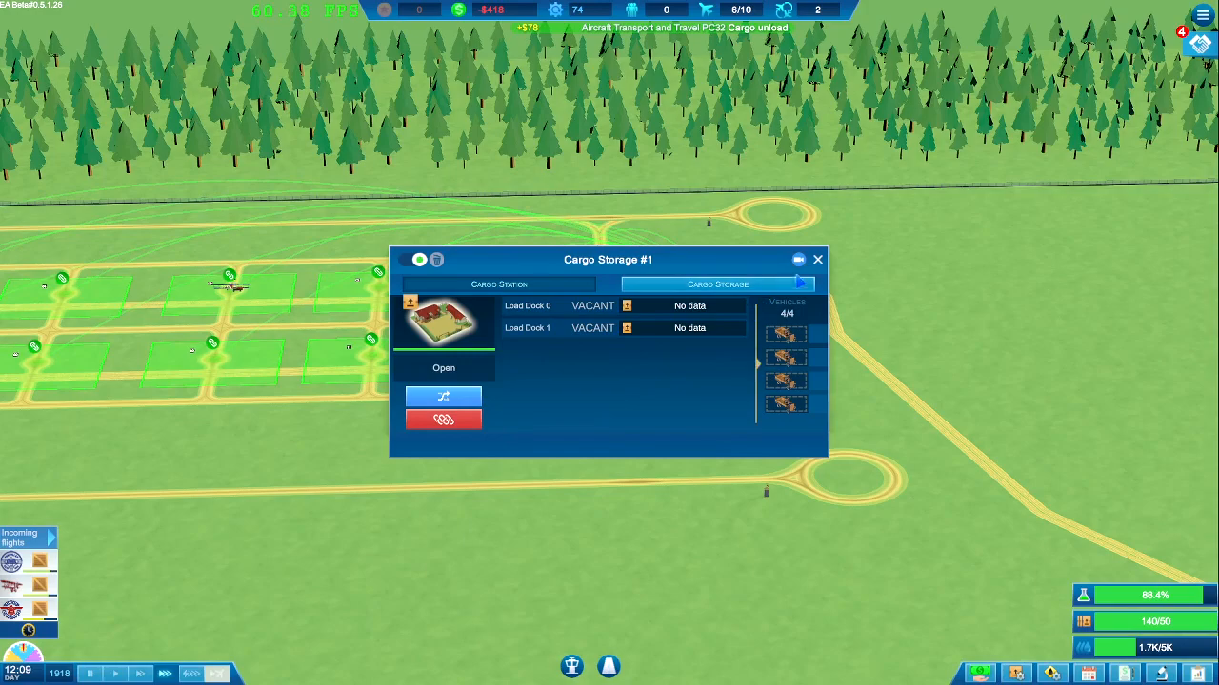
click(817, 259)
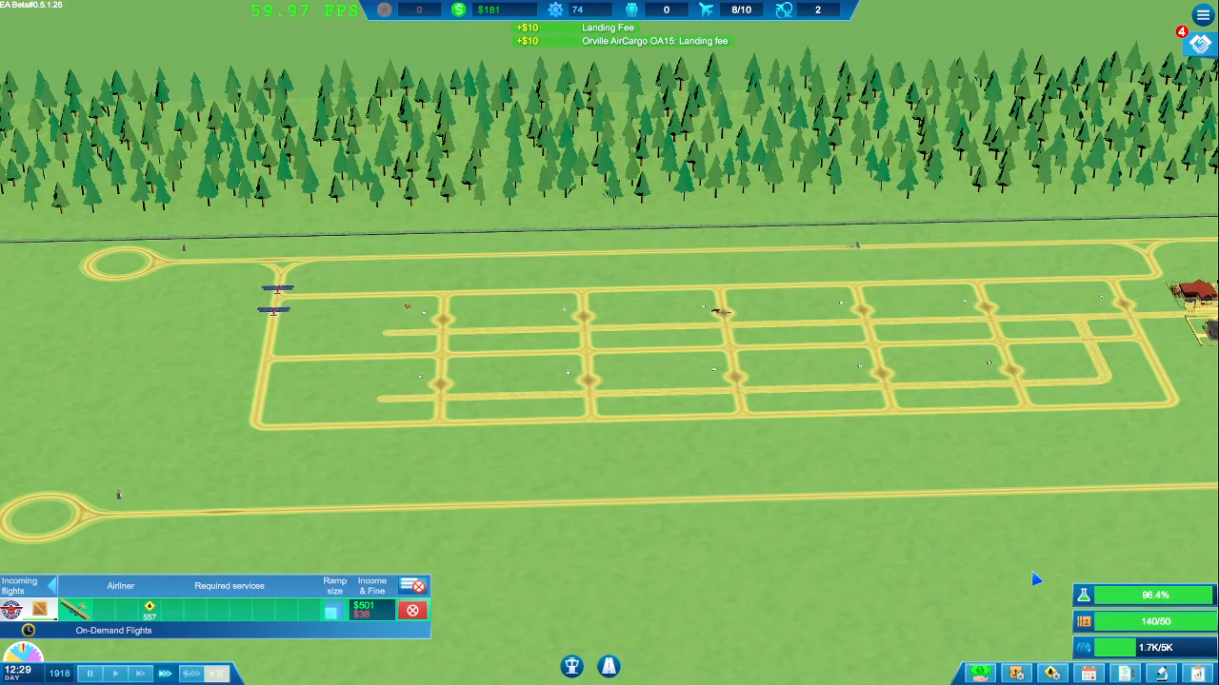
mouse_move(975, 552)
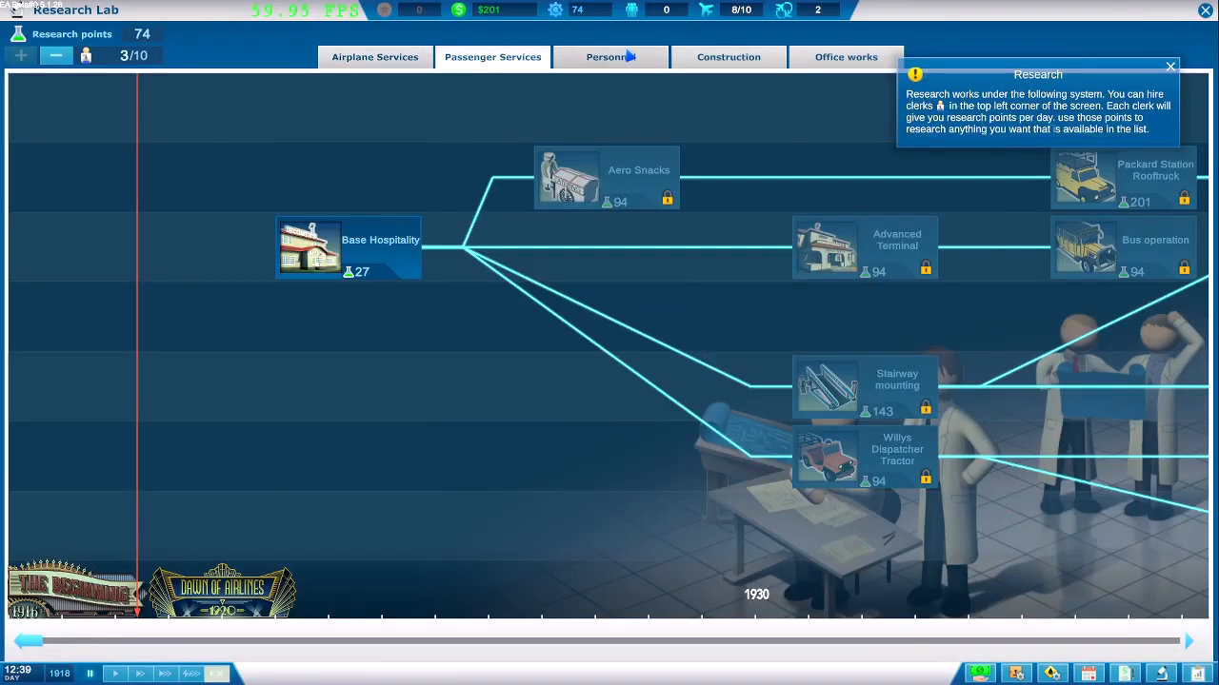
mouse_move(448, 168)
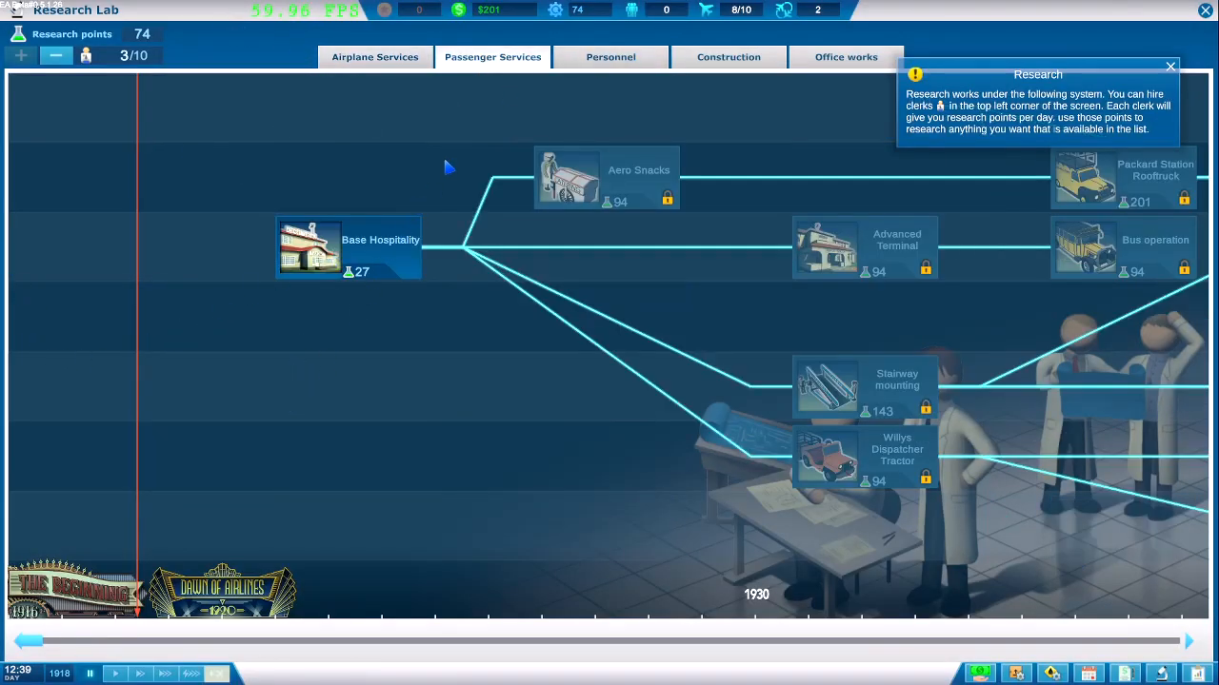
Step: Start Fueling Personnel Training research from the Personnel branch and leave the Research Lab
click(610, 57)
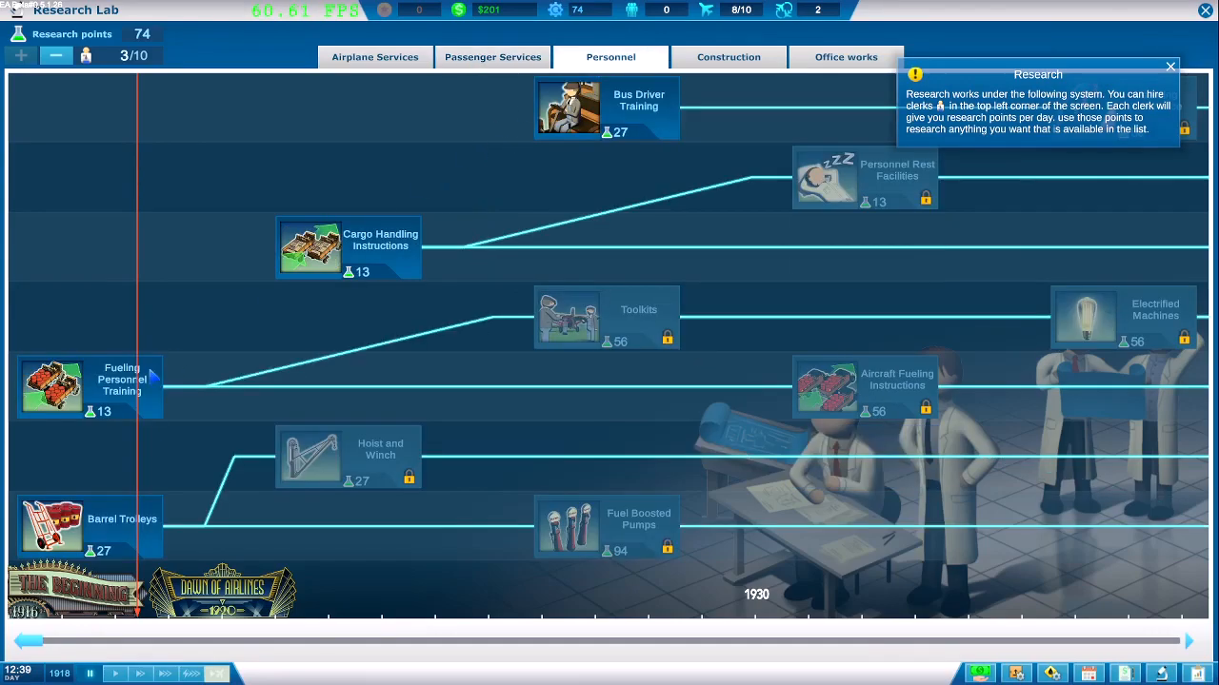
click(53, 384)
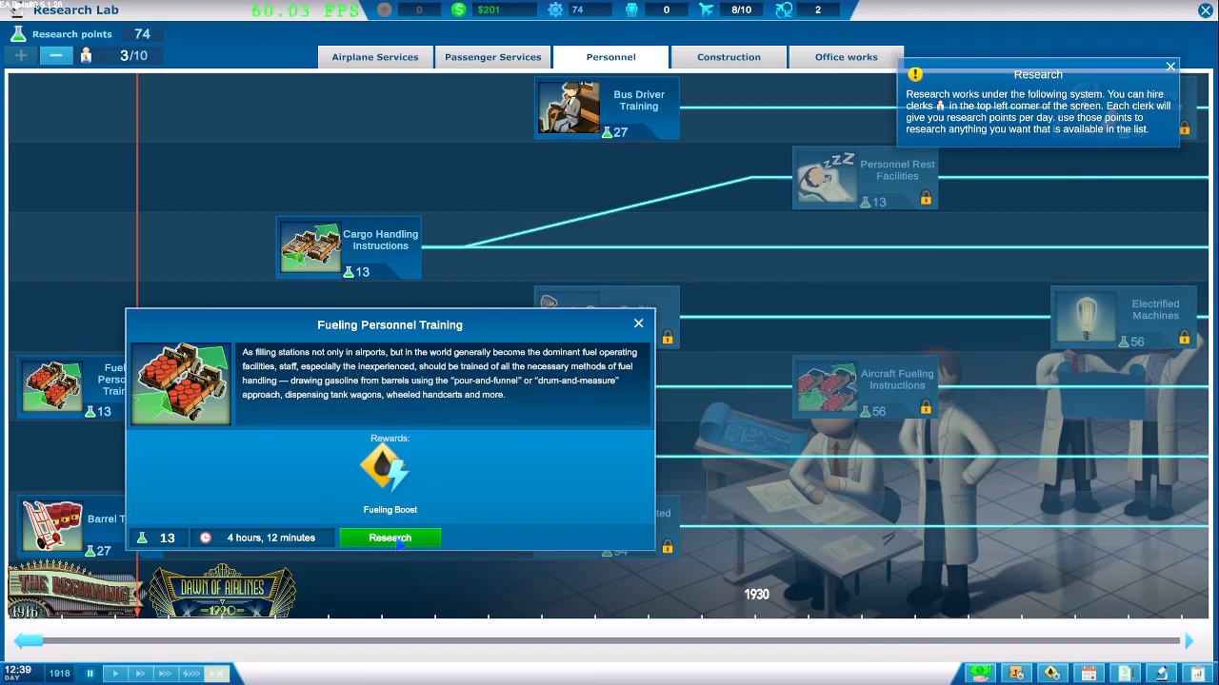
click(388, 537)
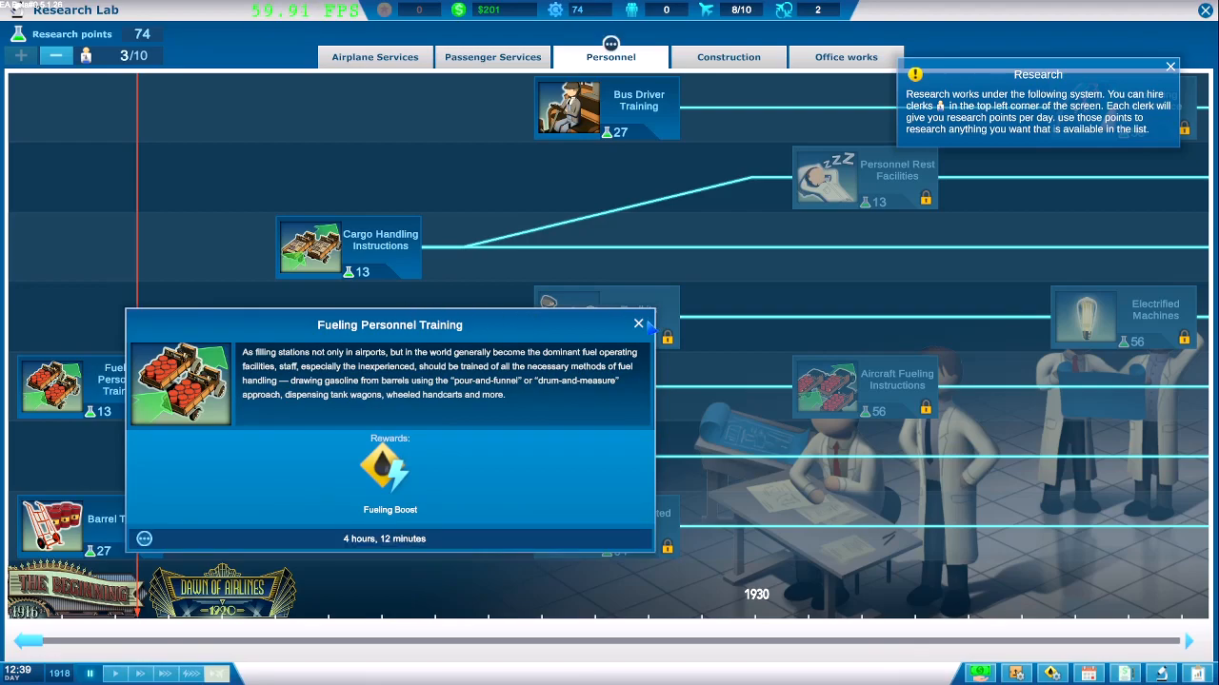
click(638, 323)
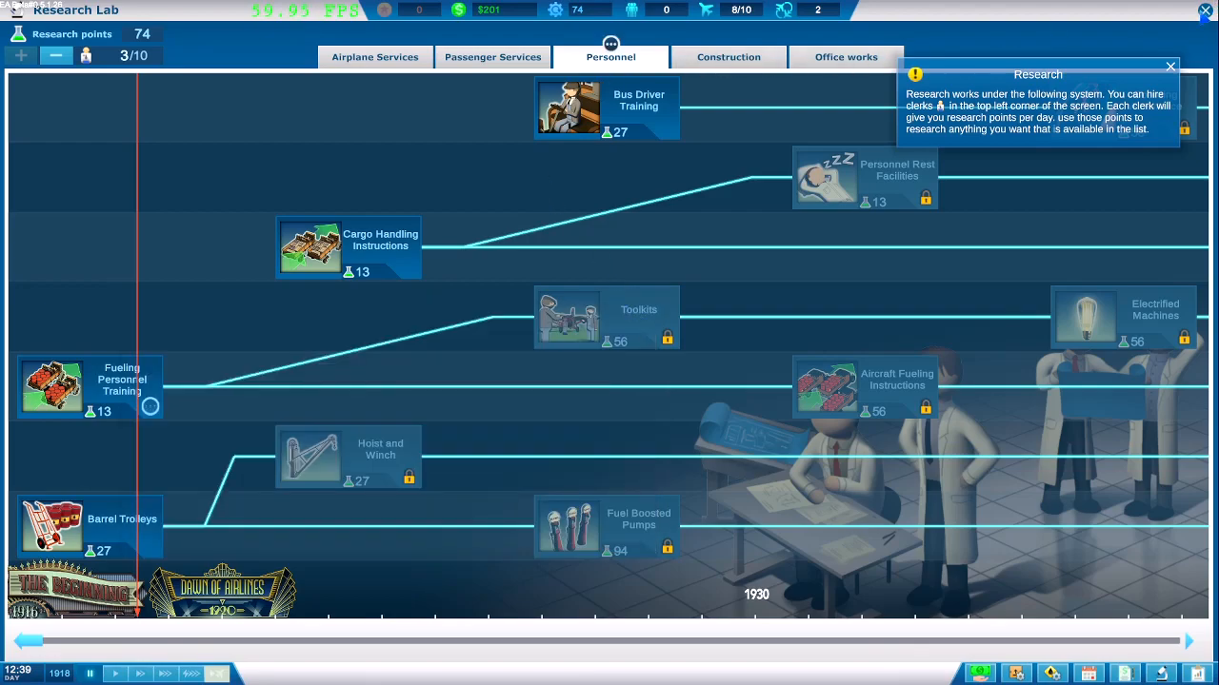
click(1169, 66)
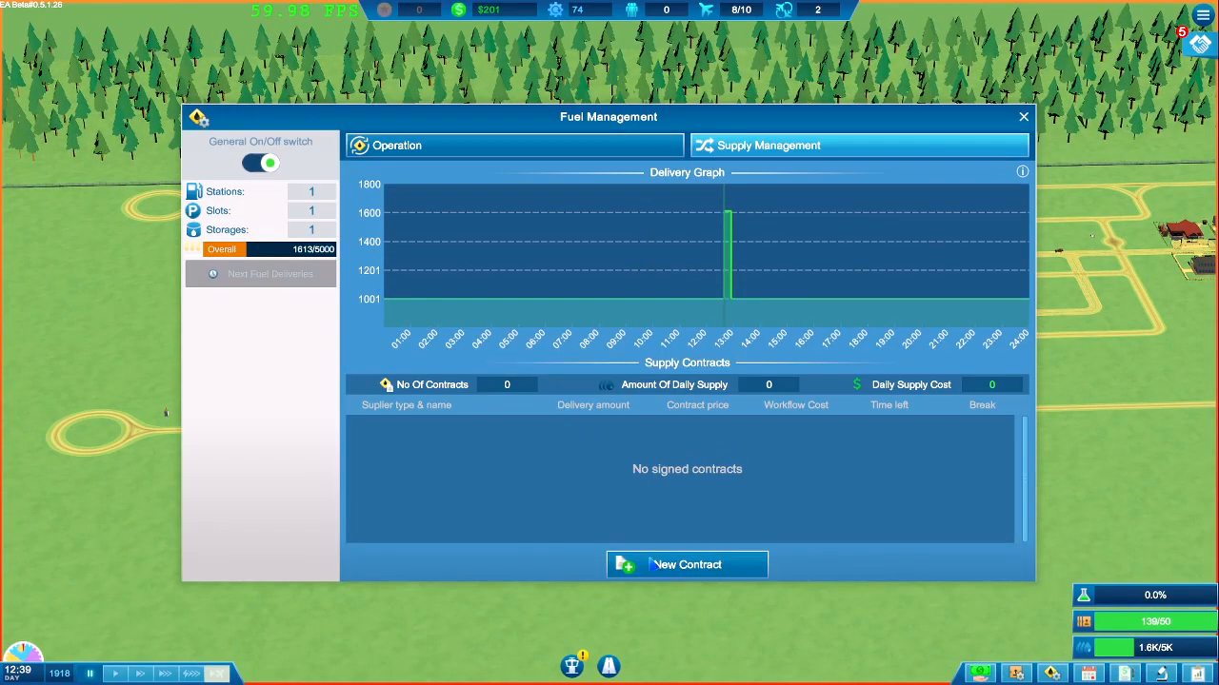
Step: Sign a new instant fuel contract for a 1000-unit delivery and close Fuel Management
click(685, 563)
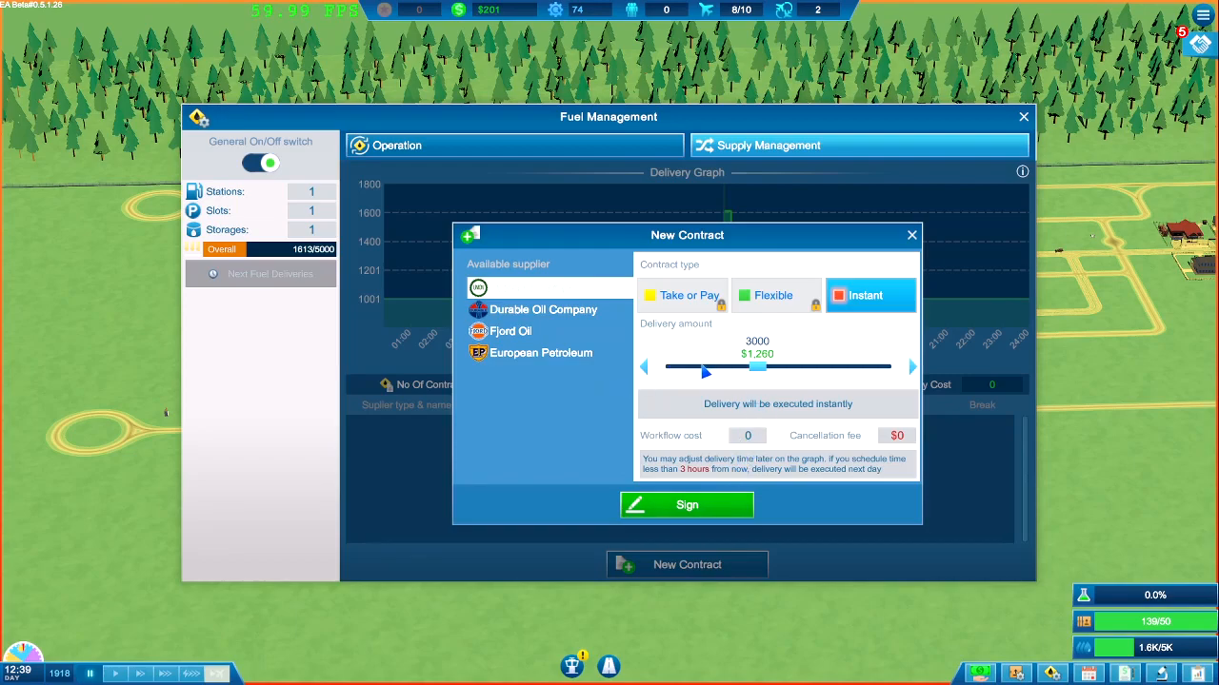
drag(758, 366, 714, 366)
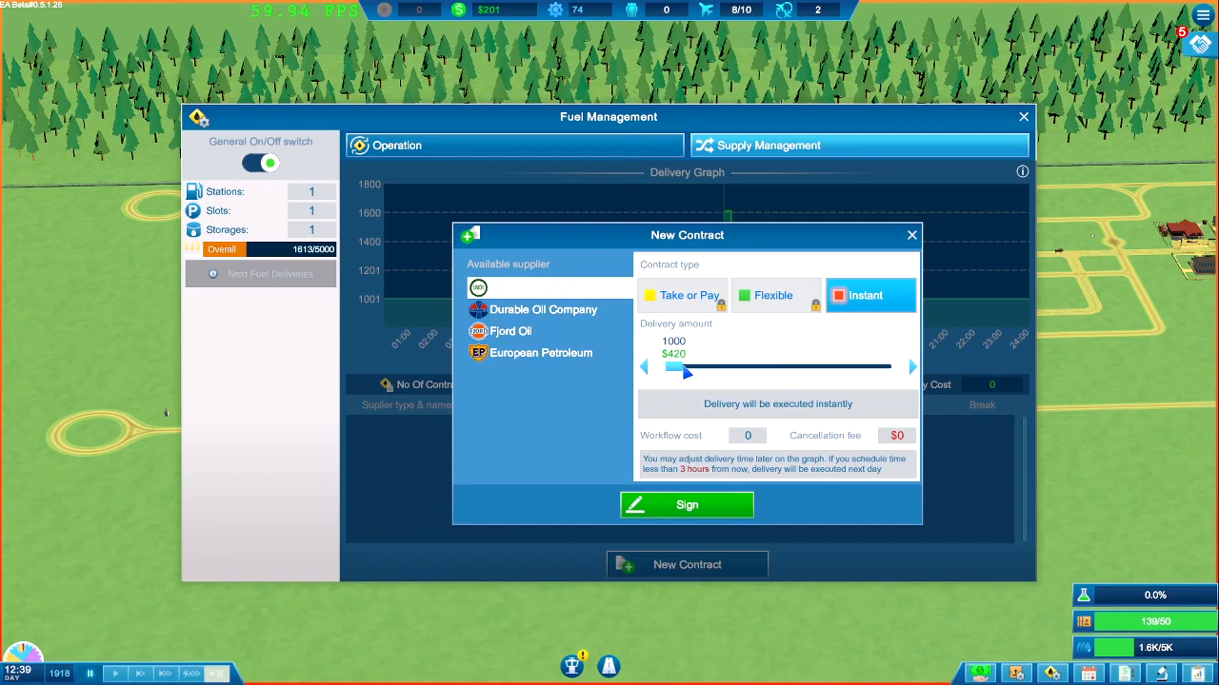
click(686, 505)
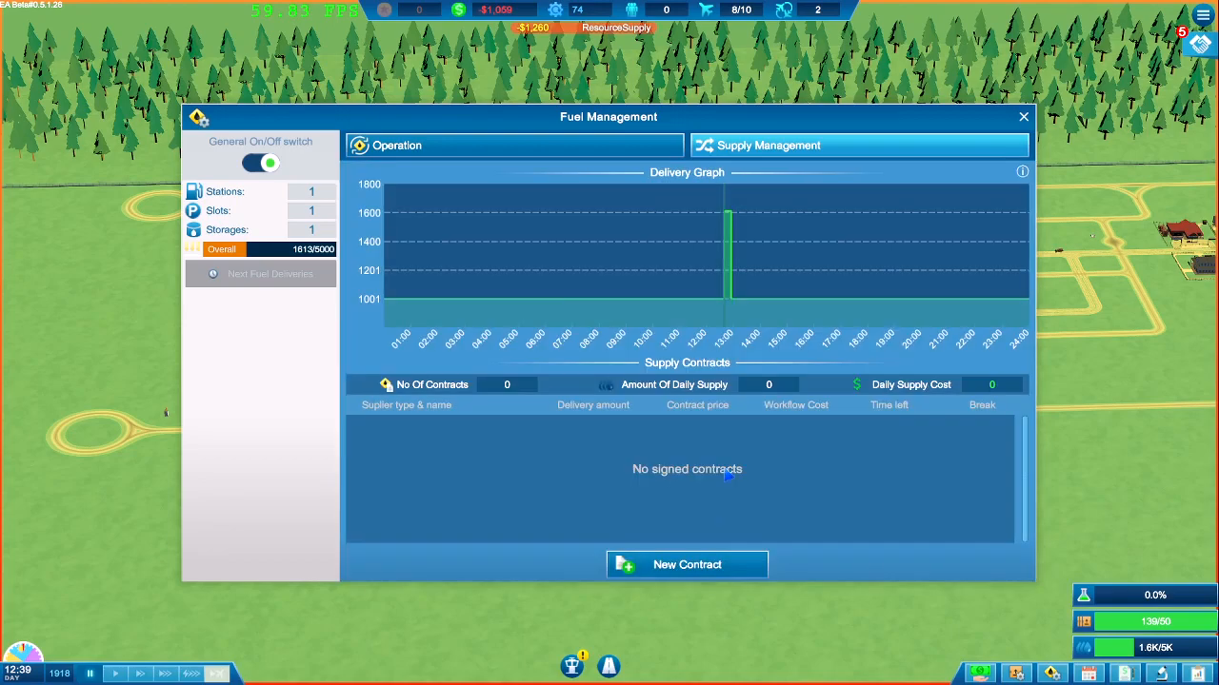
click(1024, 117)
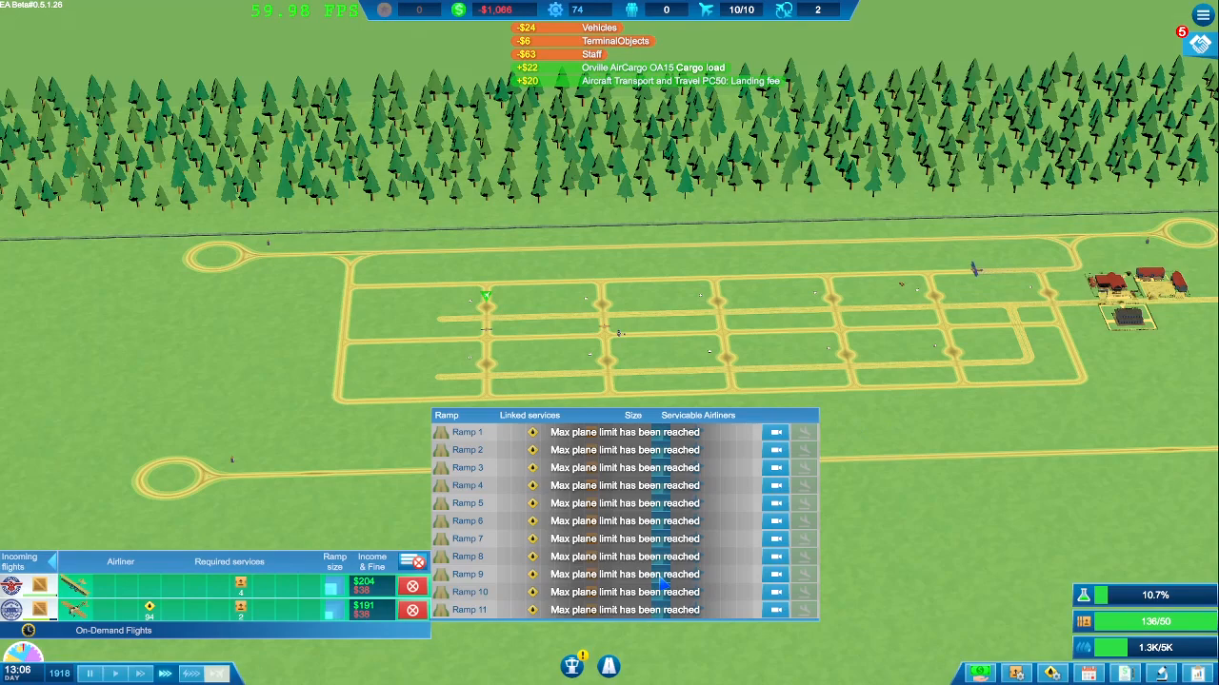
mouse_move(242, 370)
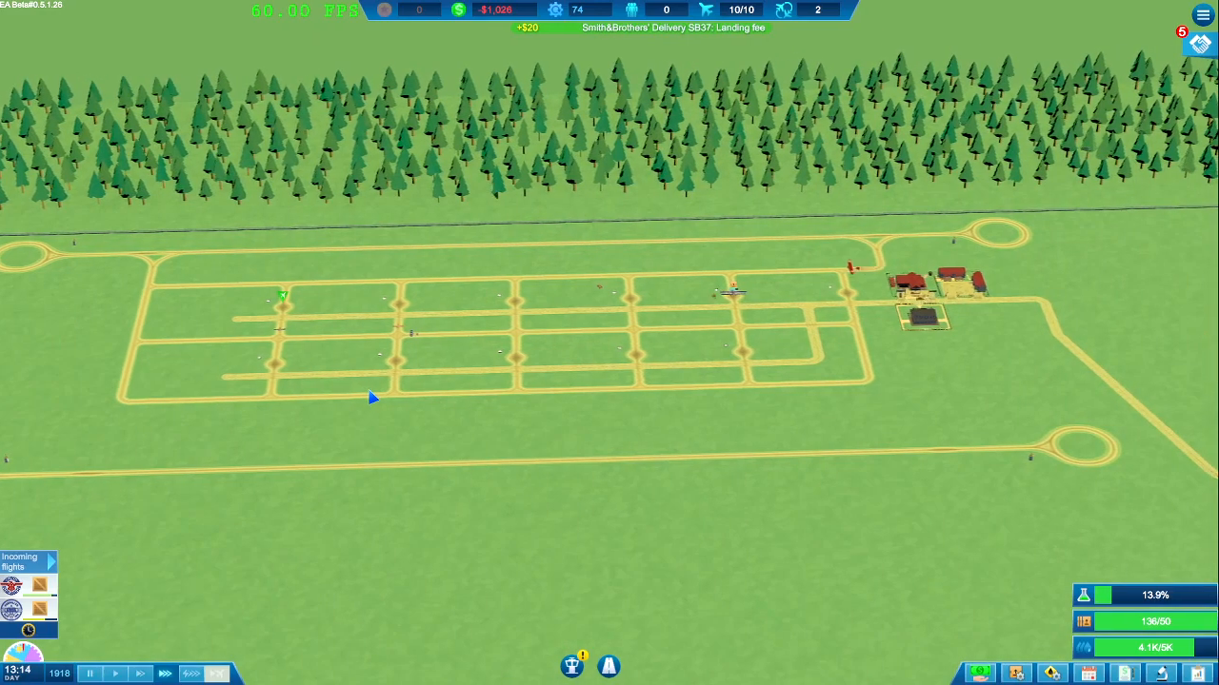
mouse_move(124, 578)
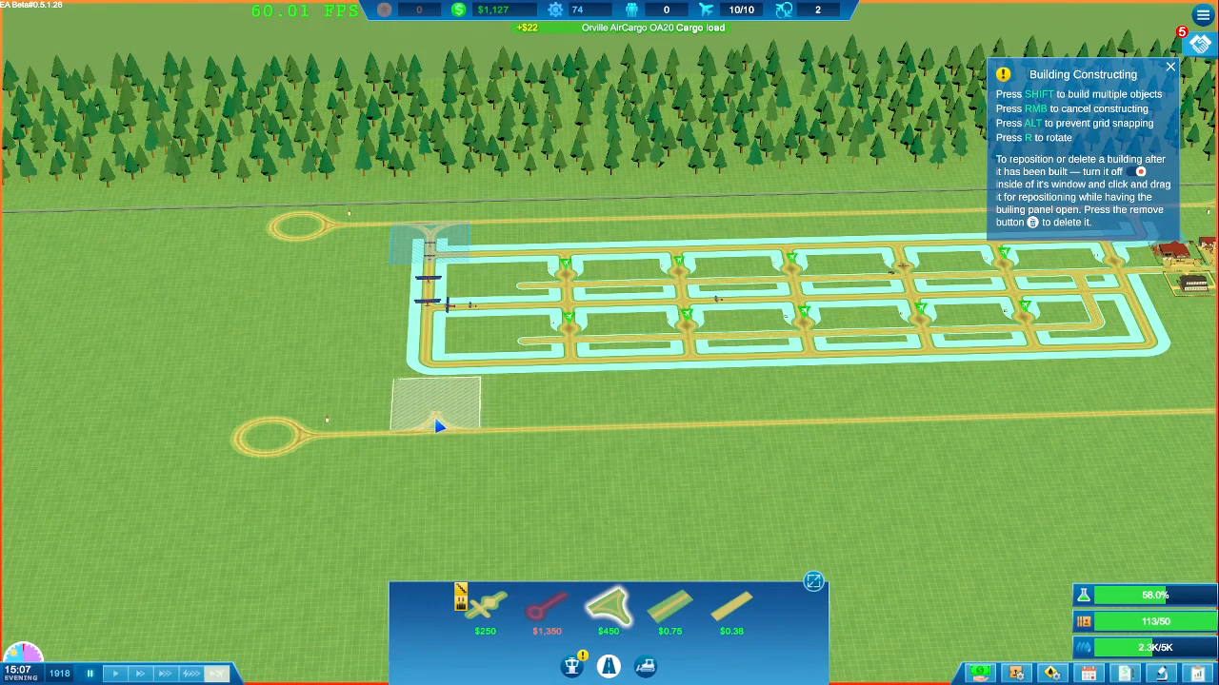
Step: Build turnaround pieces at the grid's lower corners and a grass road linking it to the buildings
click(434, 400)
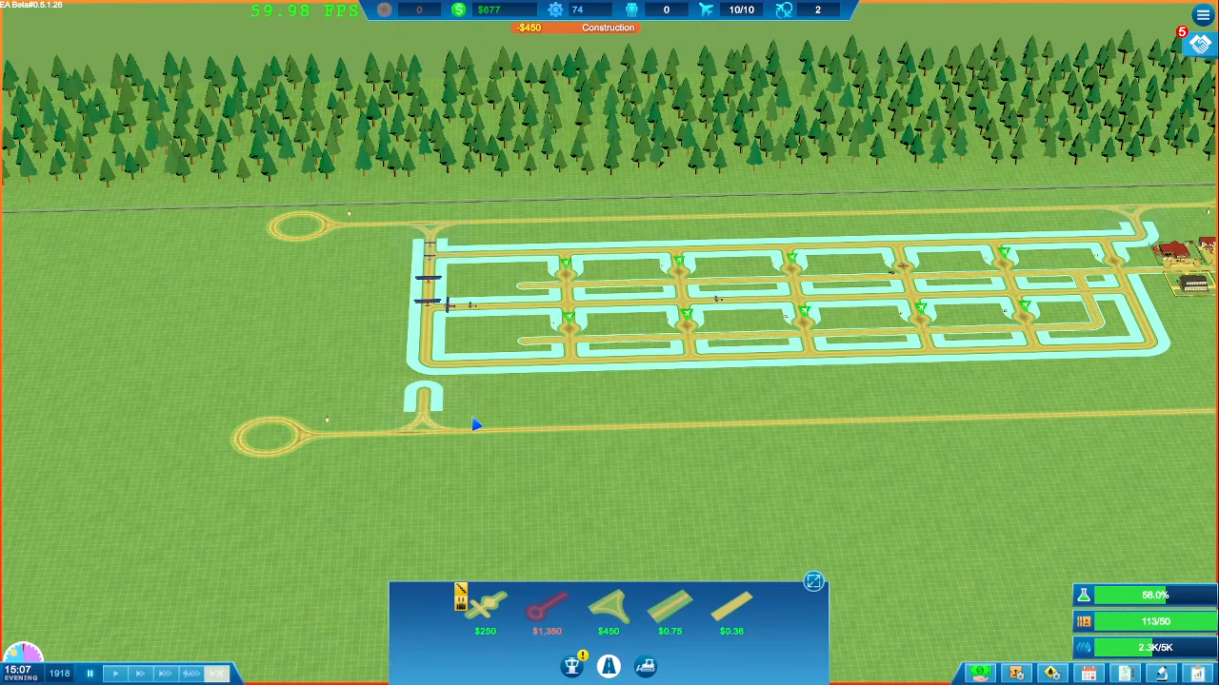
click(610, 607)
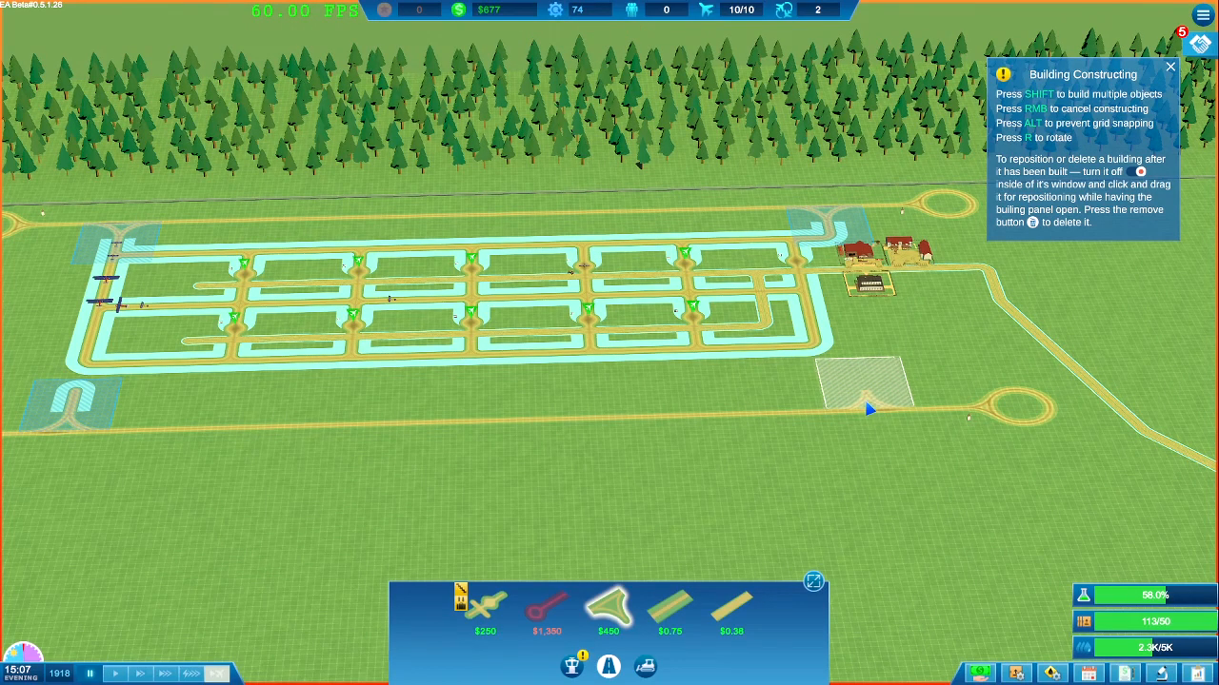
click(866, 384)
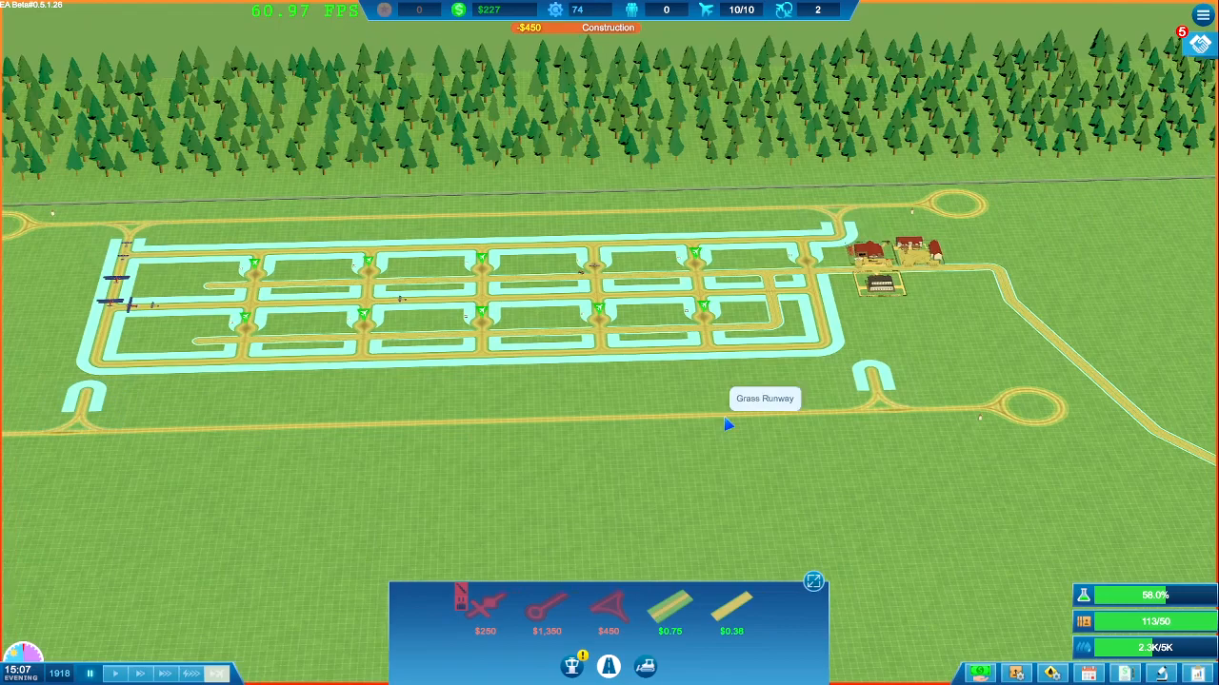
click(671, 614)
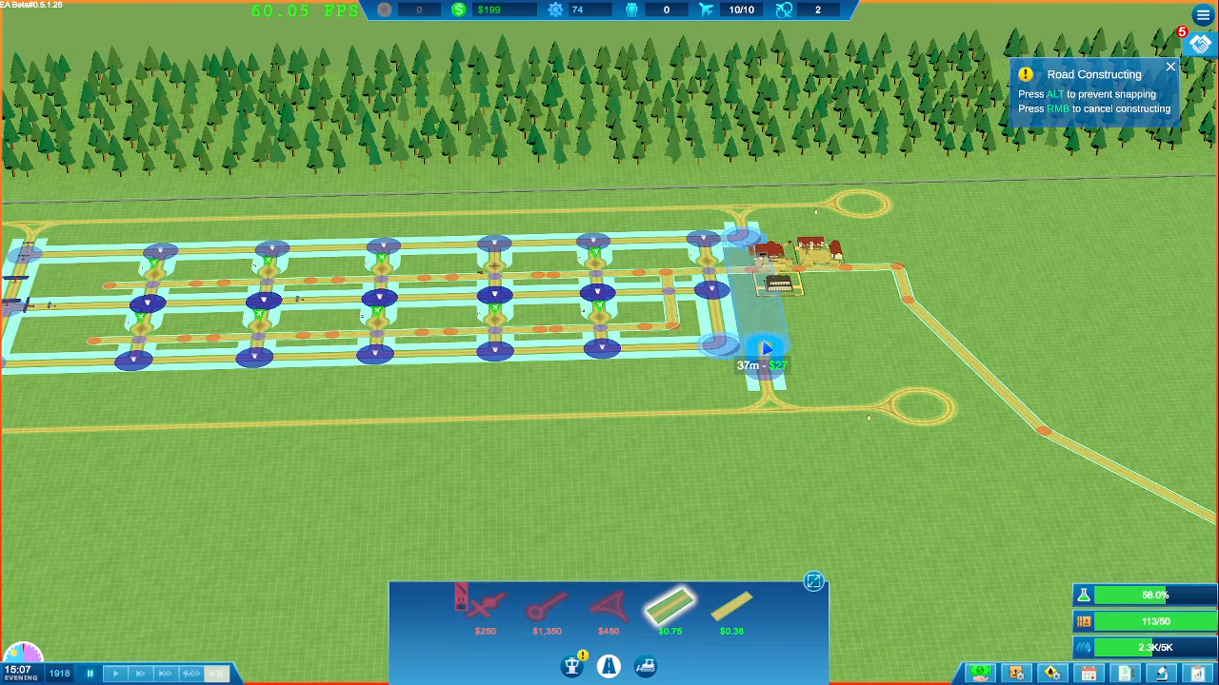
click(766, 346)
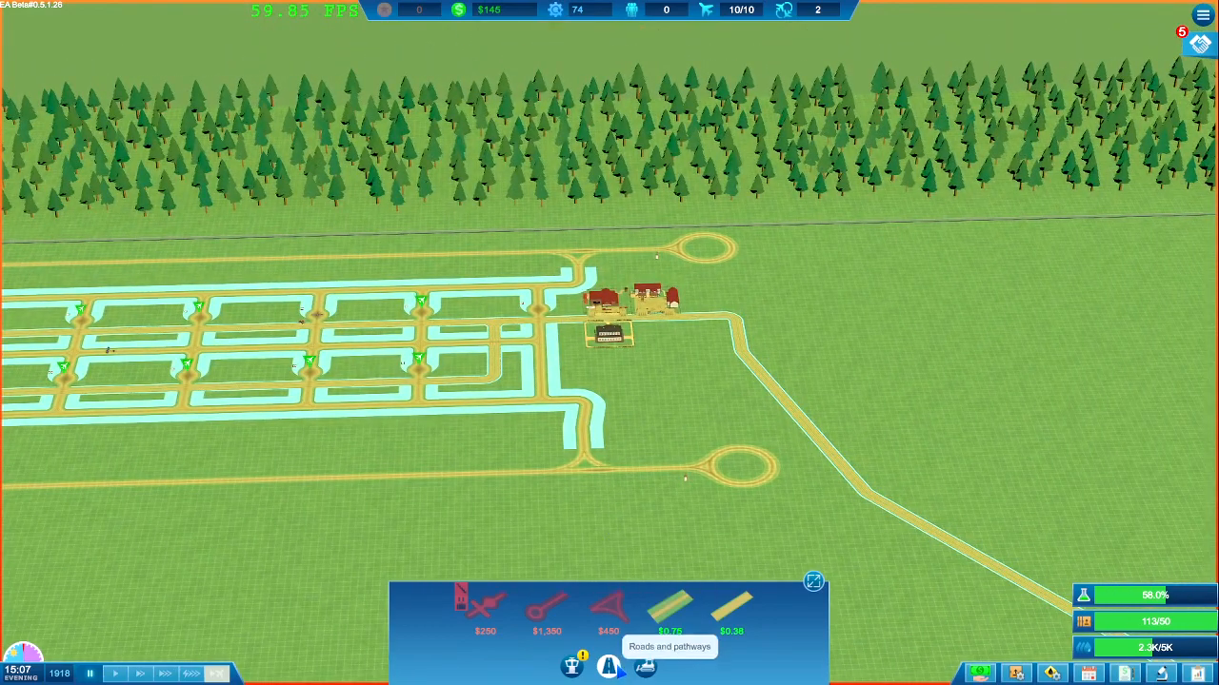
Step: Add the taxiway links beside the buildings and delete the leftover stub below the grid
click(644, 666)
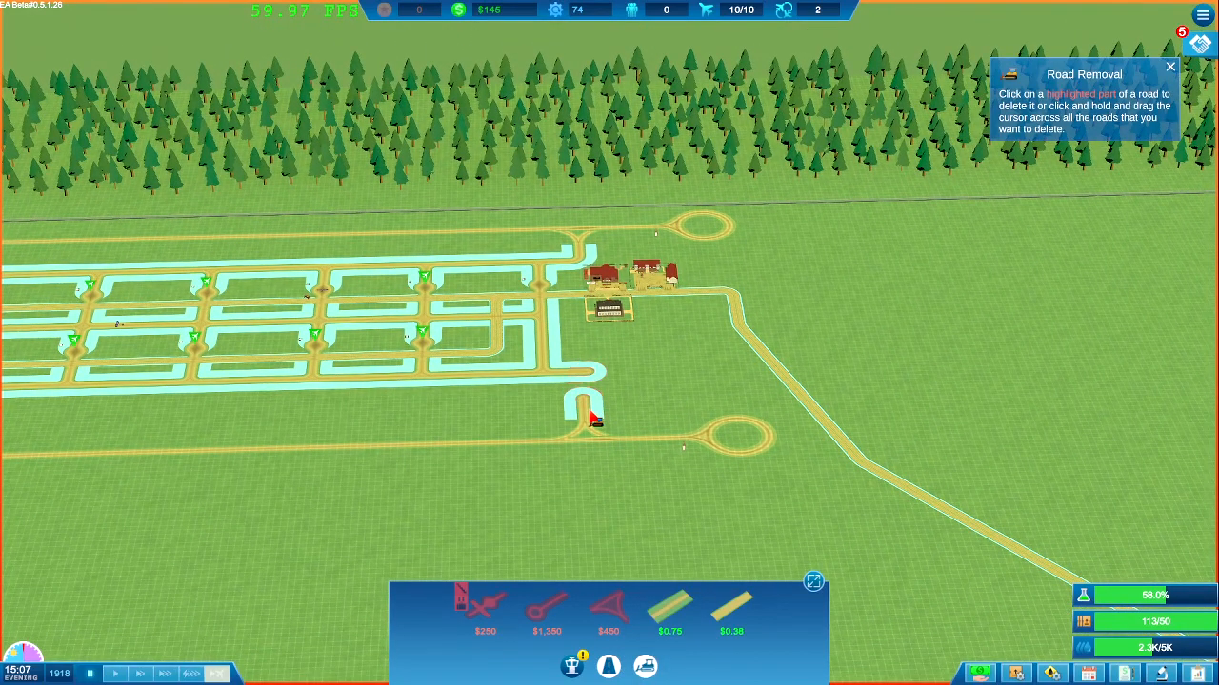
mouse_move(594, 436)
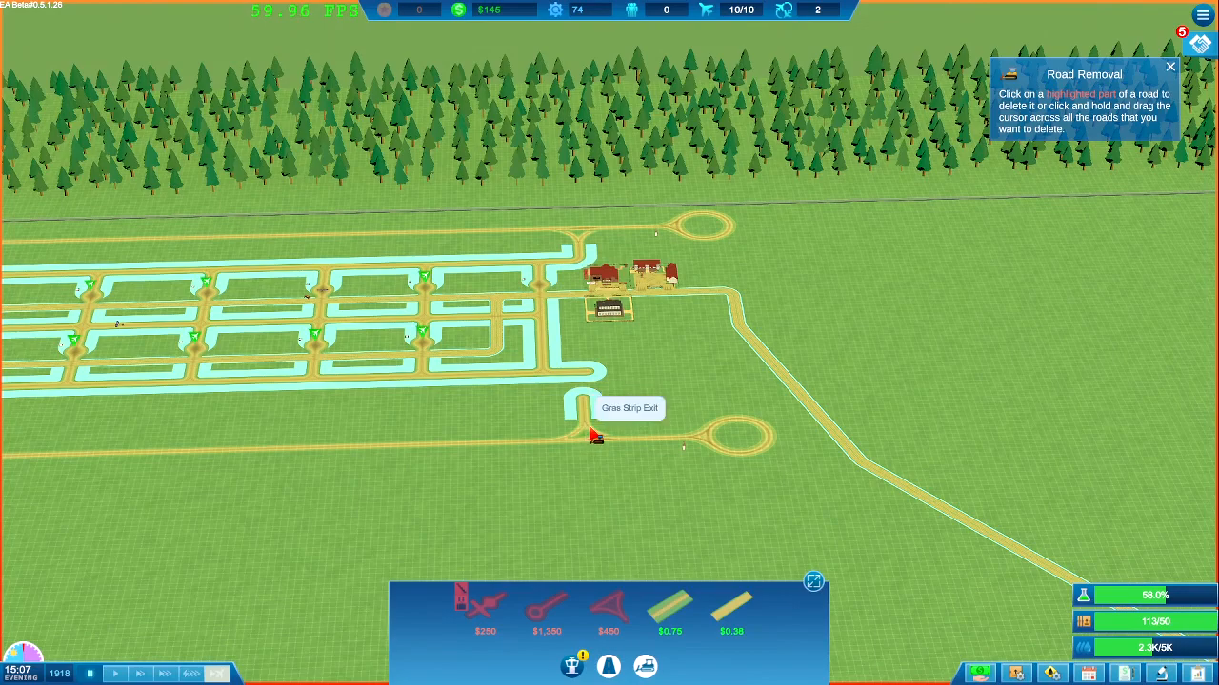
mouse_move(731, 613)
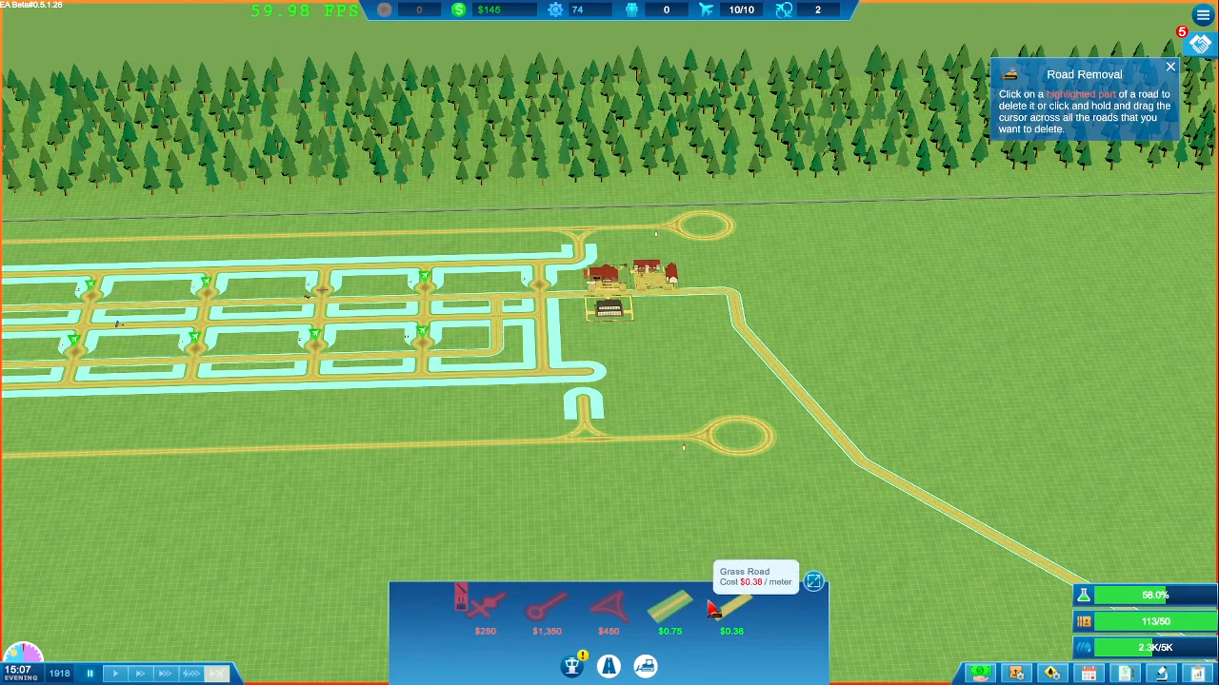
click(670, 609)
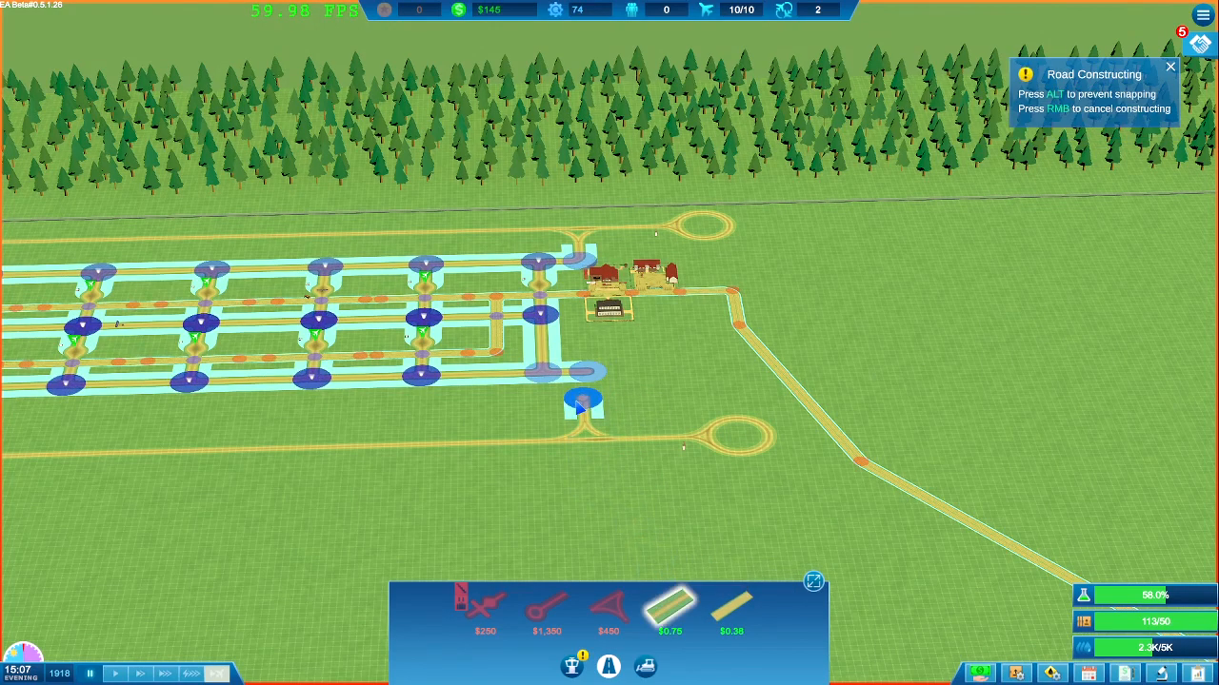
click(670, 610)
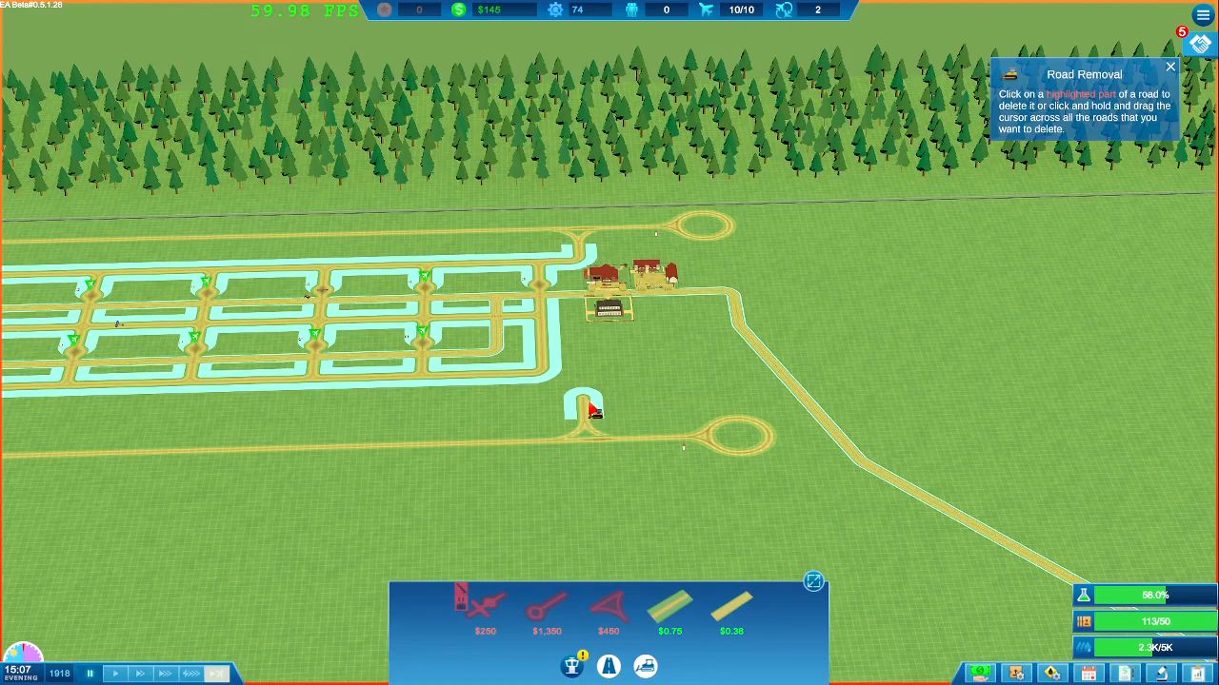
click(670, 612)
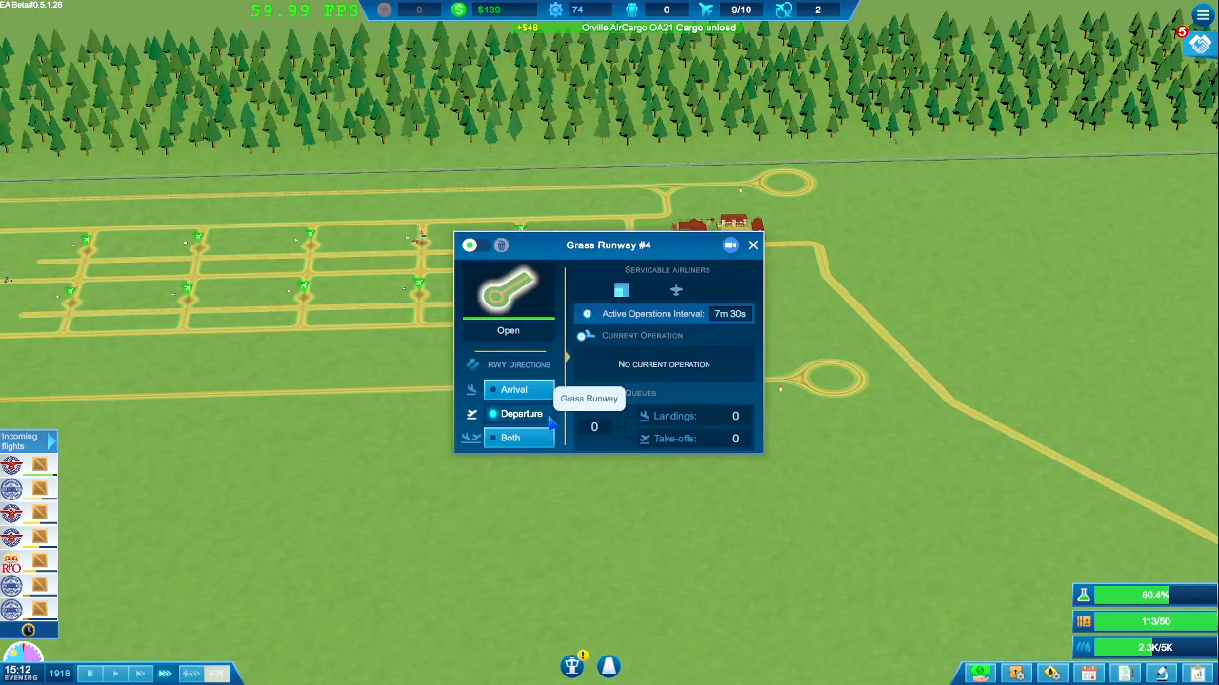
Step: Set Grass Runway #4 to departures only and Grass Runway #3 to arrivals only
click(752, 244)
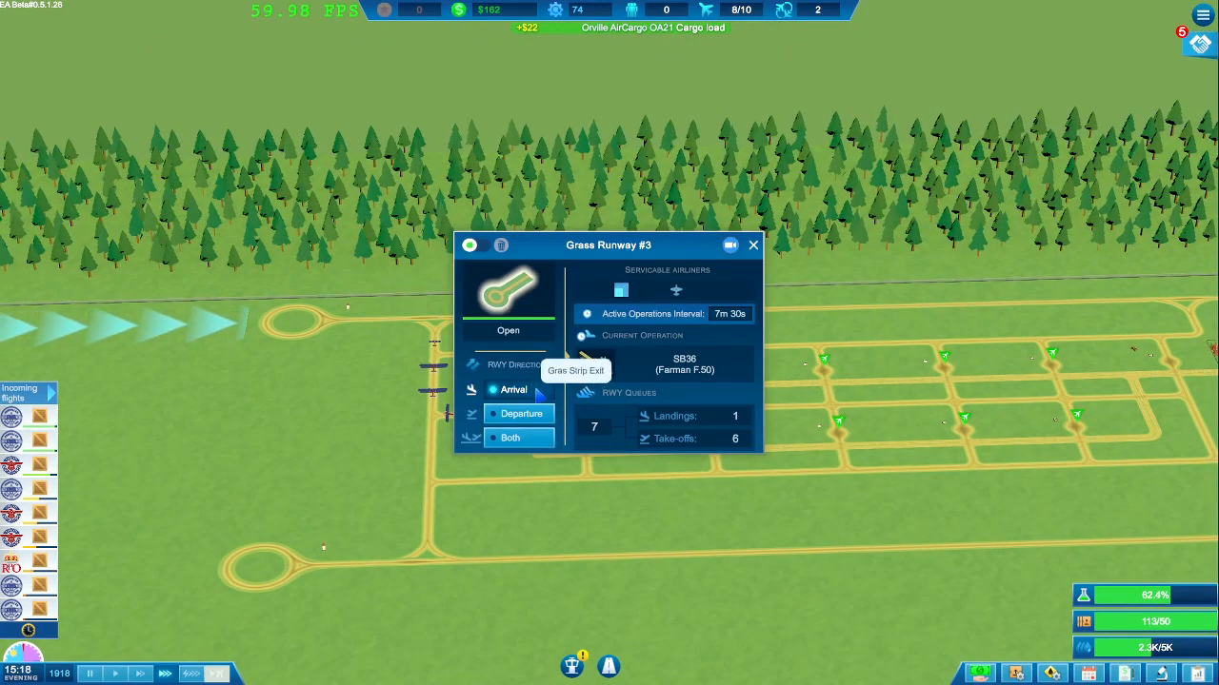
click(752, 244)
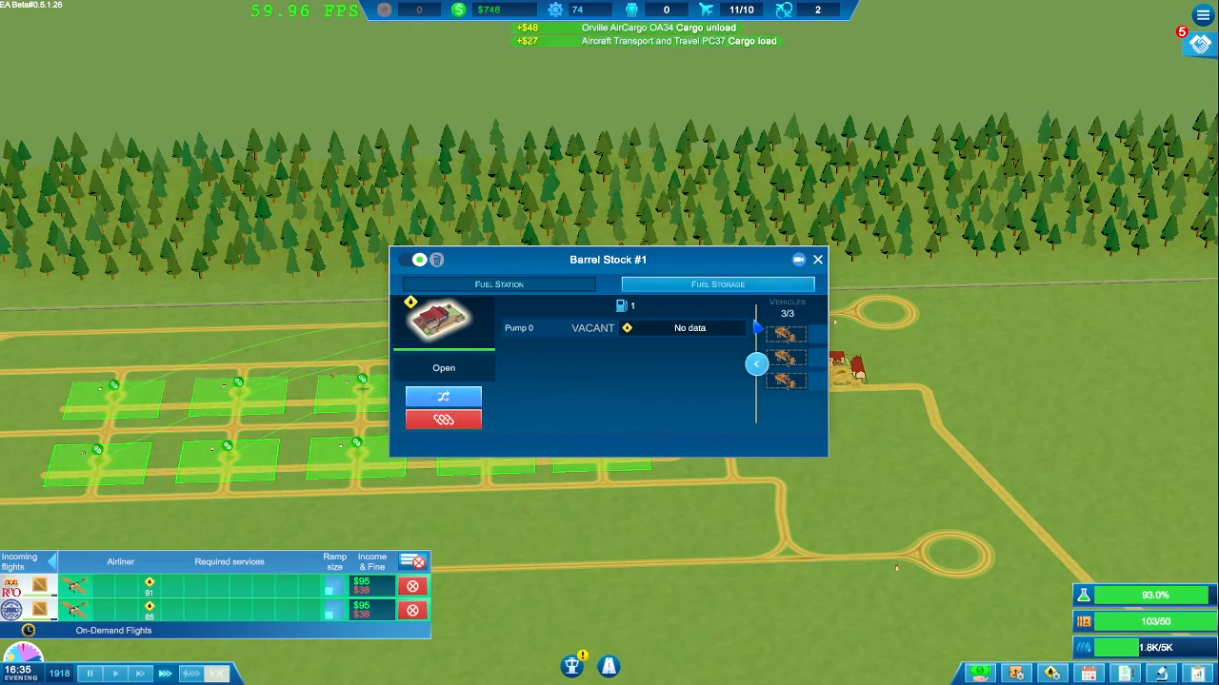
Step: Buy a Bösing ZU-560 fuel vehicle for Barrel Stock #1 and go to the Research Lab
click(756, 364)
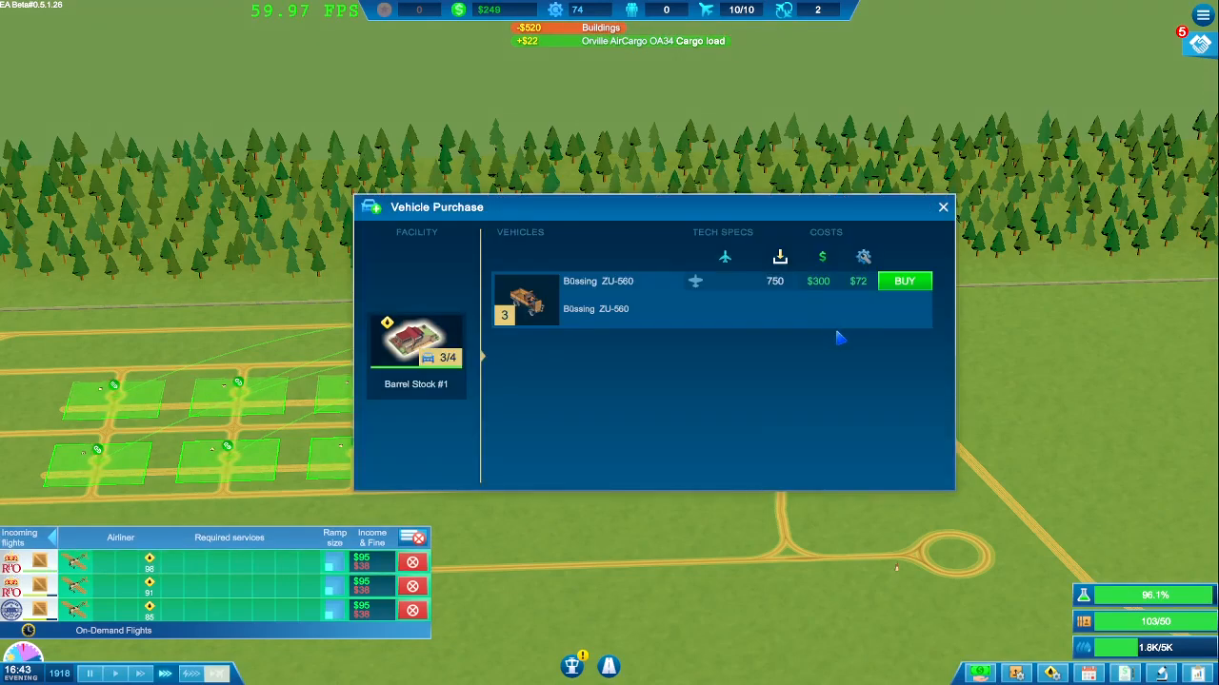
mouse_move(902, 280)
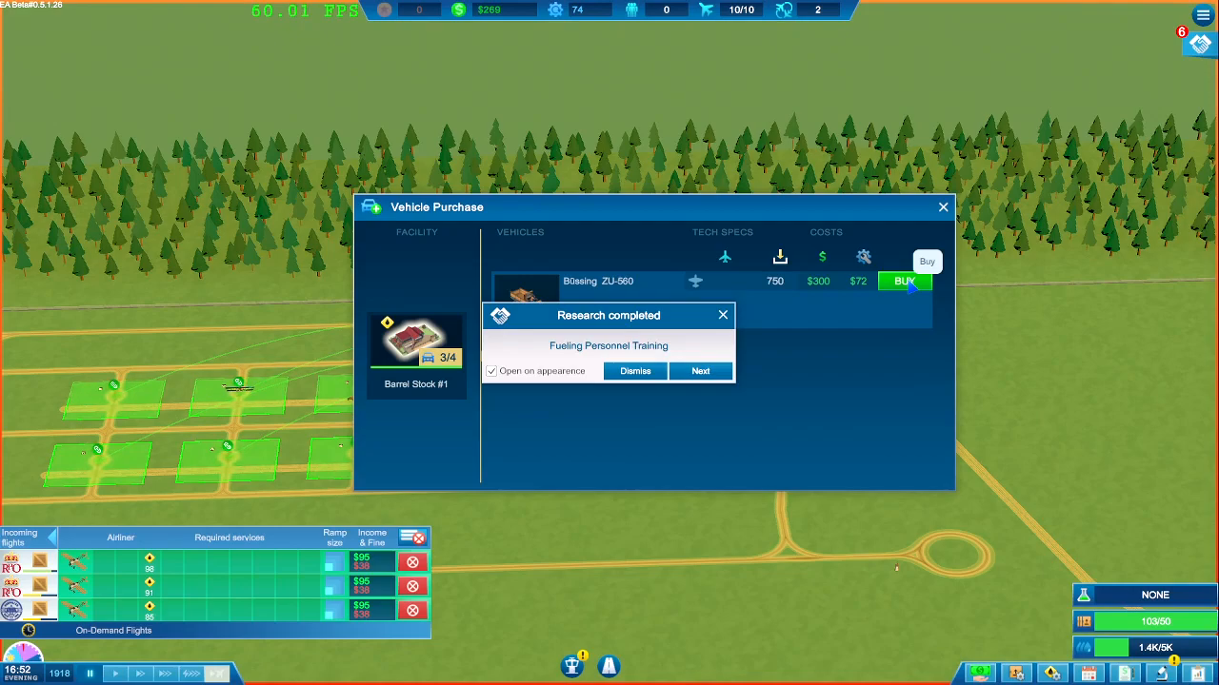
click(701, 370)
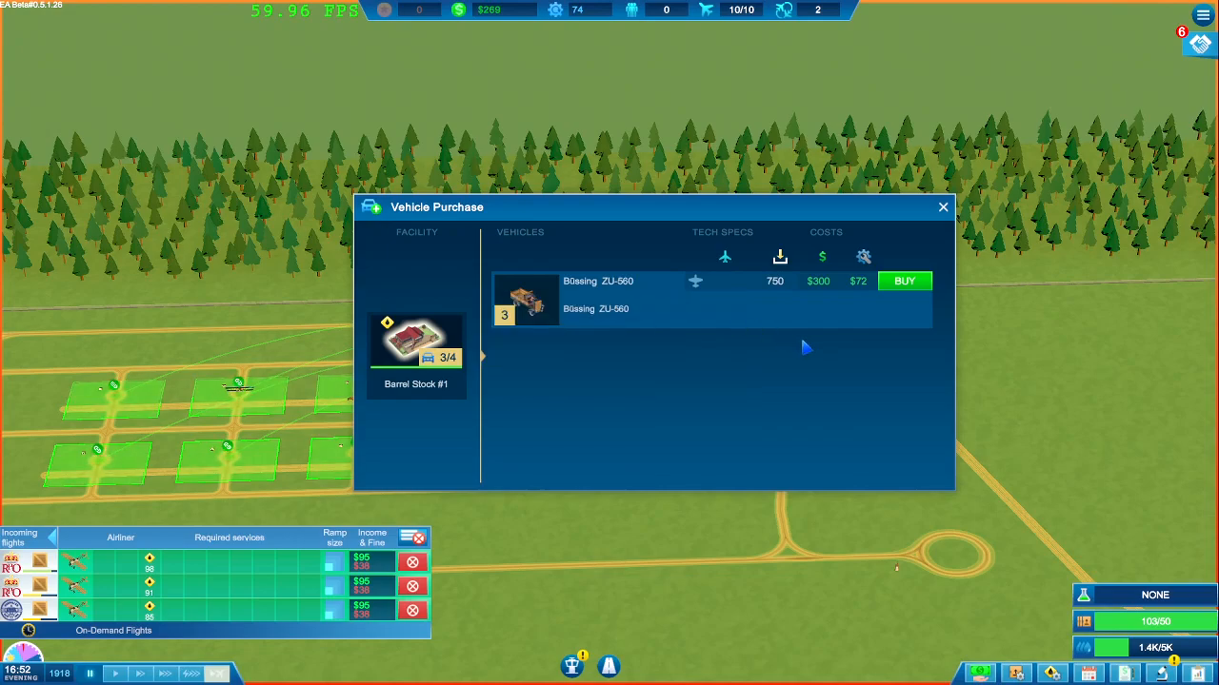
mouse_move(944, 223)
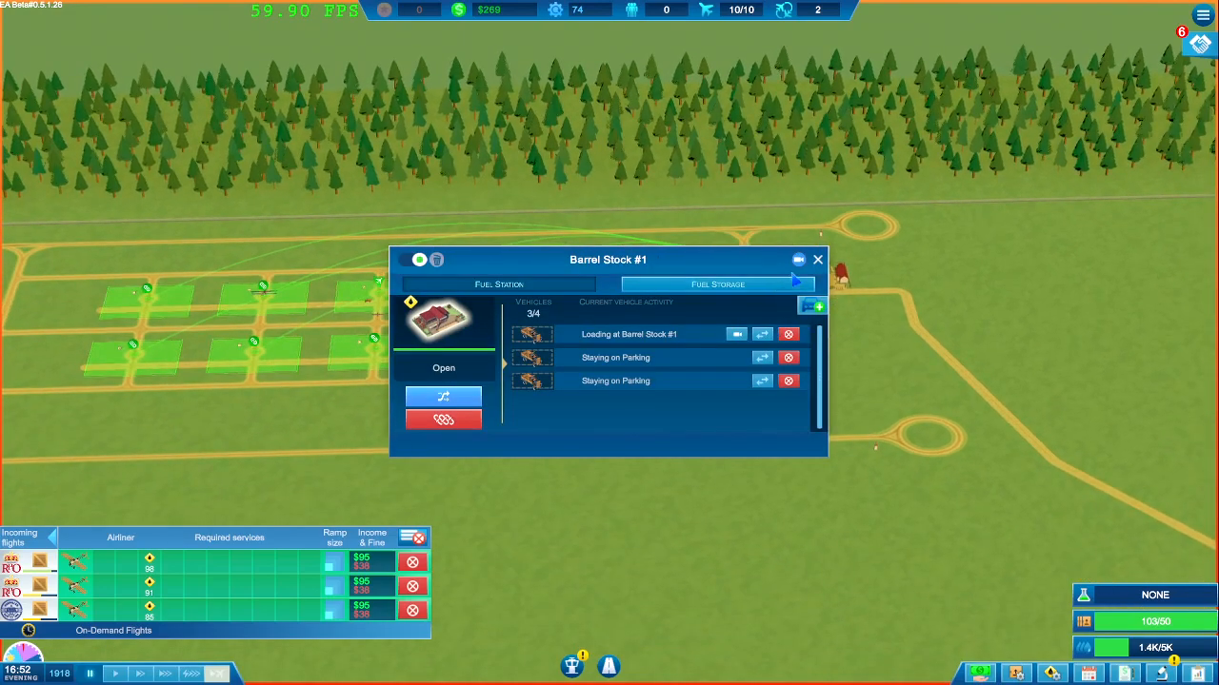
click(815, 259)
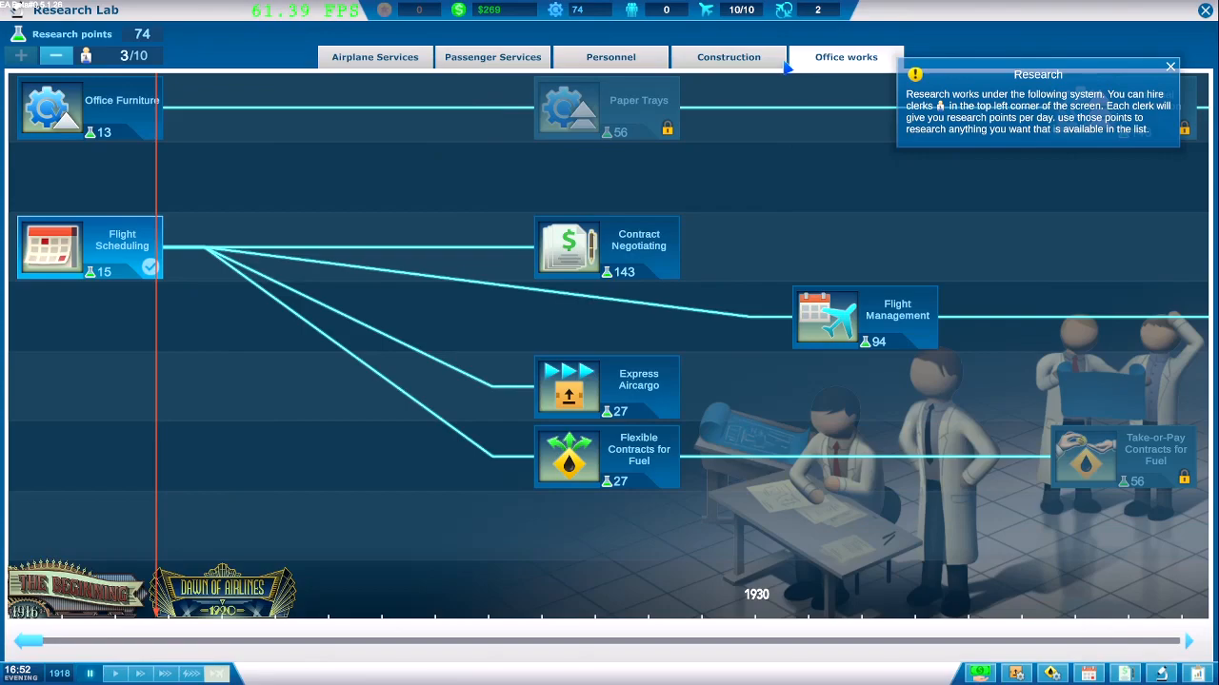
Step: Start Office Furniture research from the Office works branch and close its details
click(52, 108)
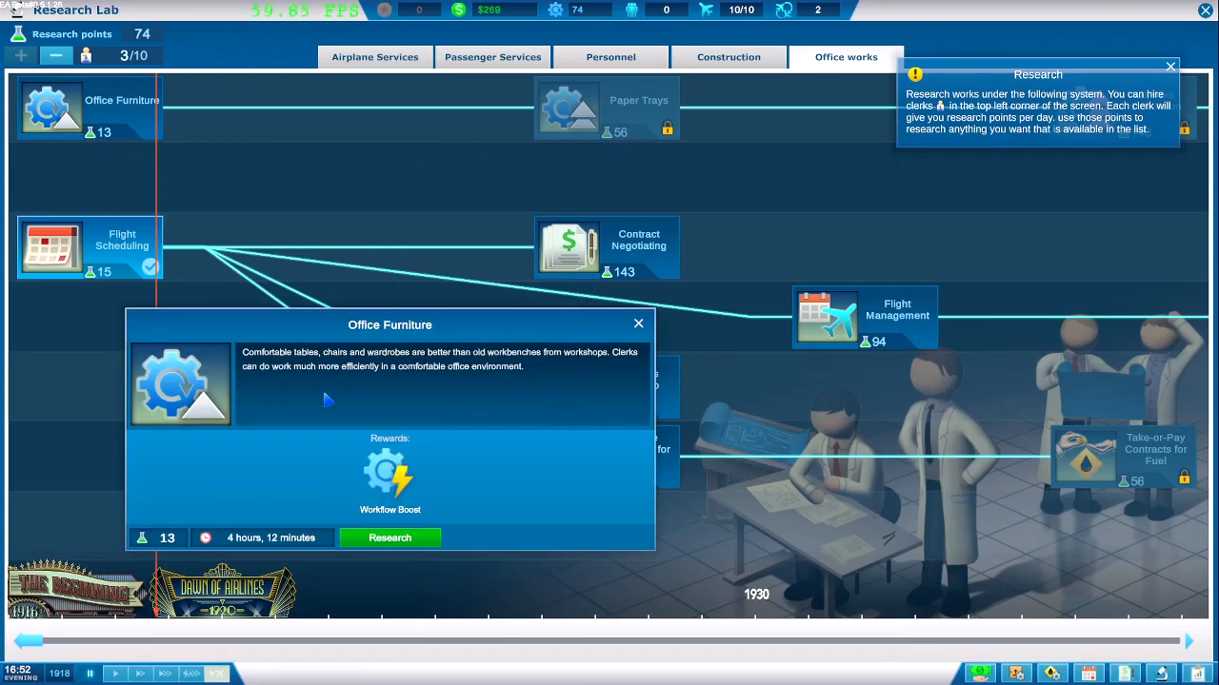
click(389, 537)
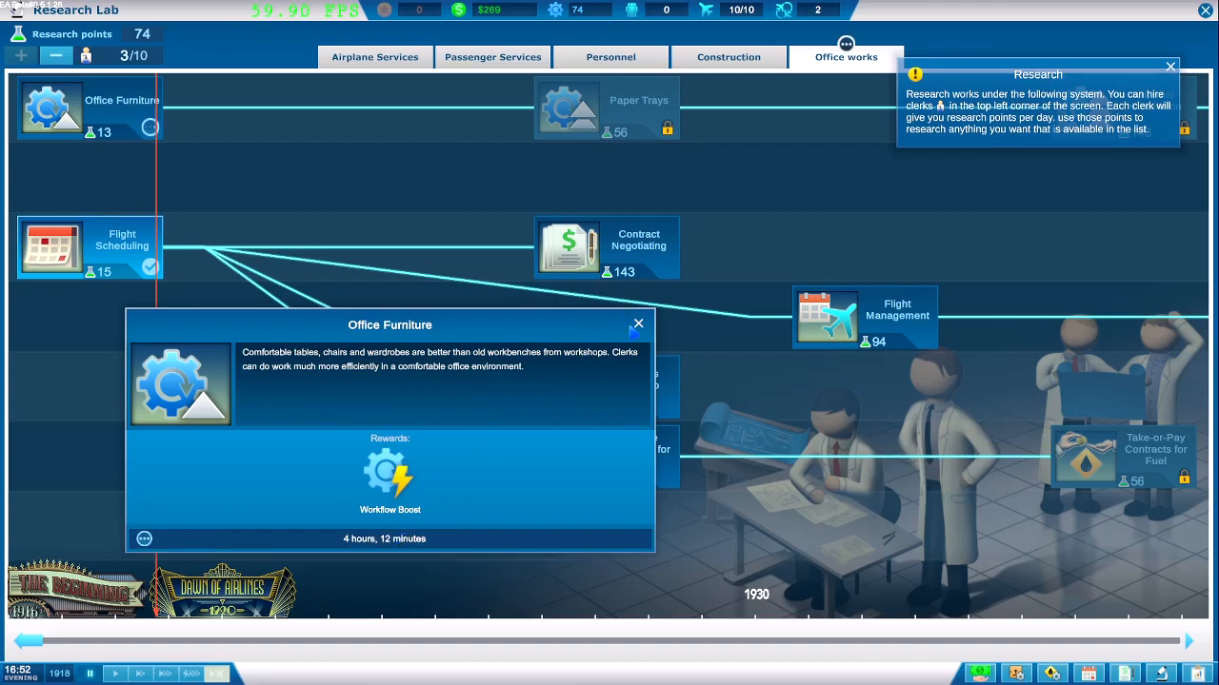
click(638, 324)
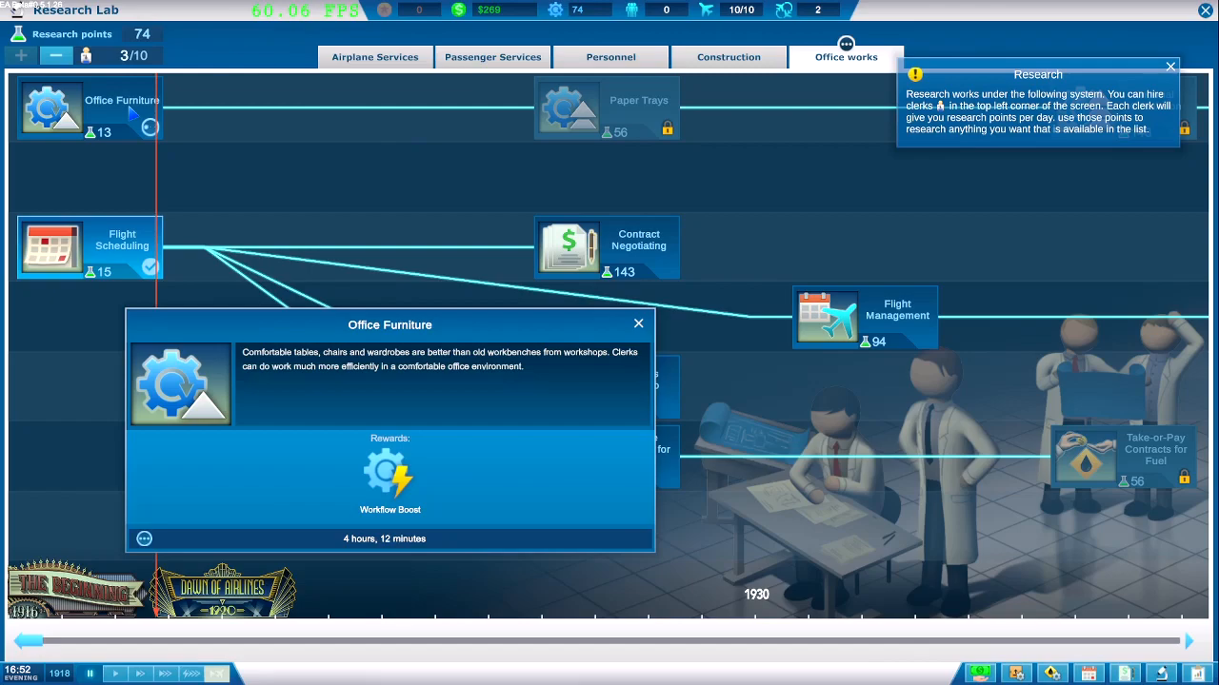
mouse_move(1152, 19)
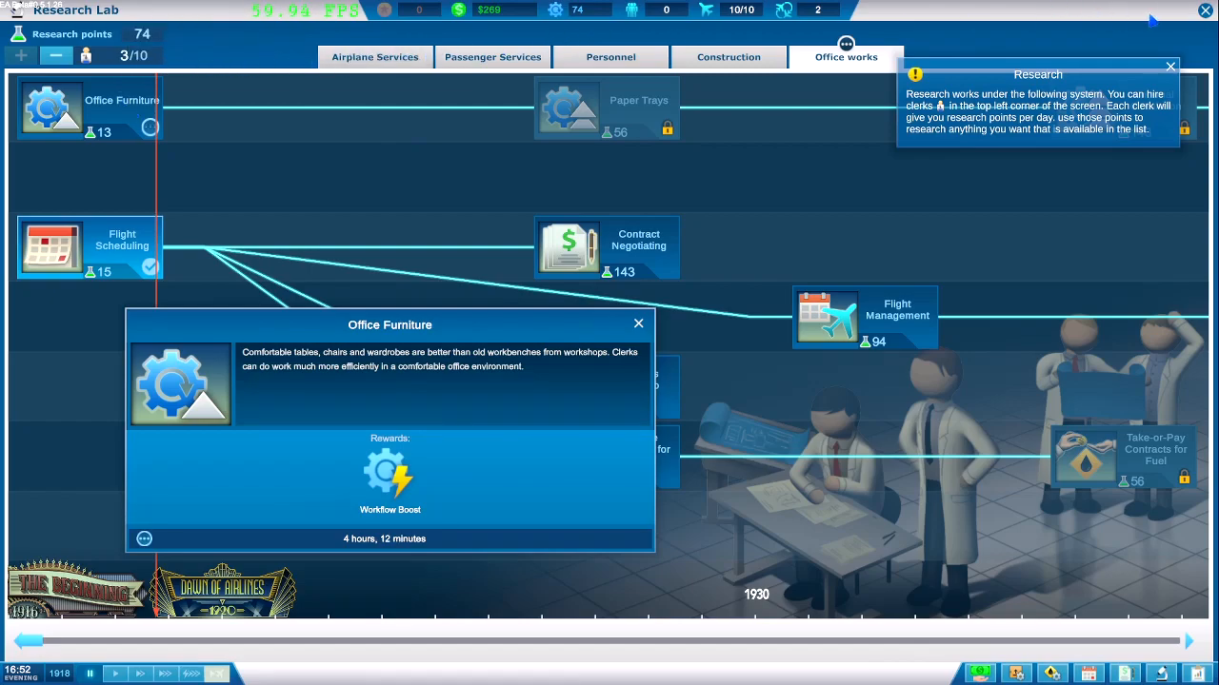
click(638, 324)
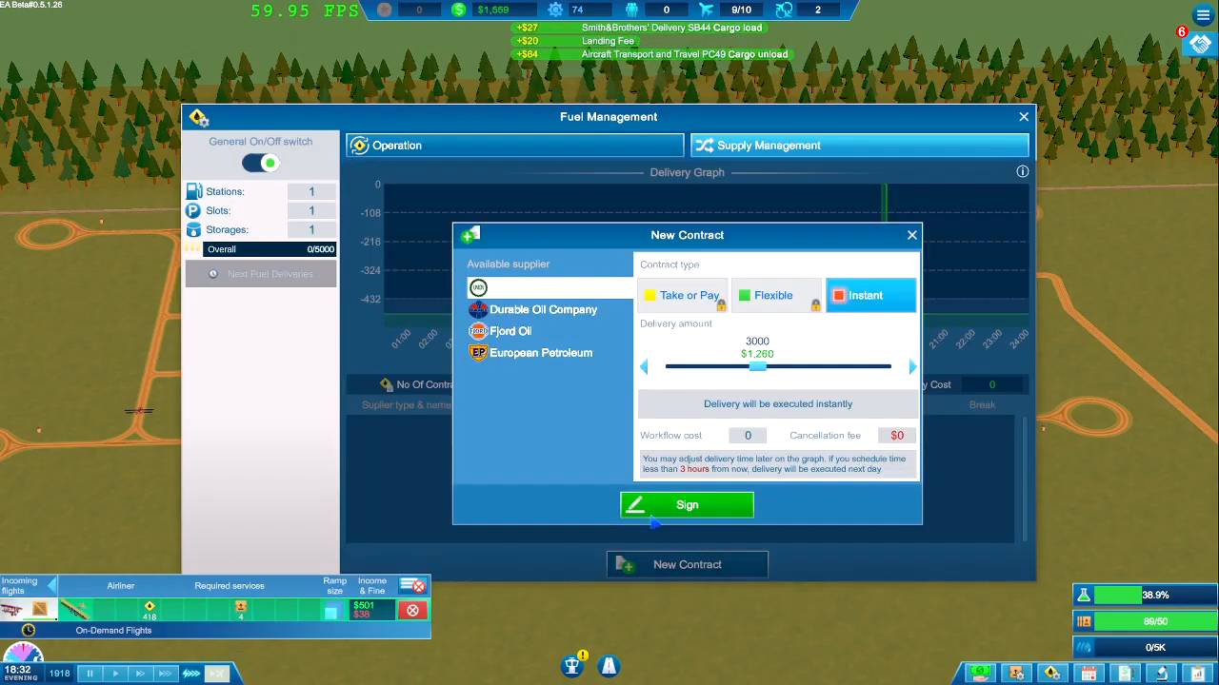
Step: Sign an instant 5000-unit fuel delivery for $2,100, close Fuel Management and dismiss the Nighttime tip
drag(758, 366, 857, 366)
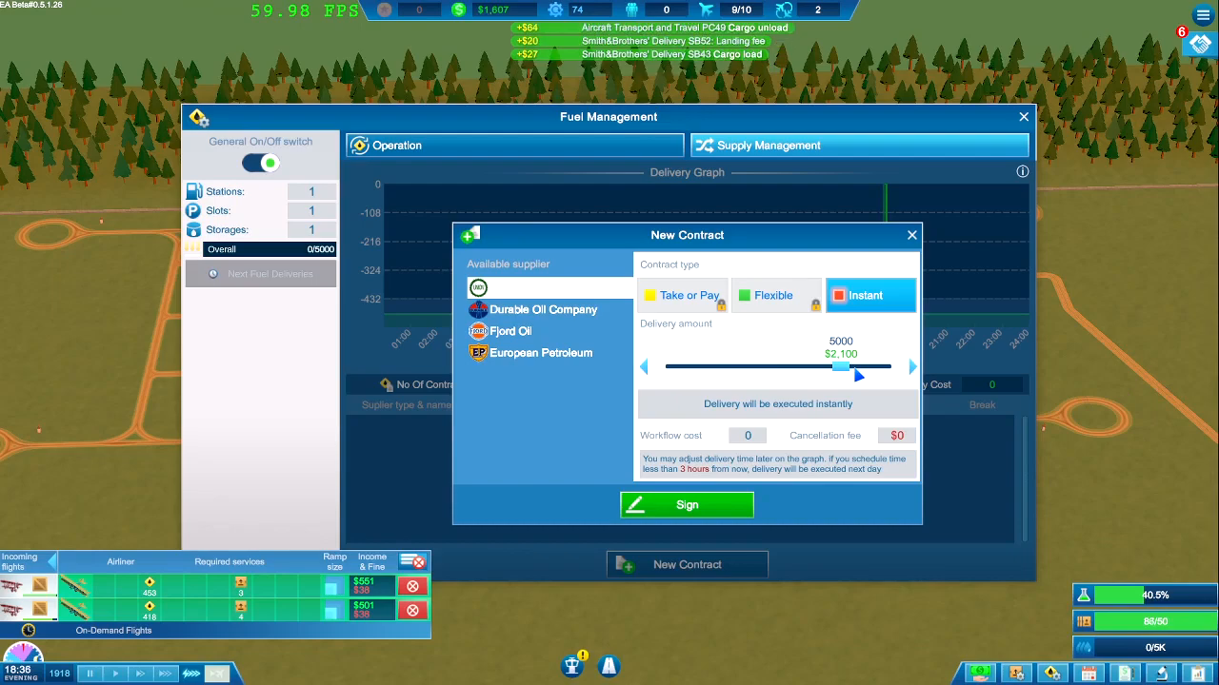
click(685, 505)
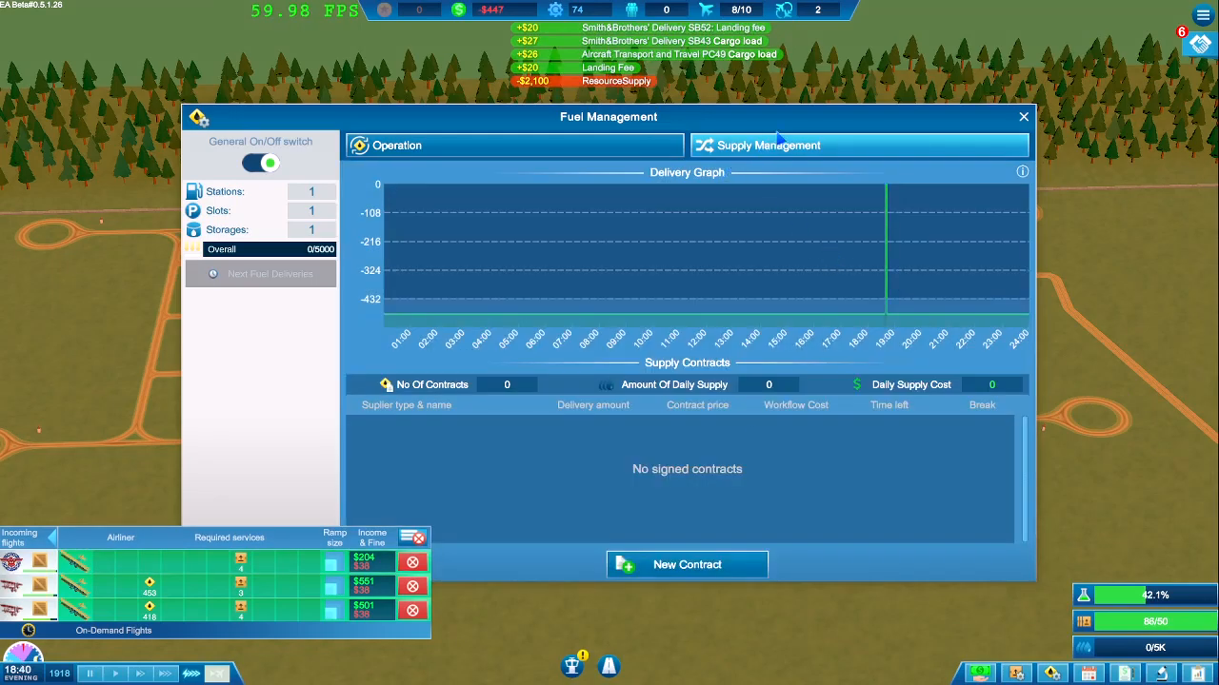
click(1024, 117)
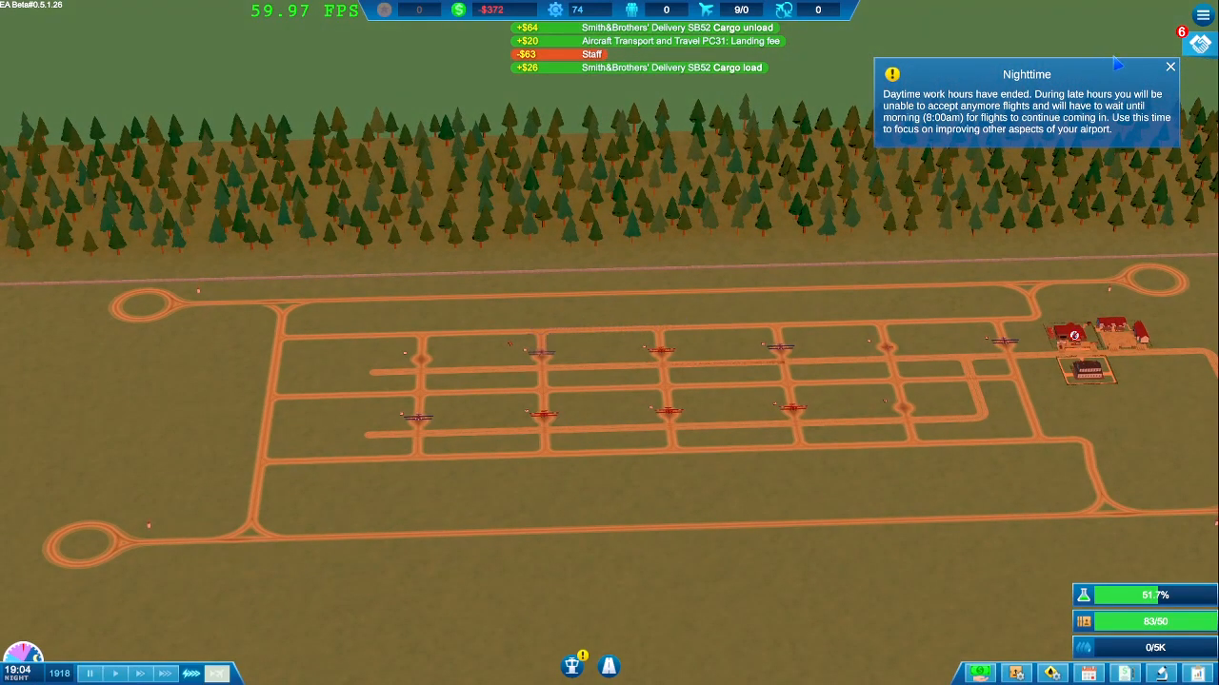
click(1170, 67)
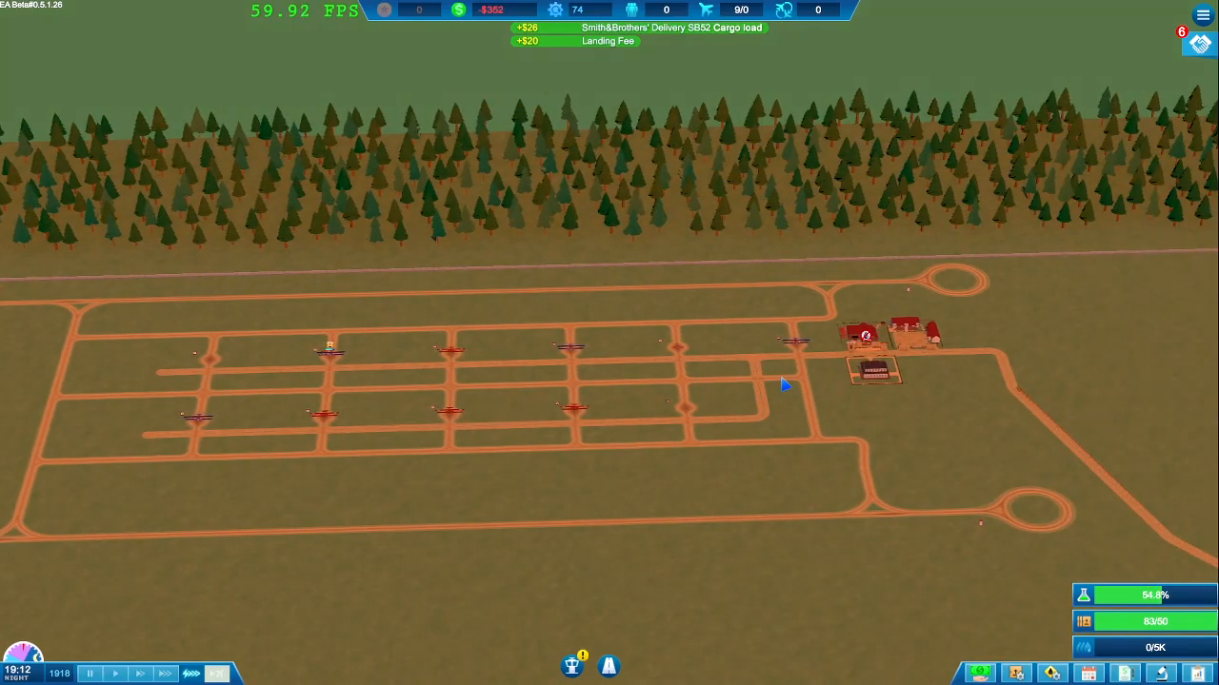
mouse_move(836, 377)
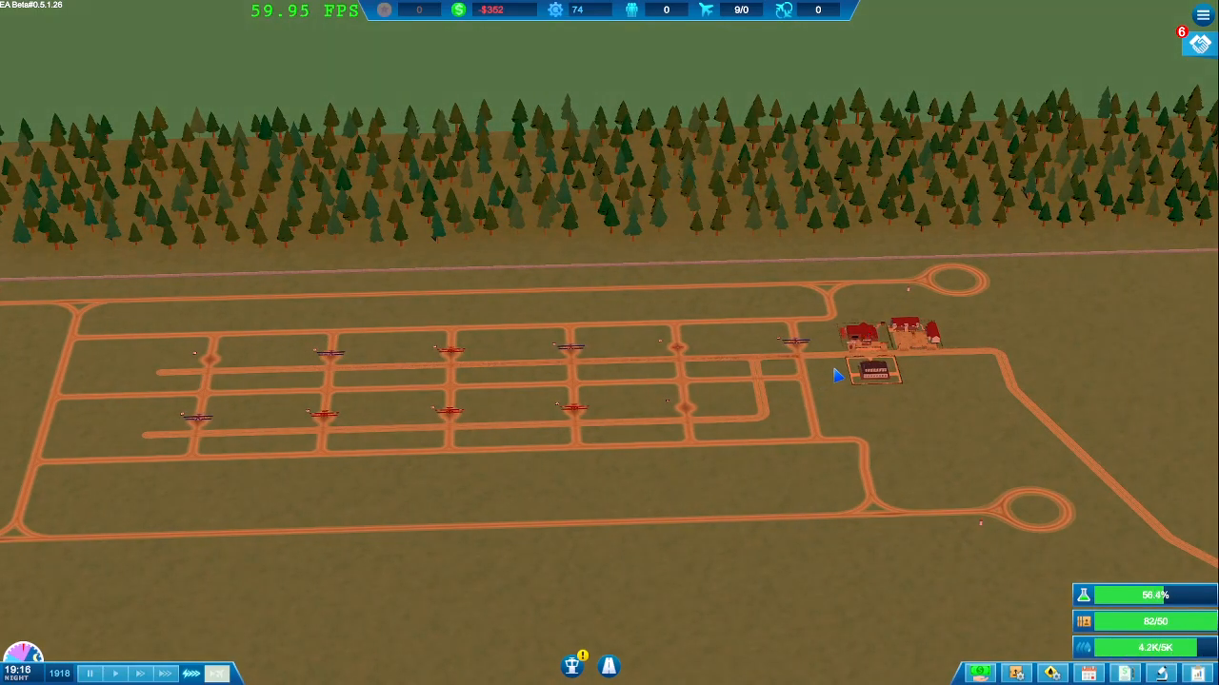
mouse_move(866, 351)
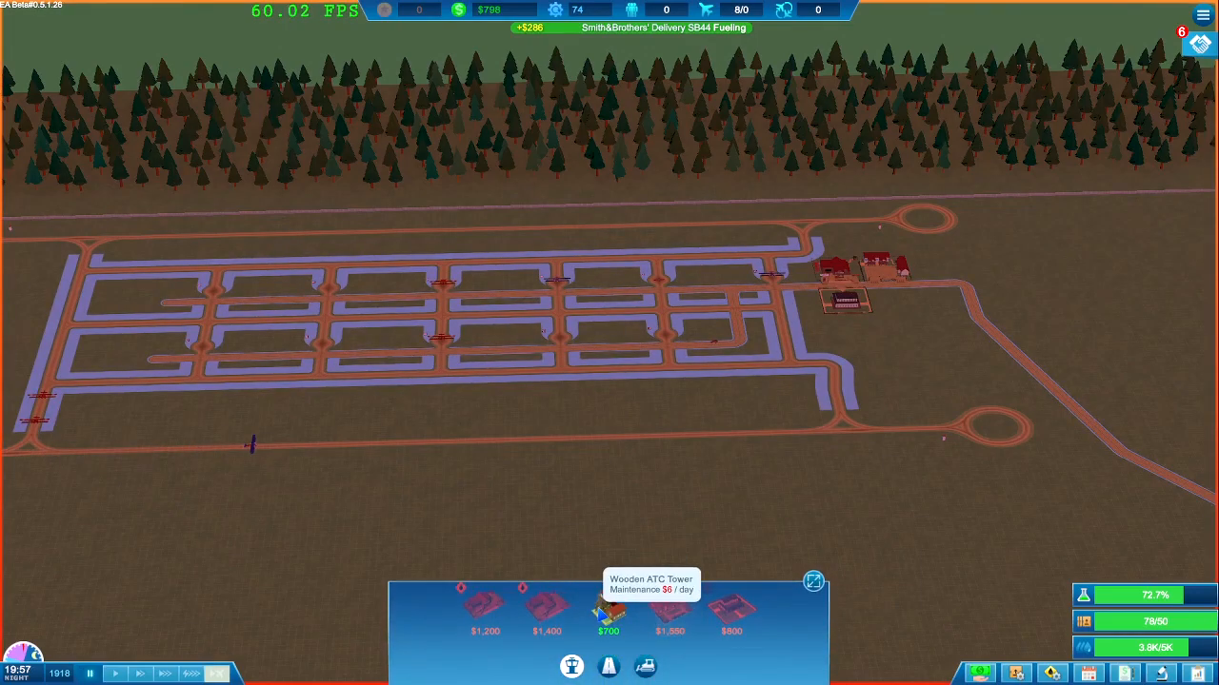
Step: Place a $700 Wooden ATC Tower beside the hangars at the top of the taxiway grid
click(608, 608)
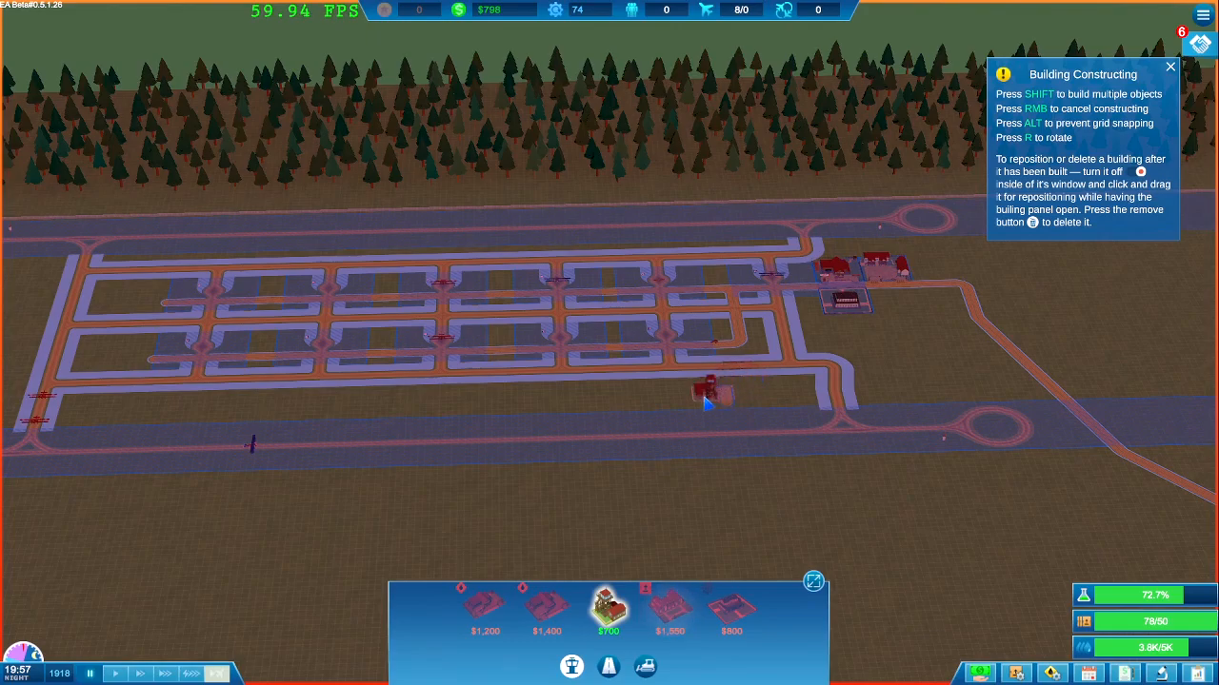
mouse_move(799, 389)
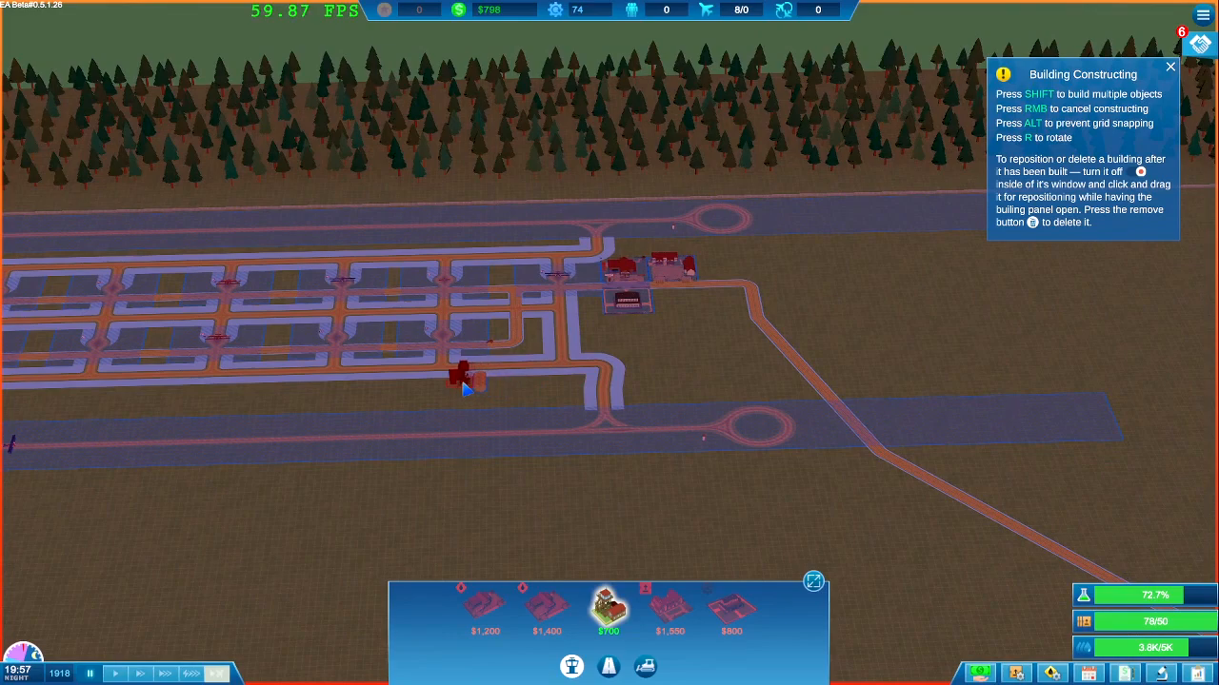
mouse_move(498, 381)
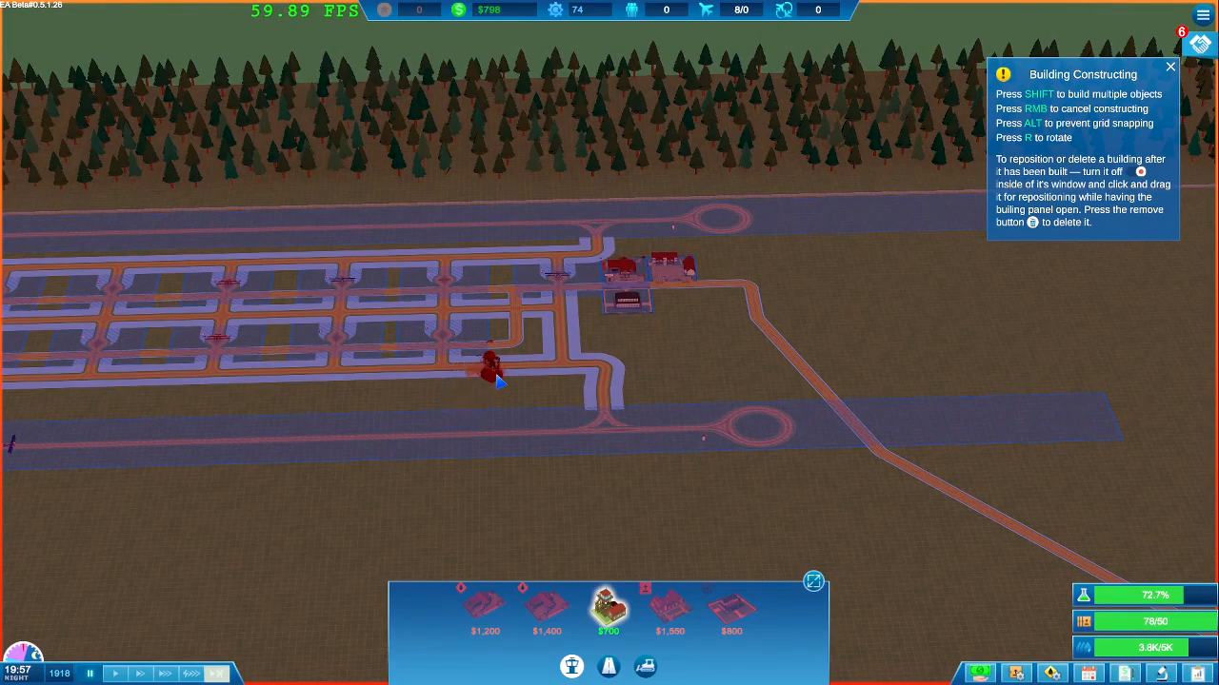
mouse_move(571, 404)
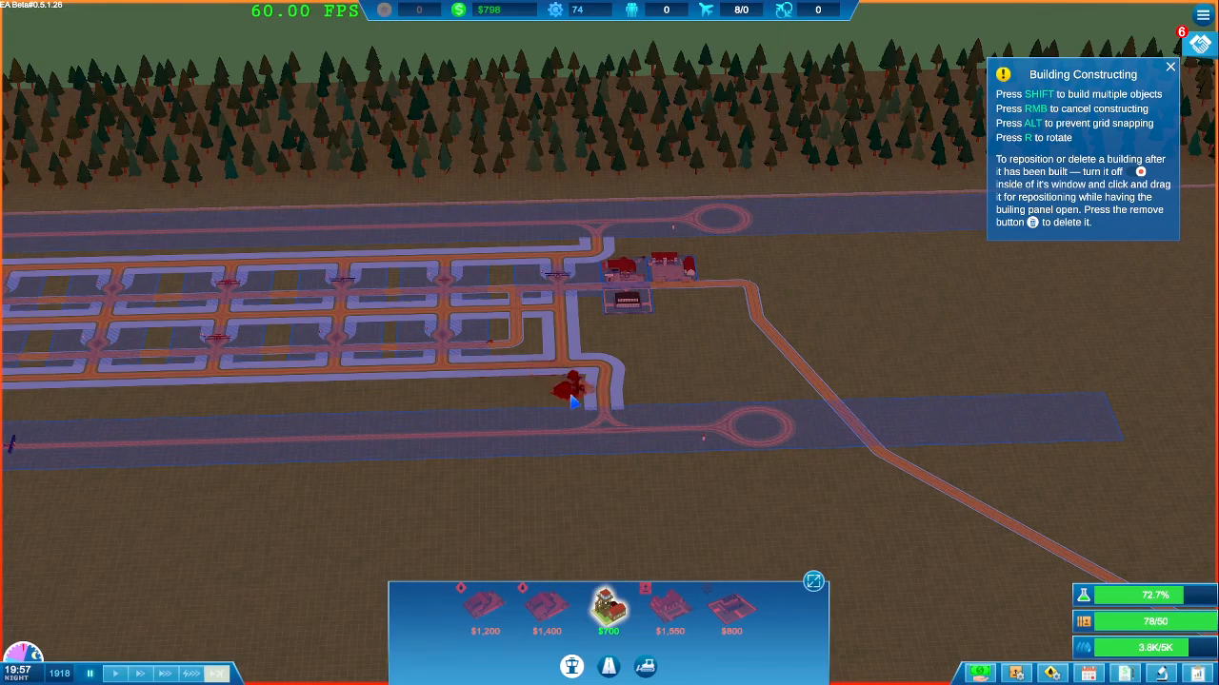
mouse_move(777, 371)
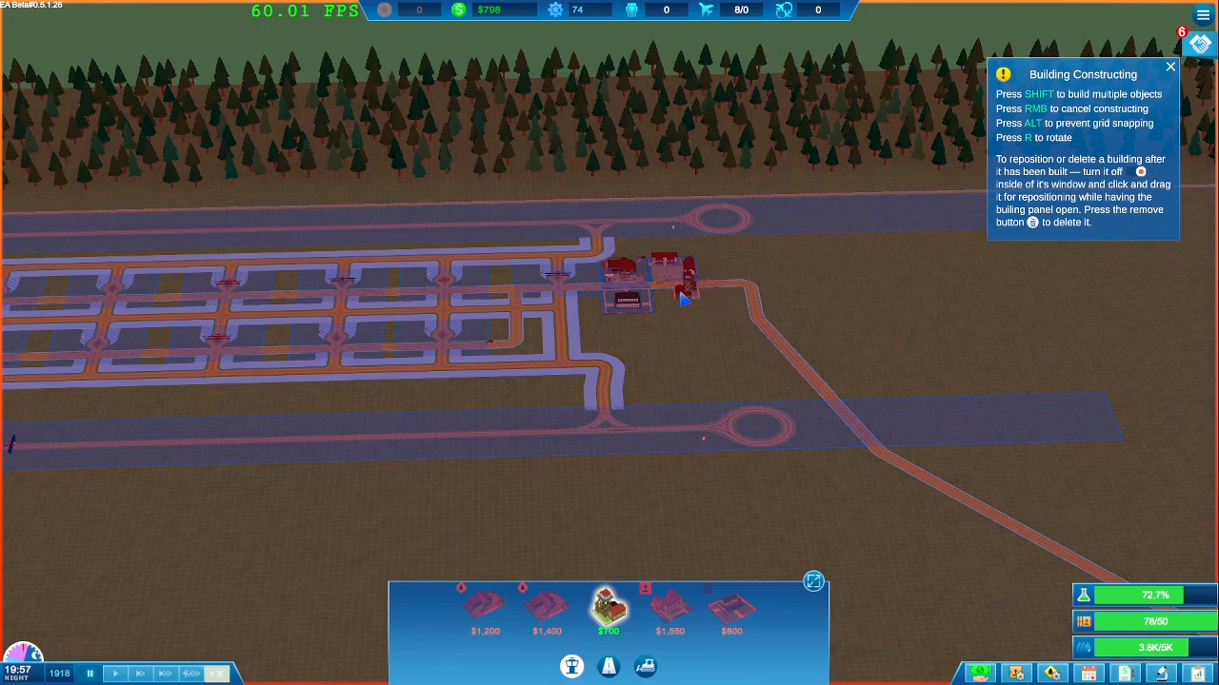
mouse_move(480, 286)
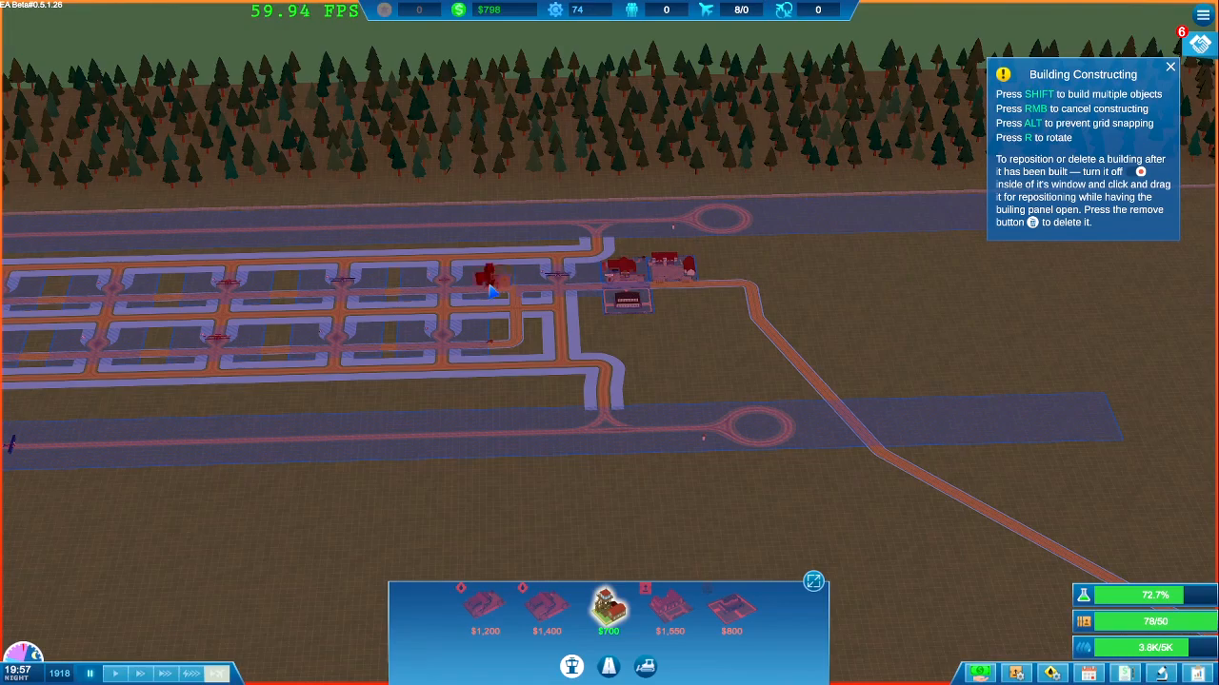
mouse_move(494, 270)
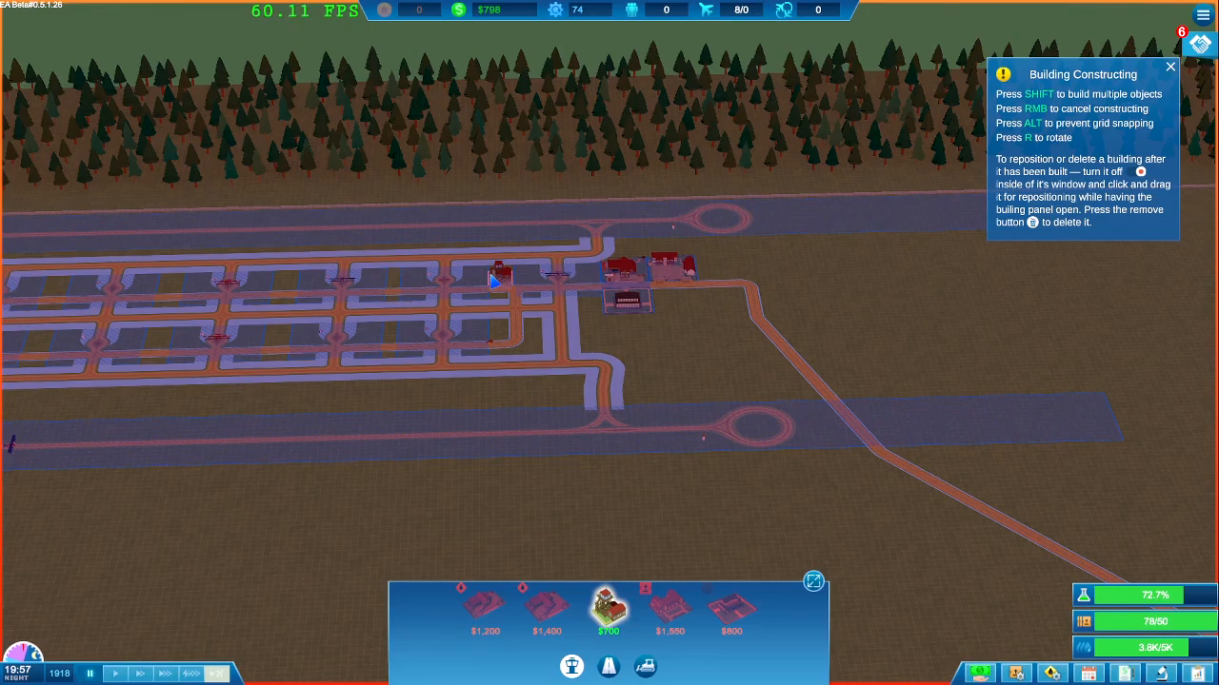
click(499, 267)
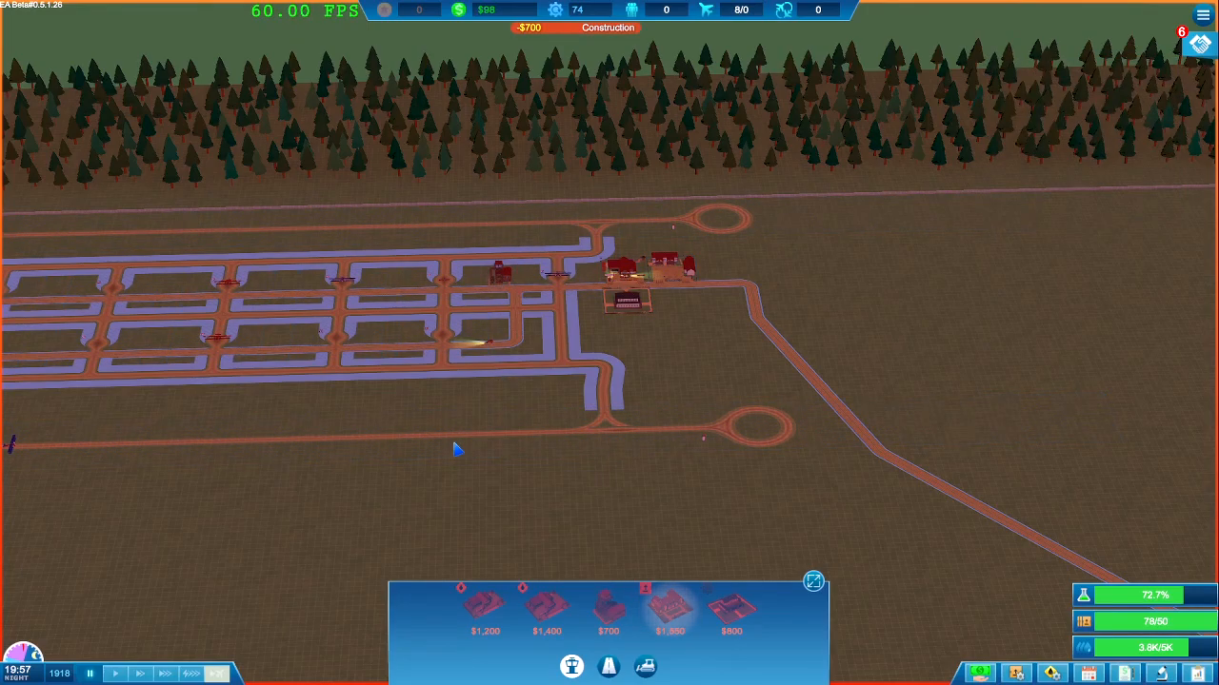
mouse_move(219, 587)
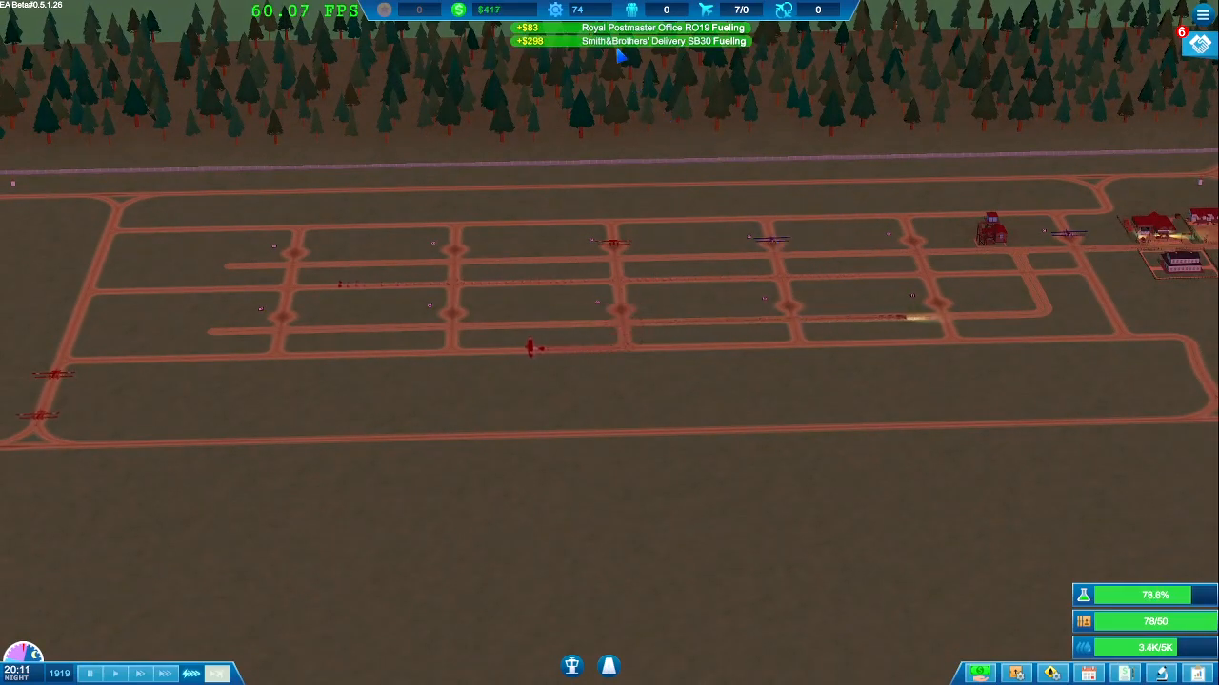
mouse_move(270, 390)
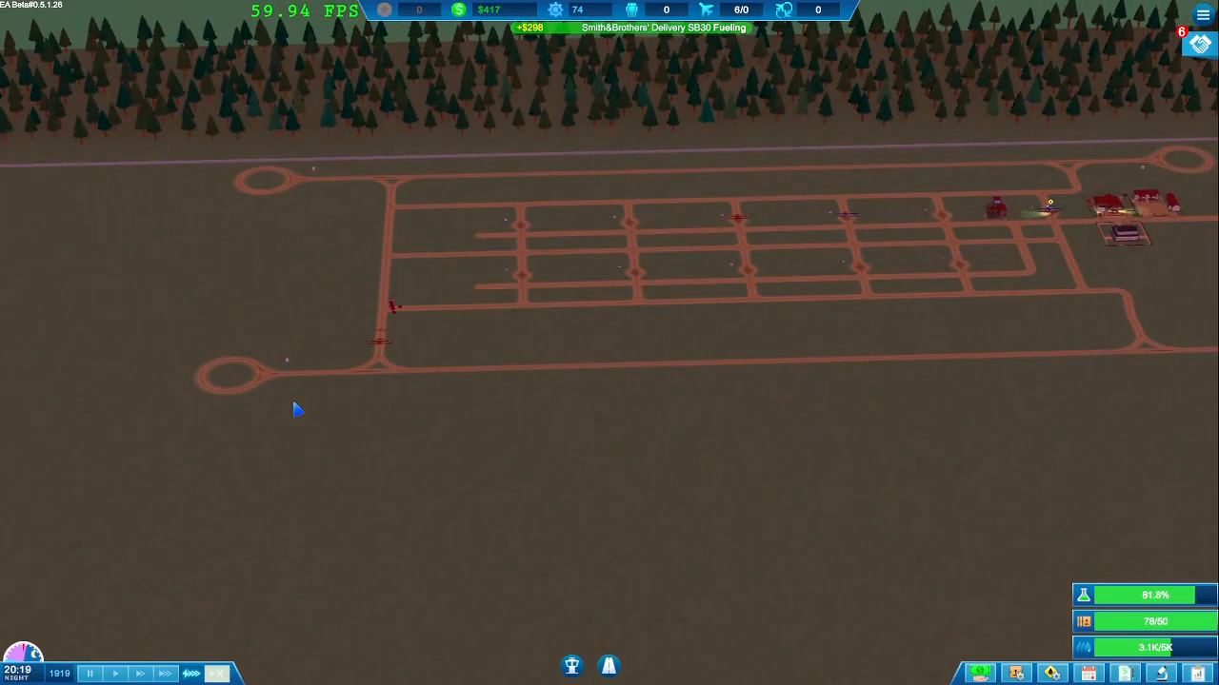
mouse_move(354, 399)
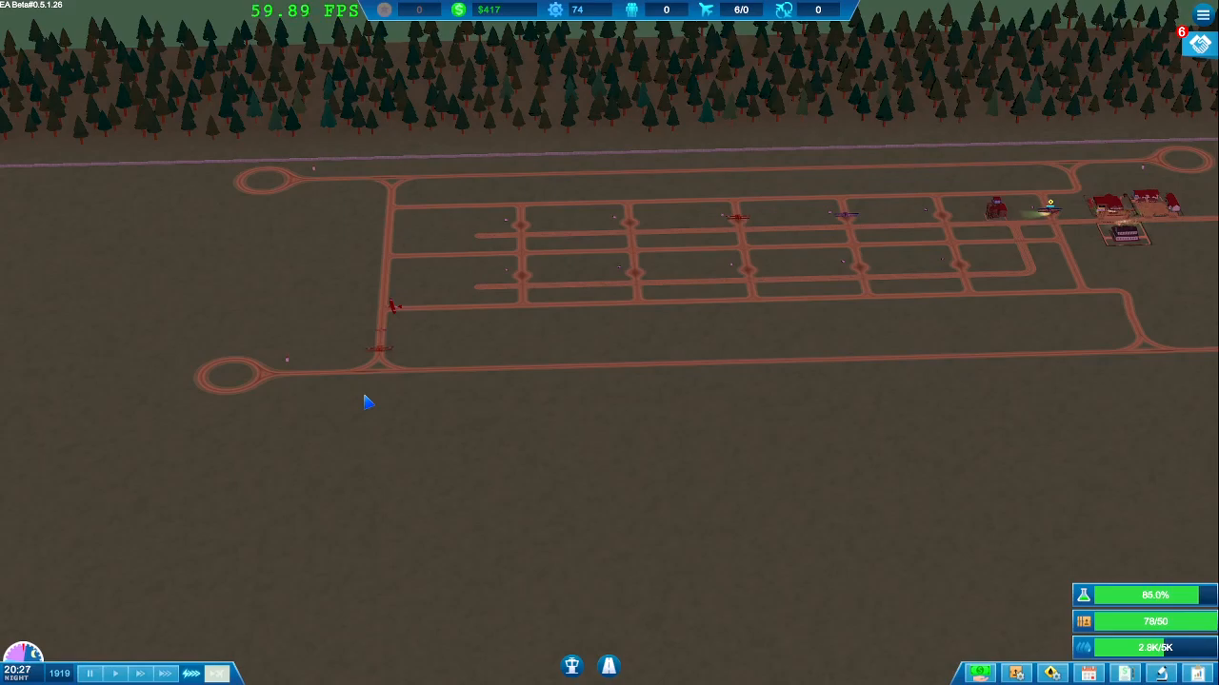
mouse_move(388, 369)
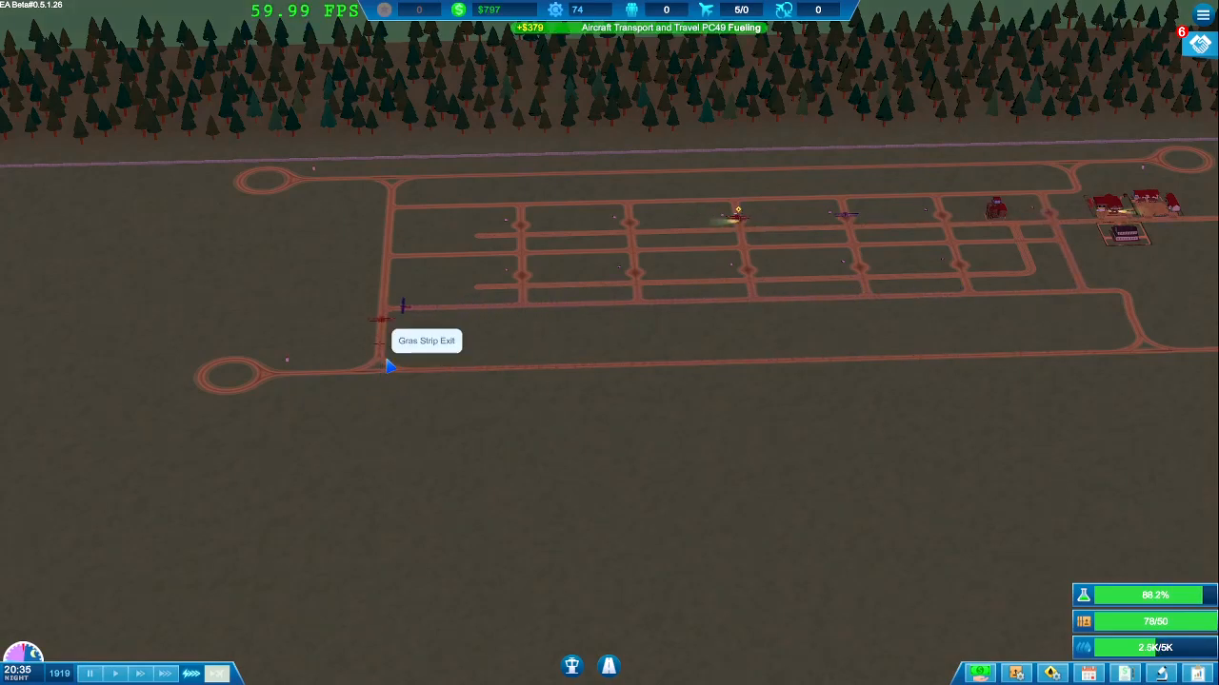
mouse_move(529, 431)
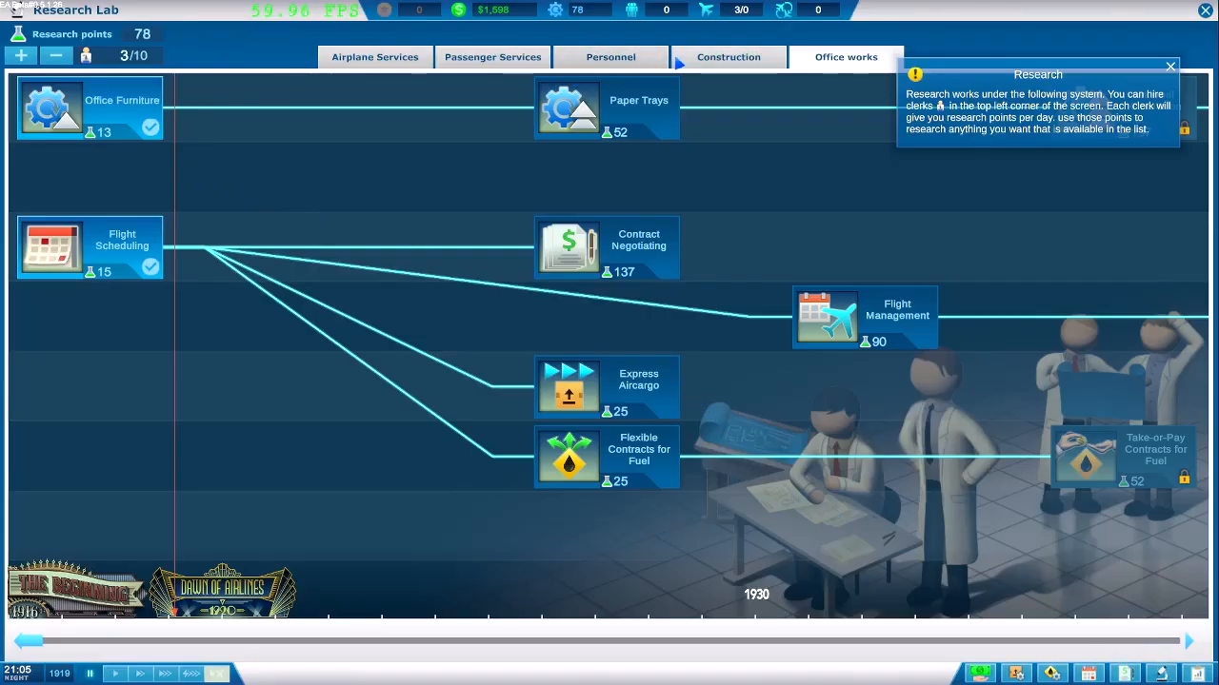
Step: Review Barrel Trolleys in the Personnel research tree, then return to the airport
click(609, 57)
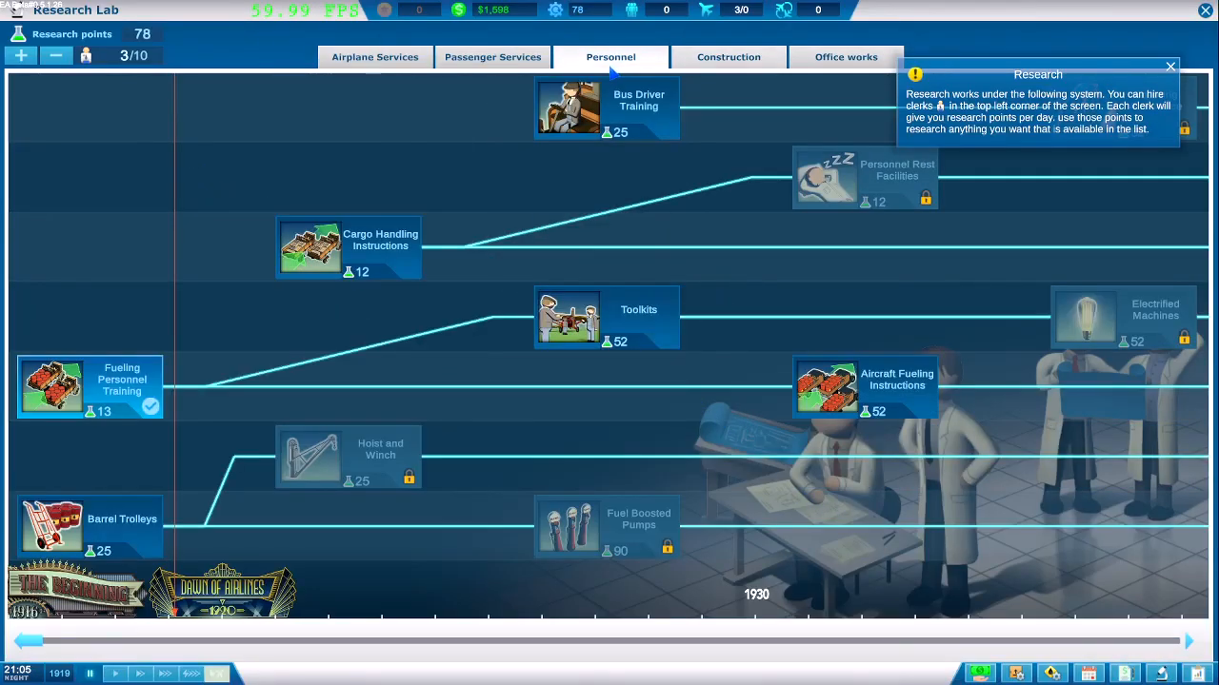
mouse_move(133, 542)
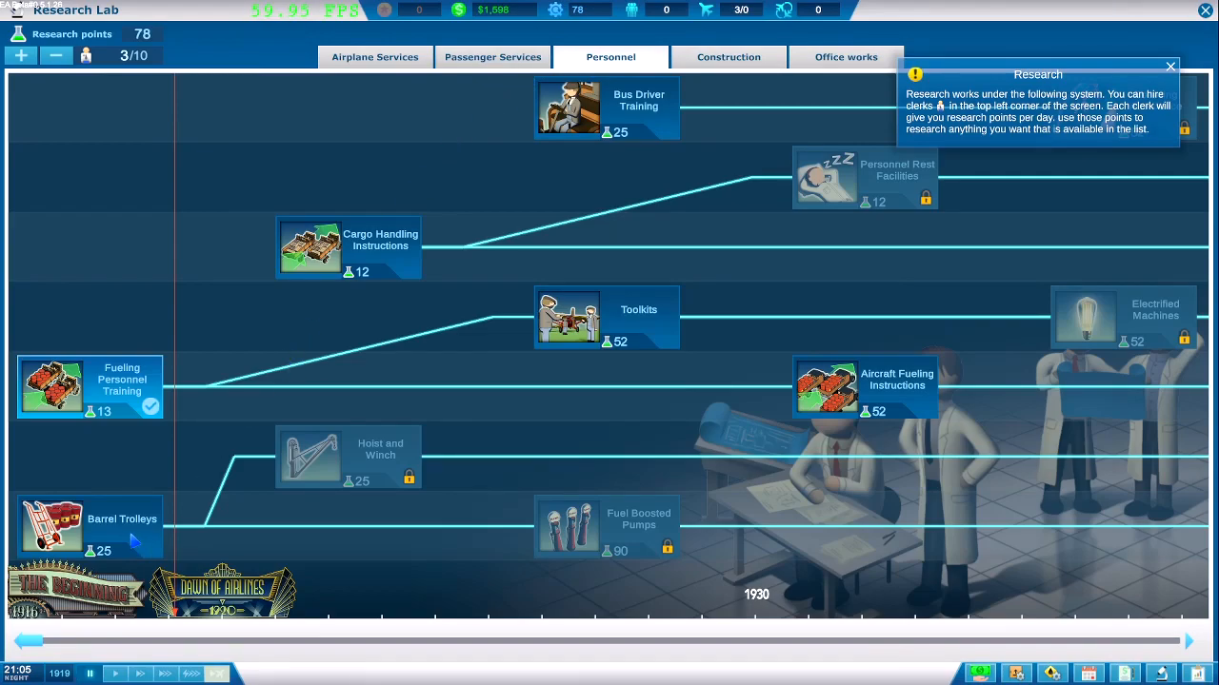
click(53, 529)
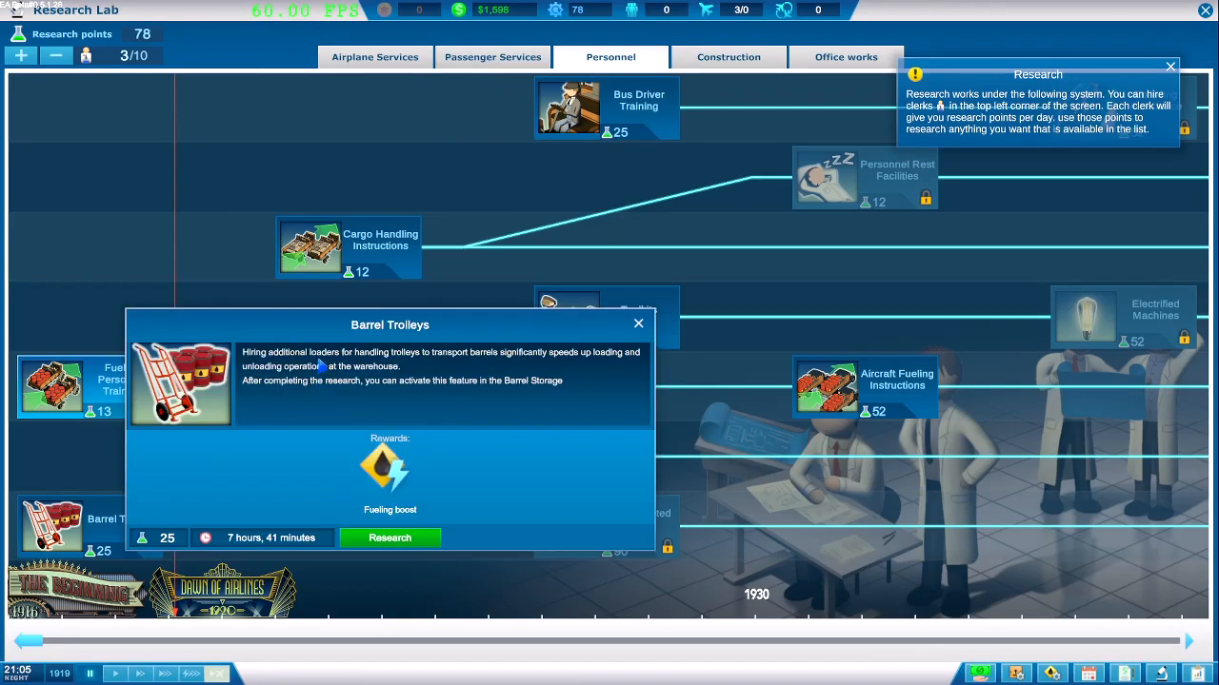
mouse_move(567, 366)
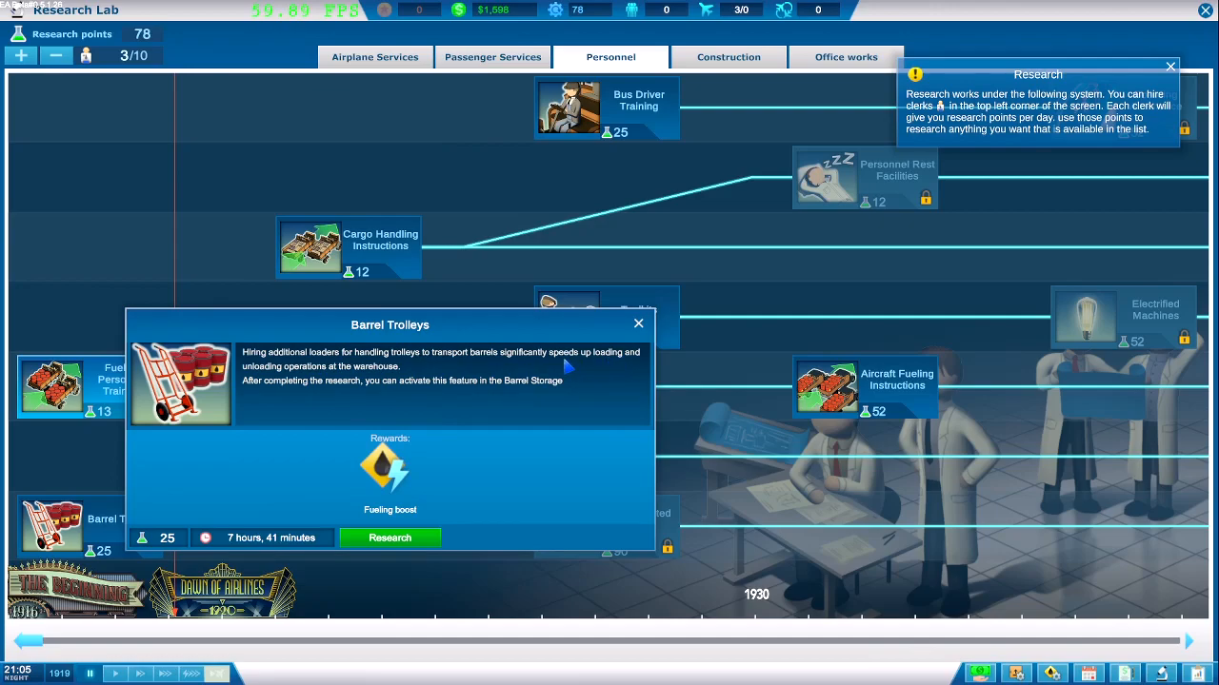
mouse_move(308, 400)
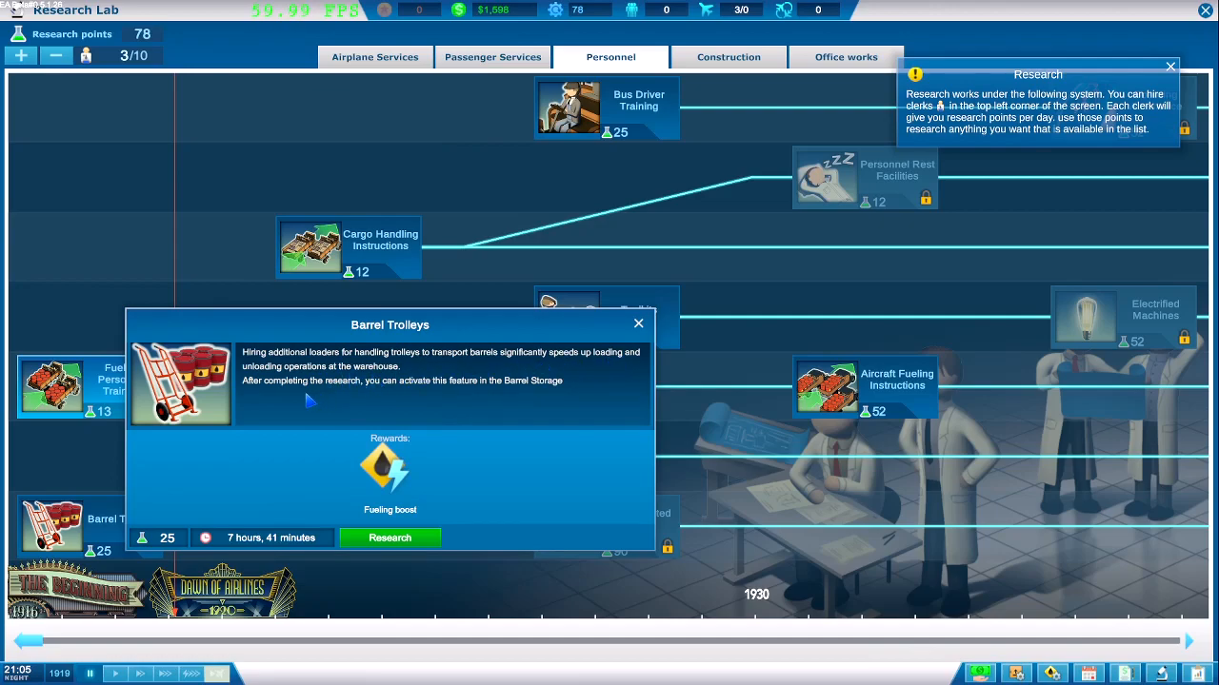
mouse_move(453, 497)
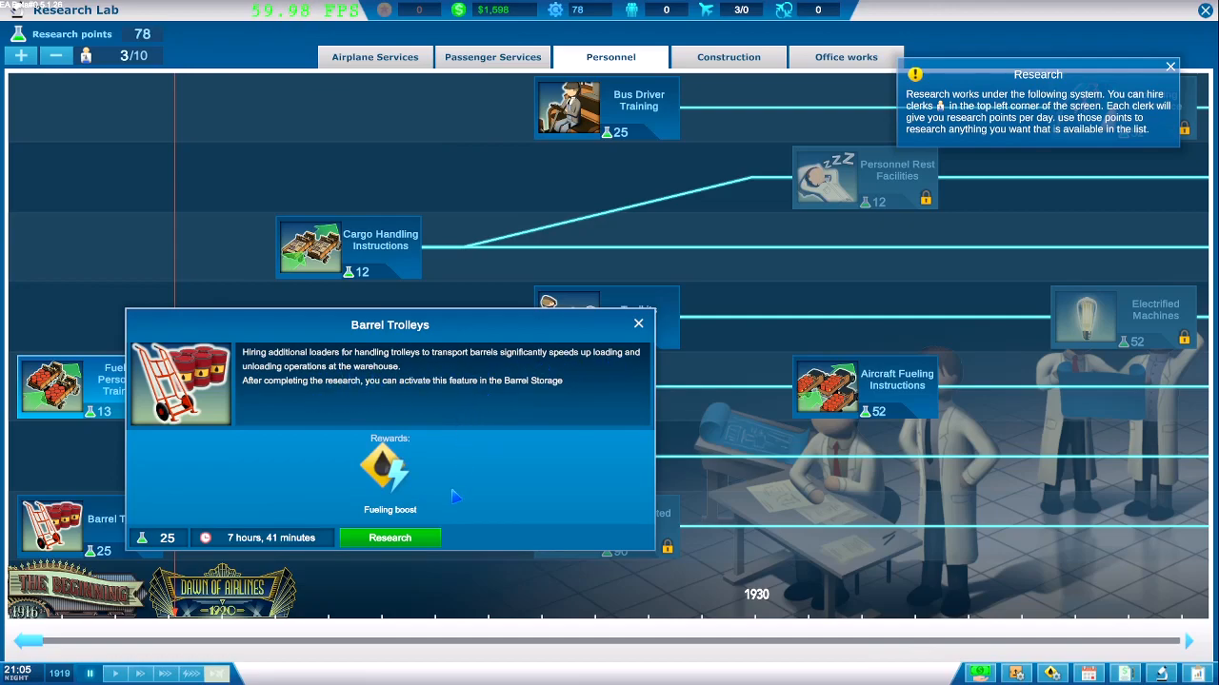
click(388, 537)
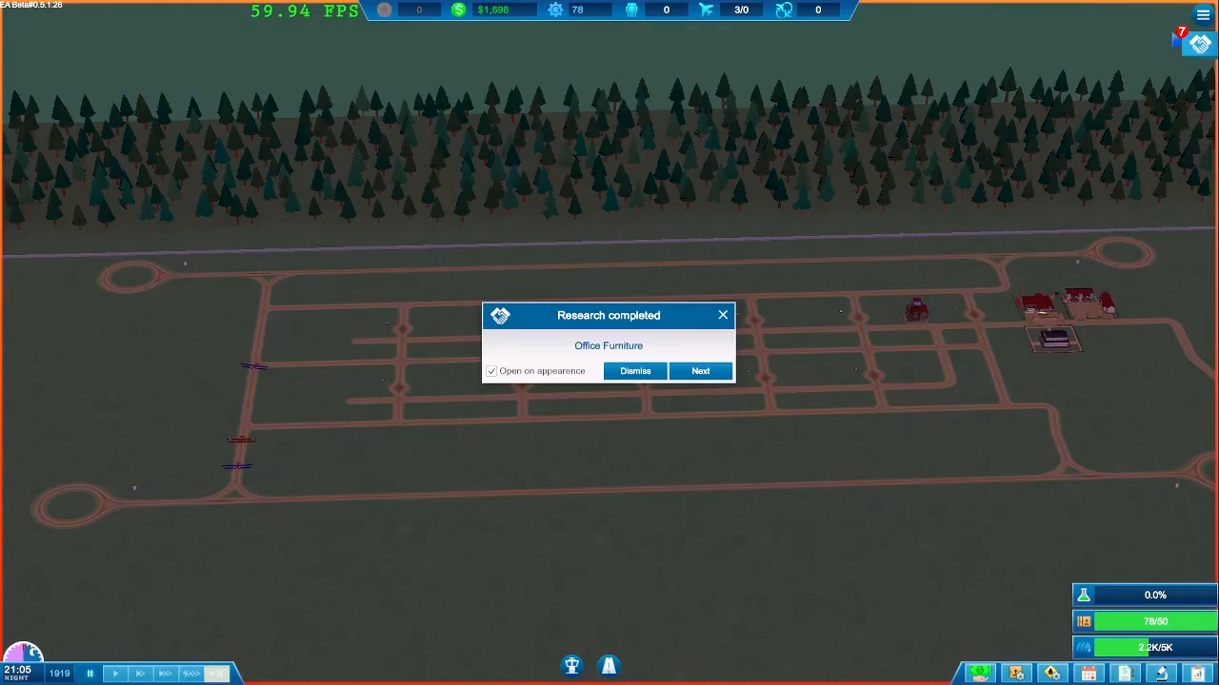
Step: Dismiss the Office Furniture notice and add a fuel vehicle to Barrel Stock #1, filling its four slots
click(634, 371)
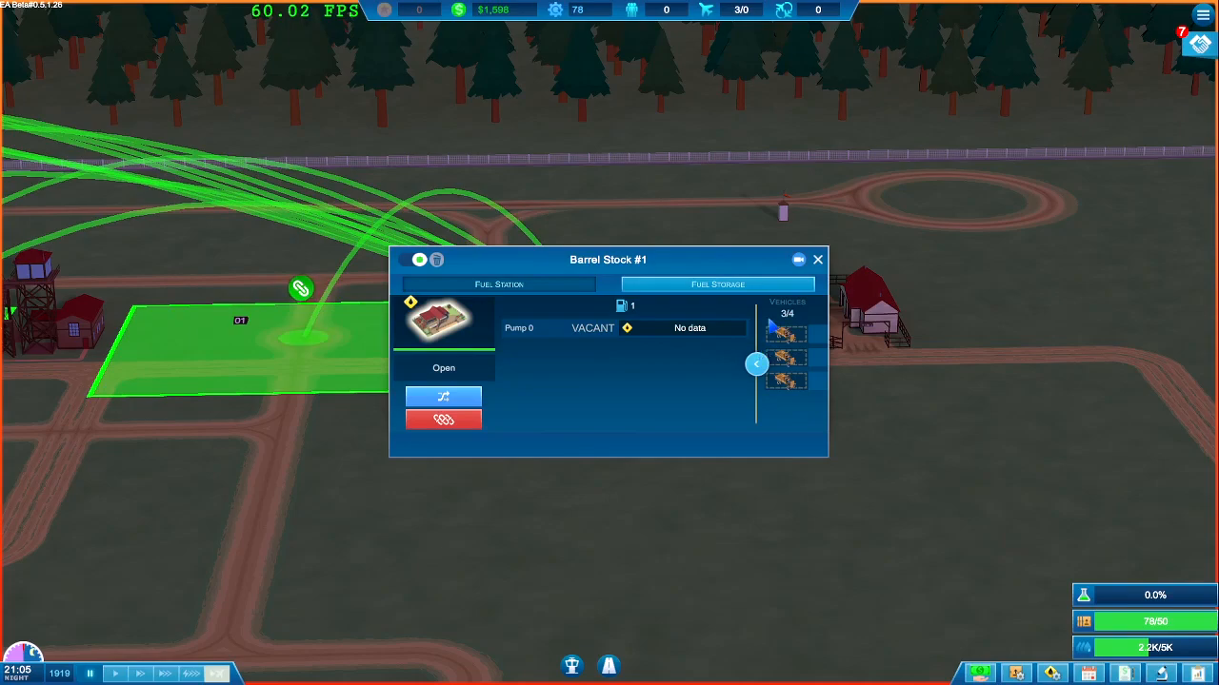
click(756, 363)
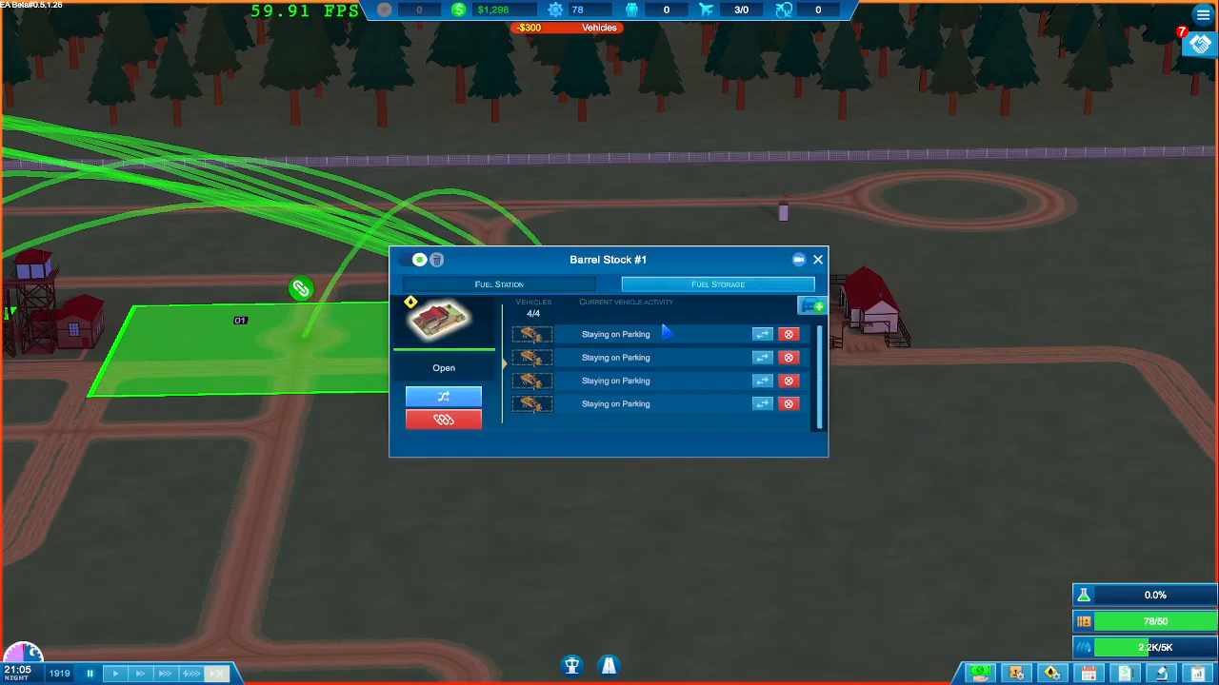
click(498, 283)
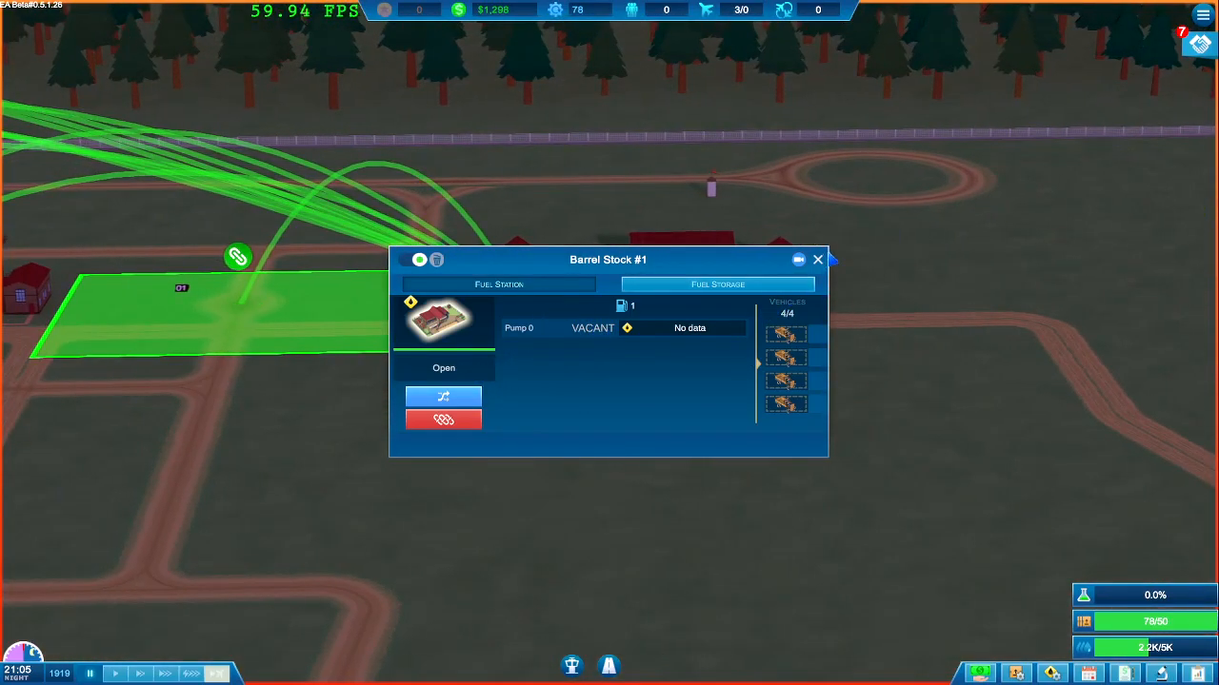
click(817, 259)
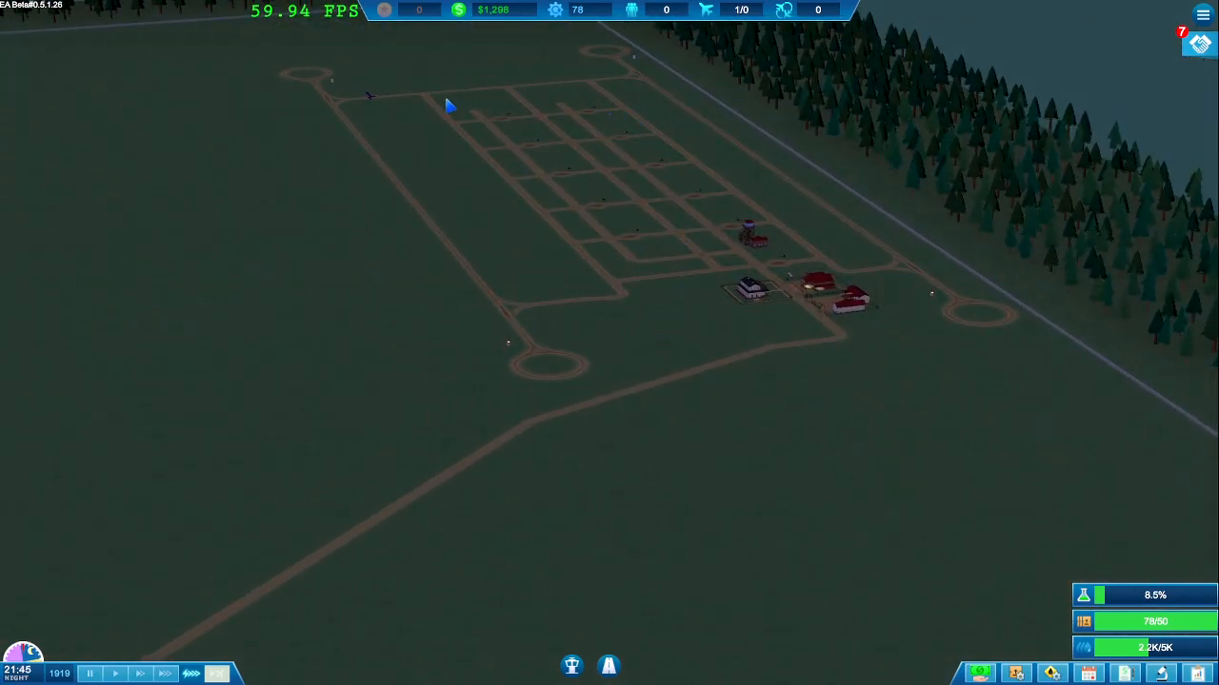
mouse_move(907, 411)
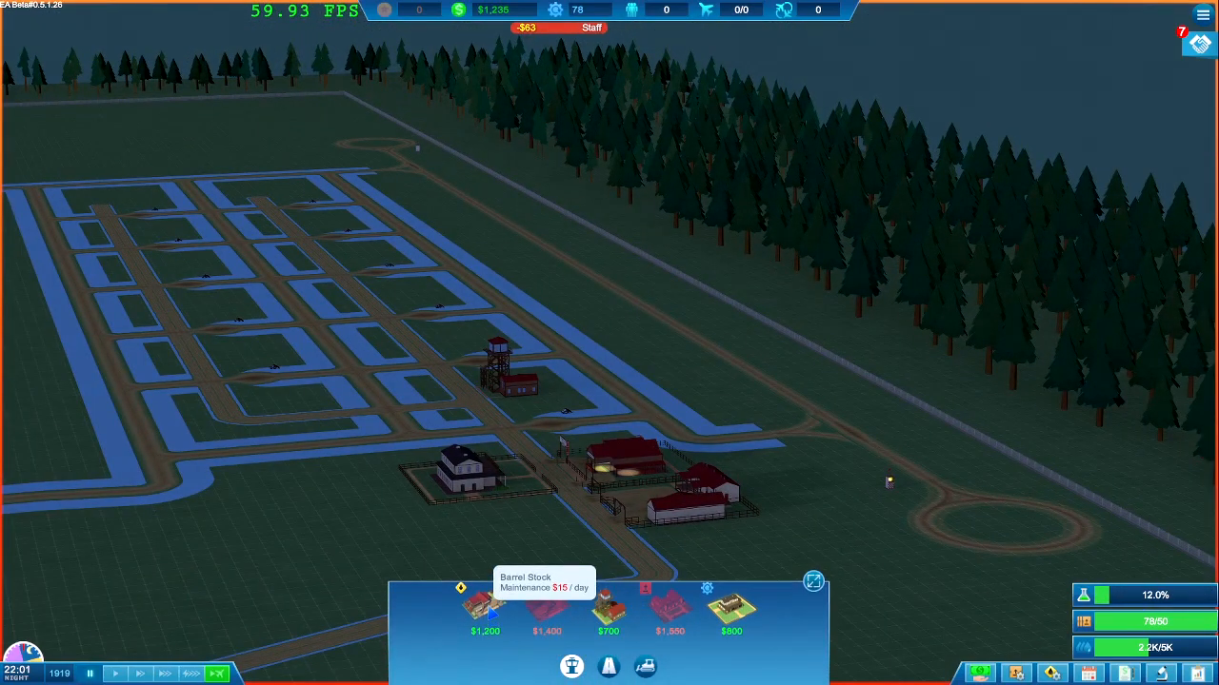
mouse_move(607, 609)
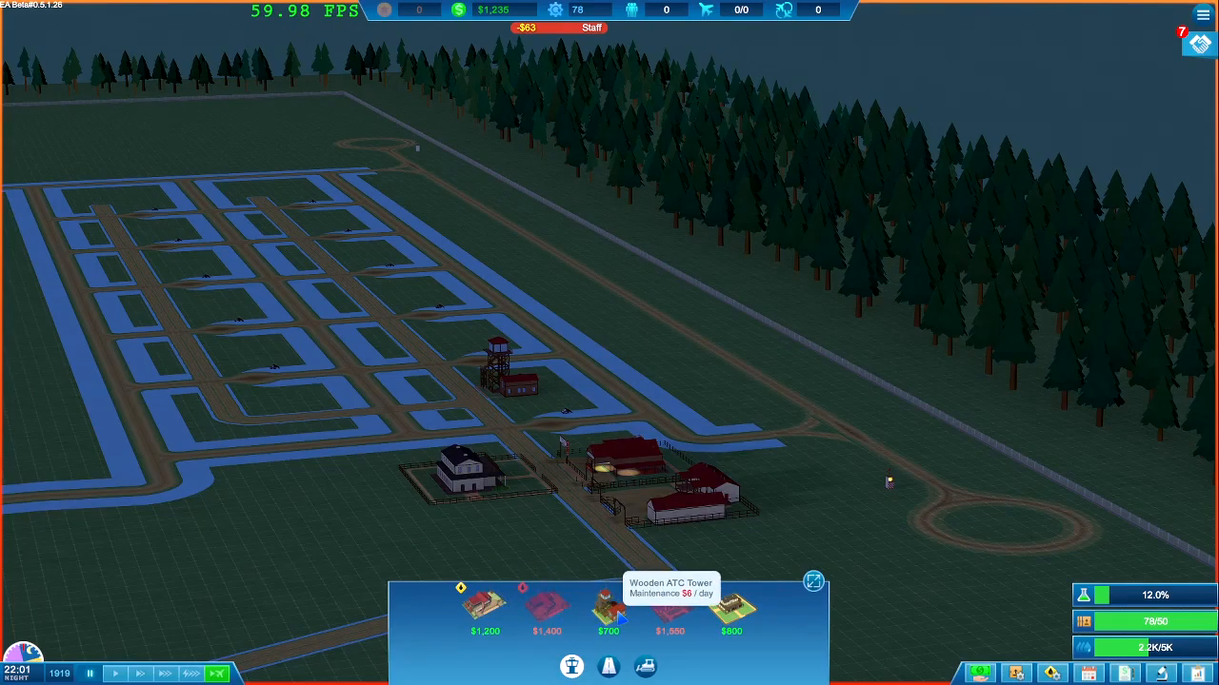
mouse_move(671, 609)
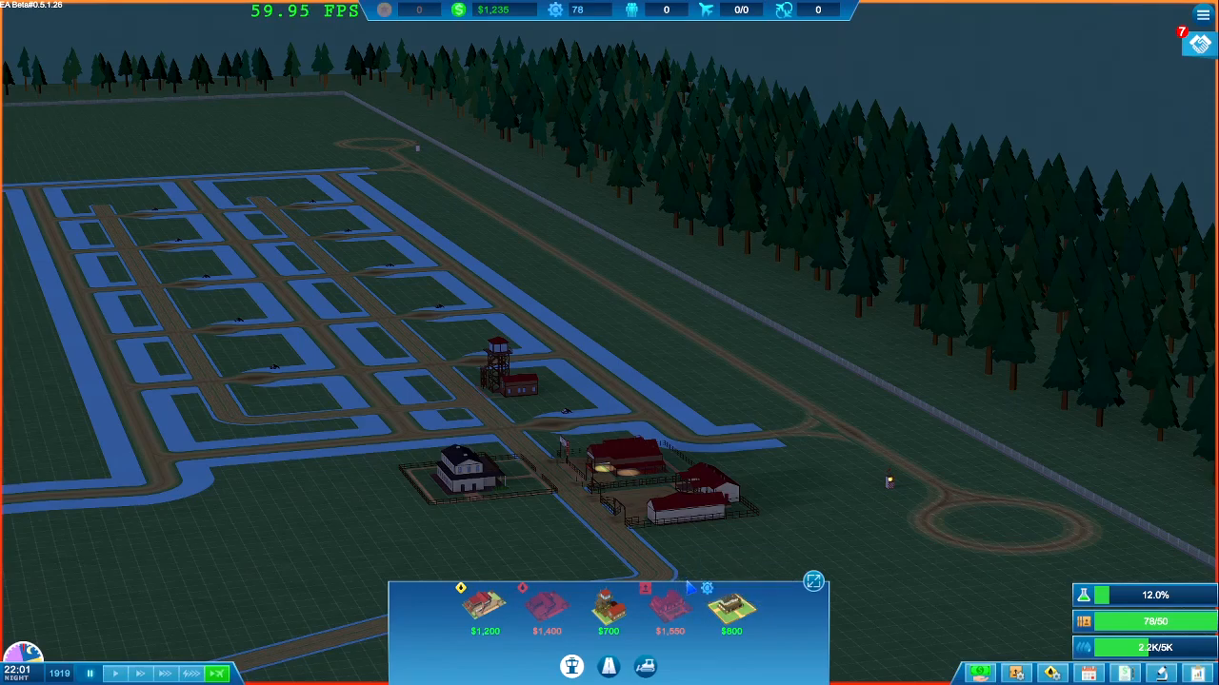
mouse_move(594, 476)
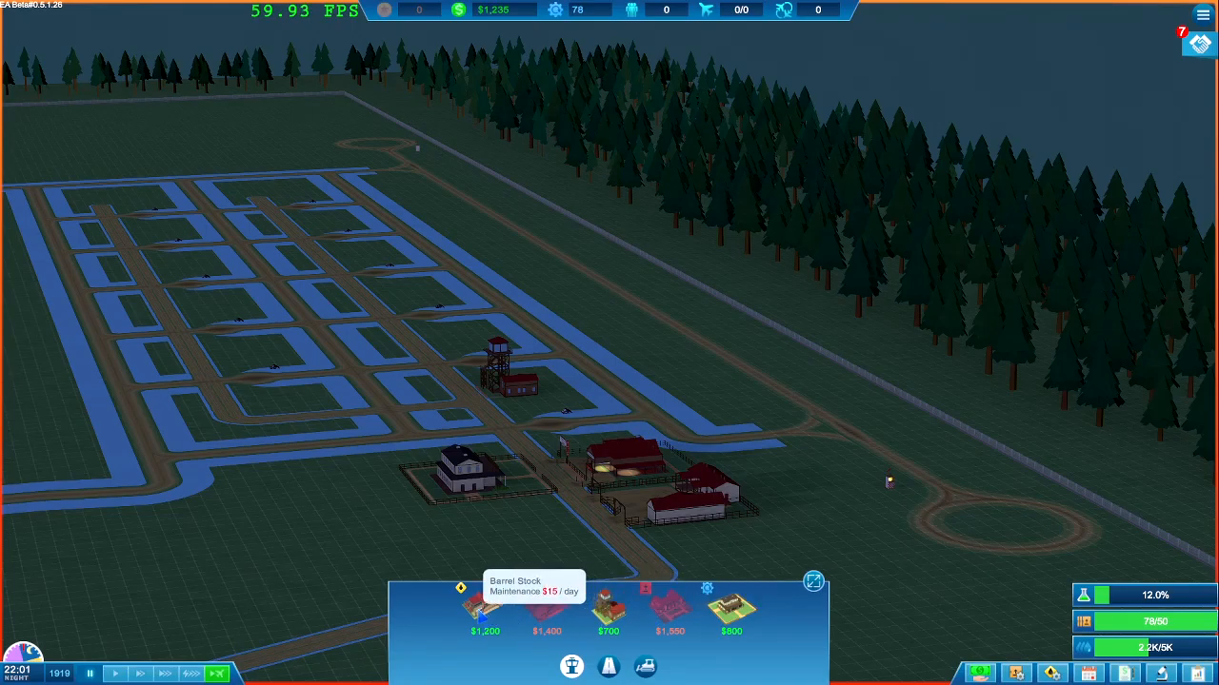
mouse_move(545, 609)
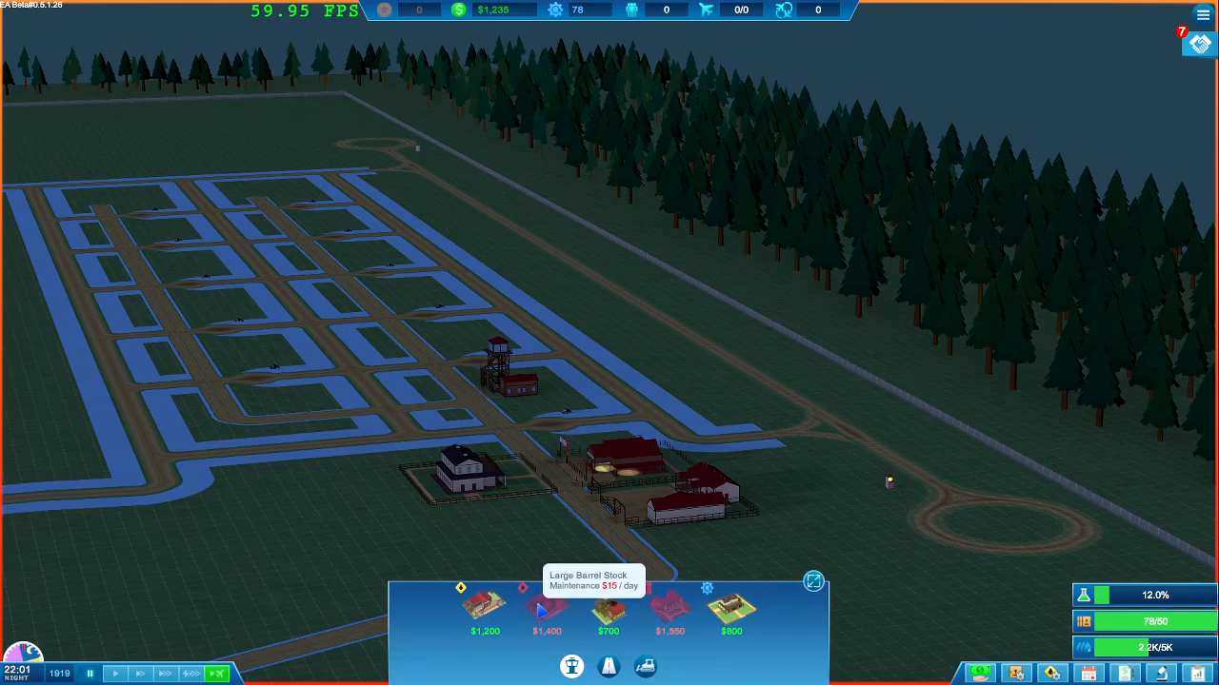